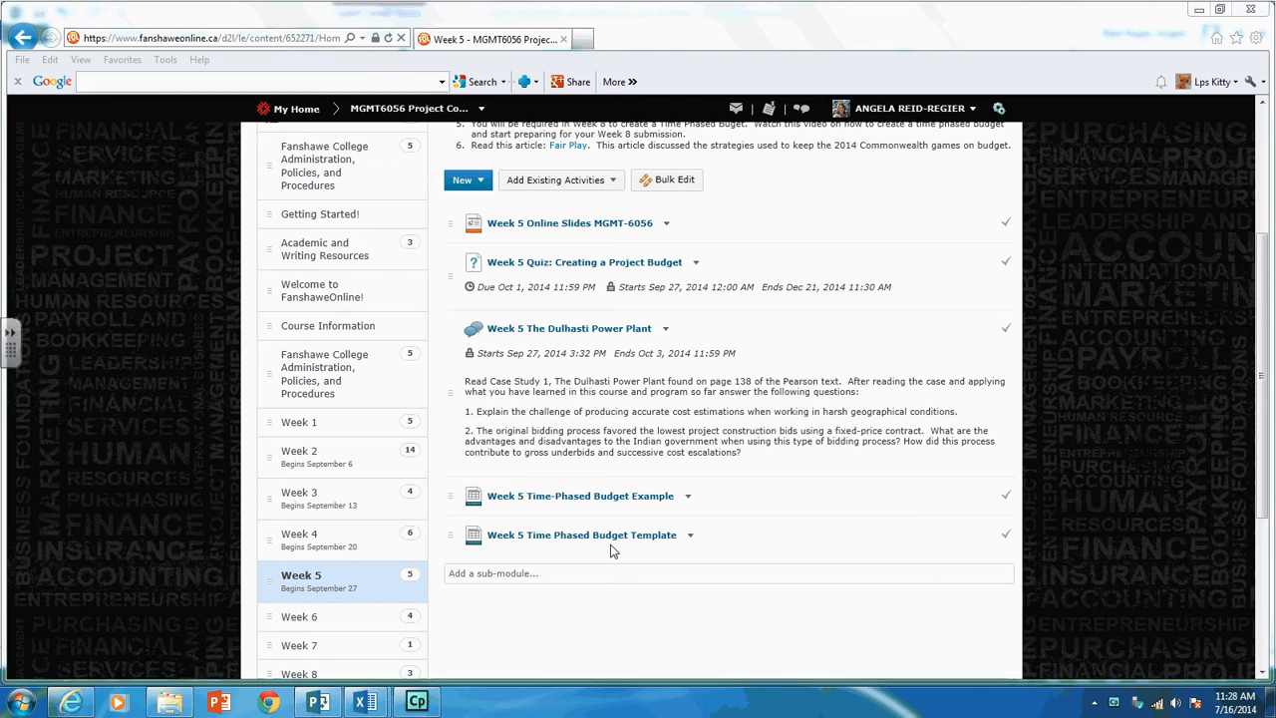
mouse_move(366, 702)
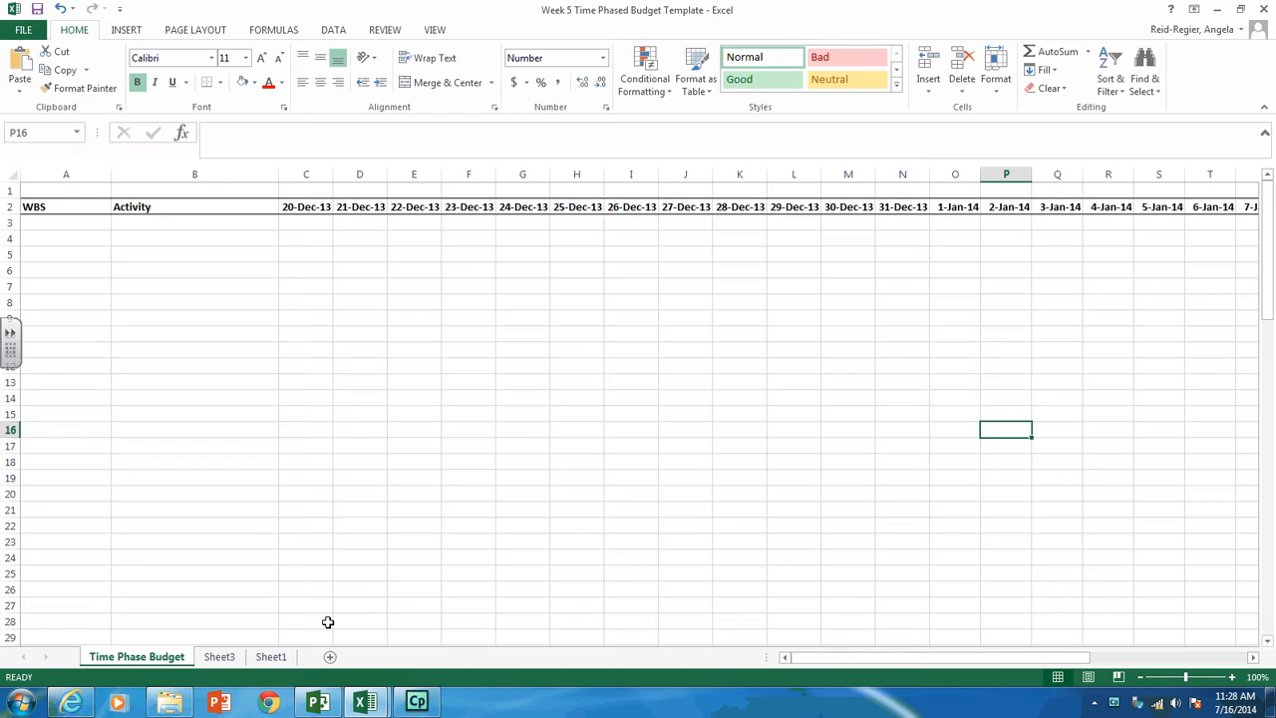
Review the template's totals and chart, then bring up the Week 4 Estimate workbook.
scroll(down, 3)
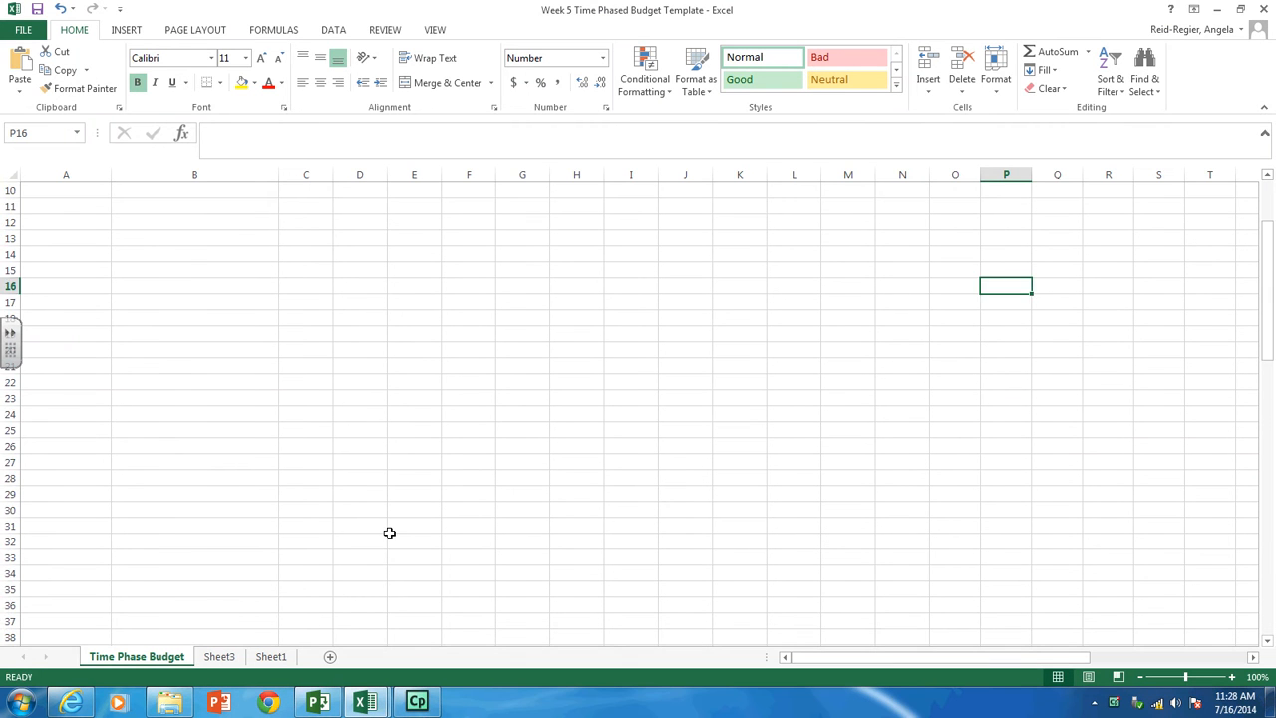
scroll(down, 3)
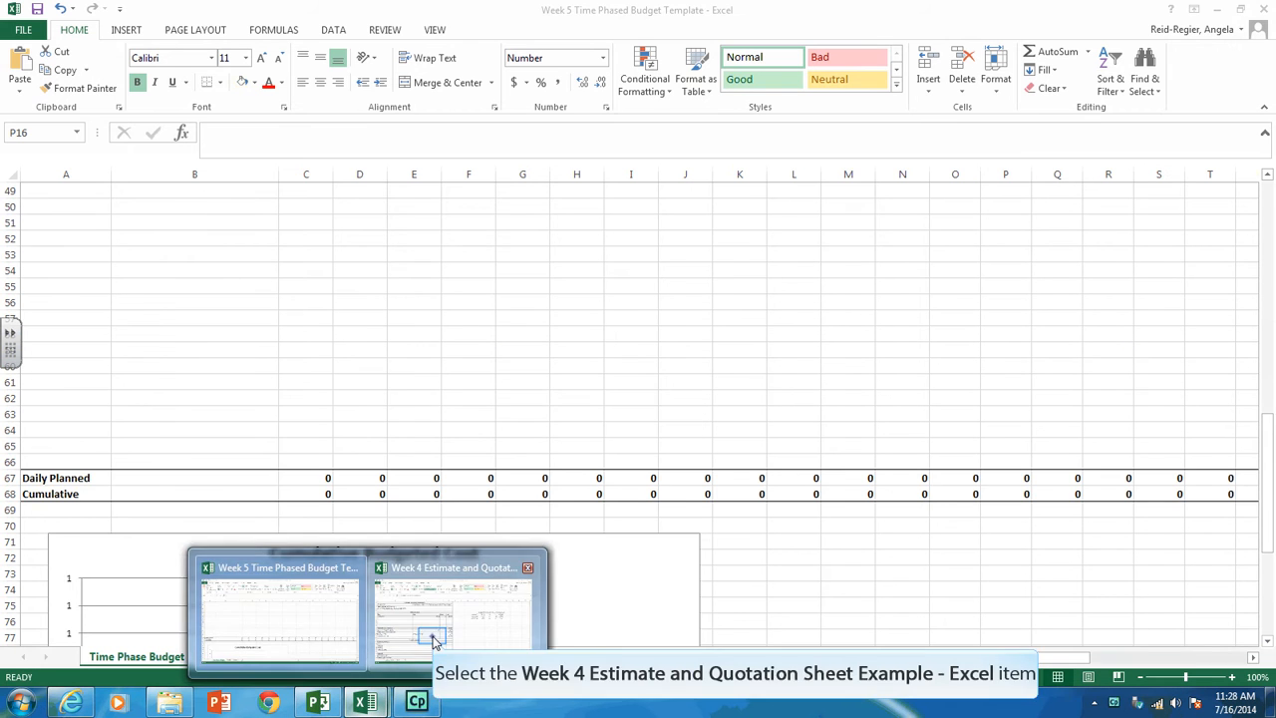
click(442, 618)
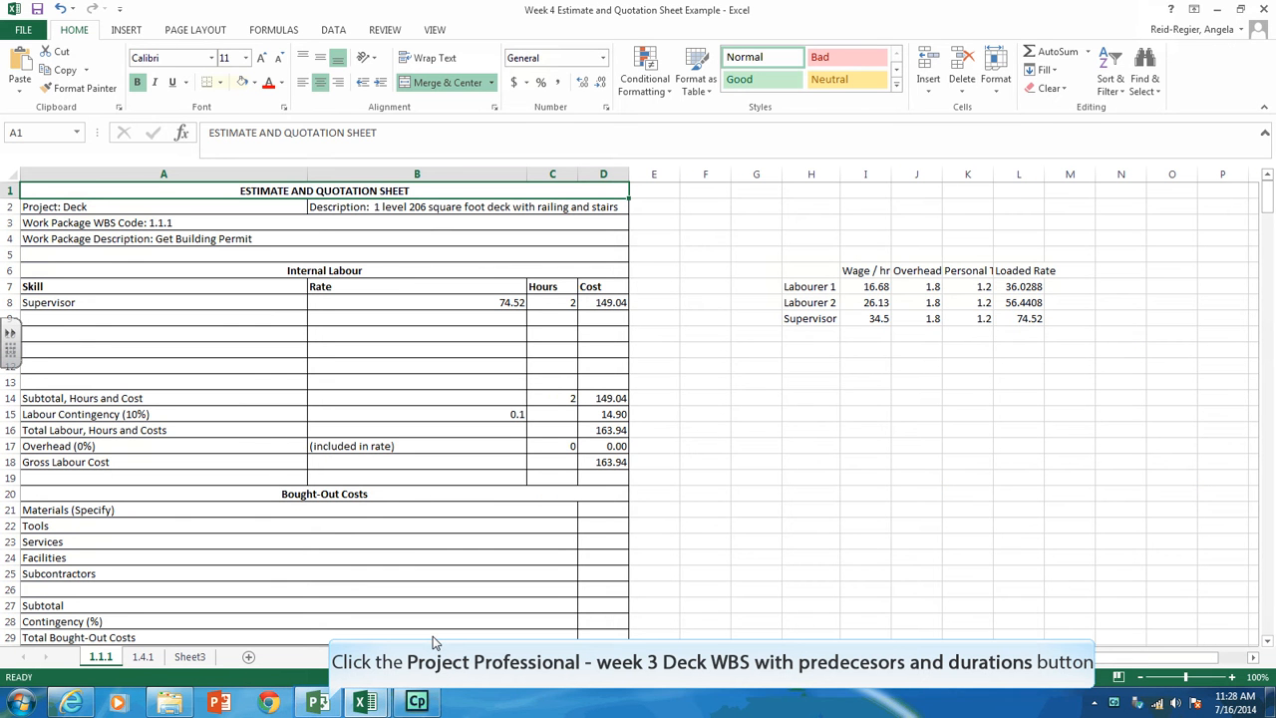
click(313, 702)
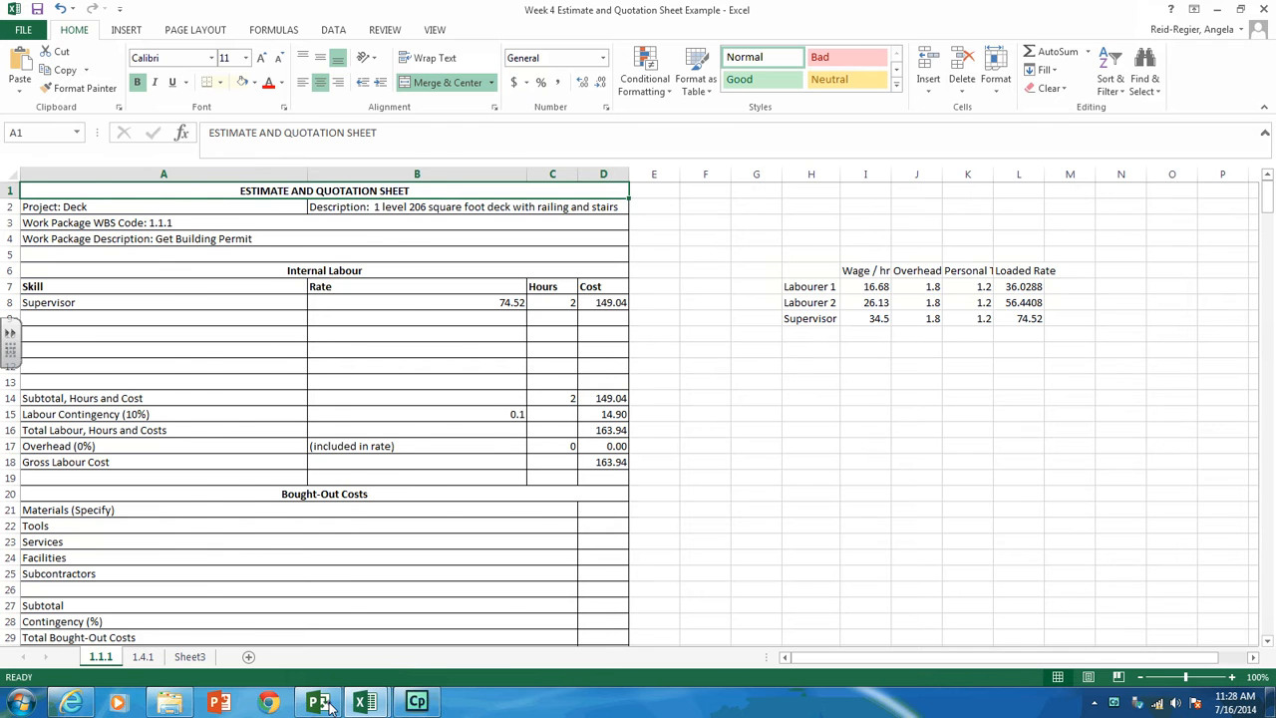
Switch to the week 3 Deck WBS schedule window in Microsoft Project.
click(317, 699)
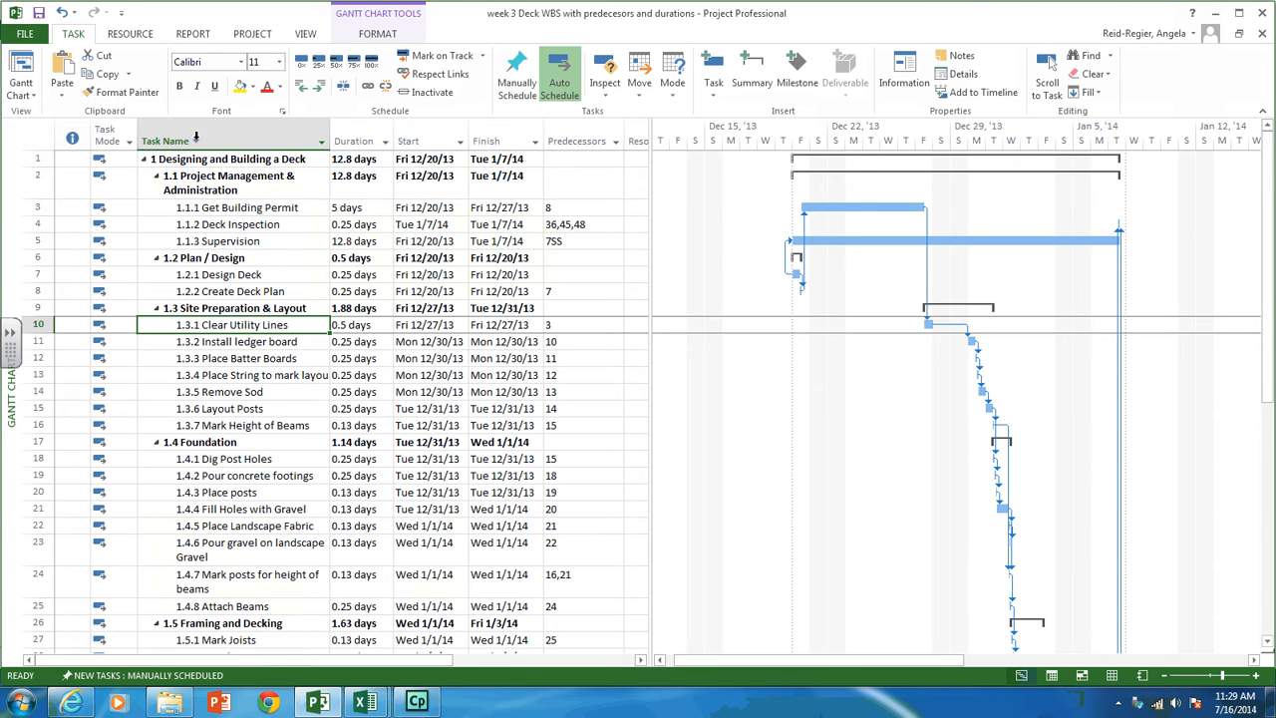
Insert a WBS code column beside Task Name in the deck schedule.
right_click(163, 140)
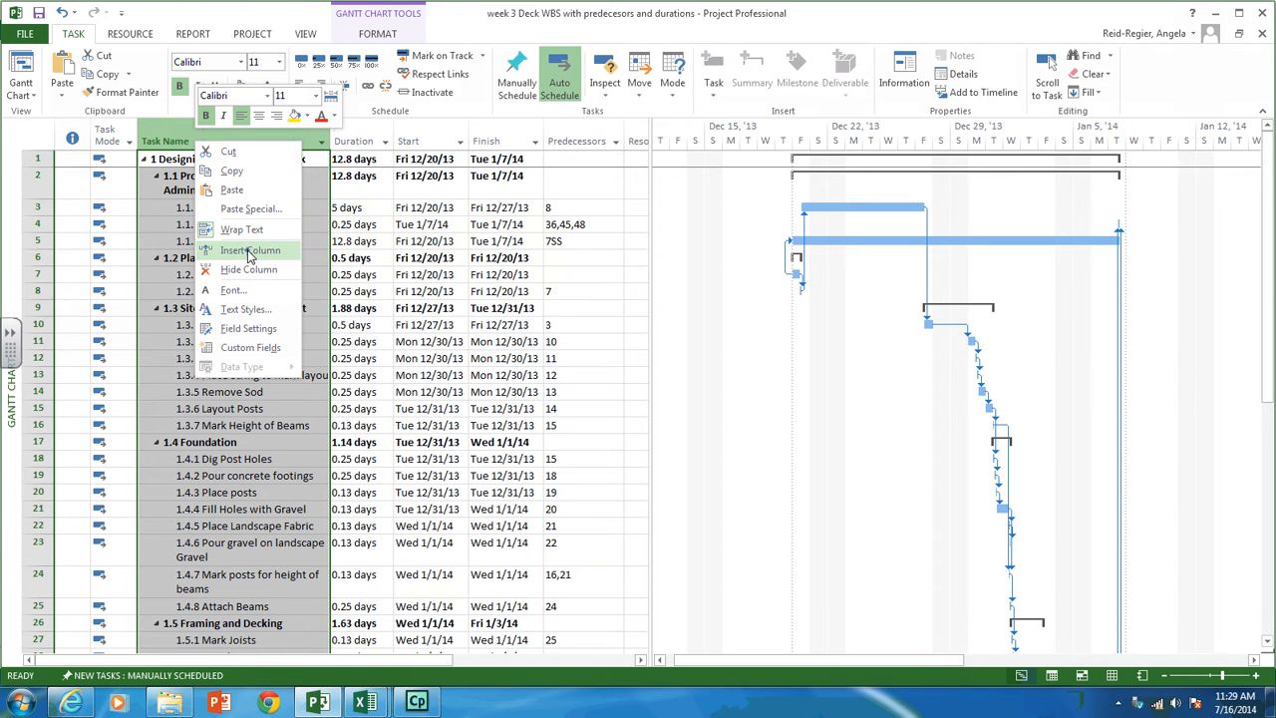
click(251, 251)
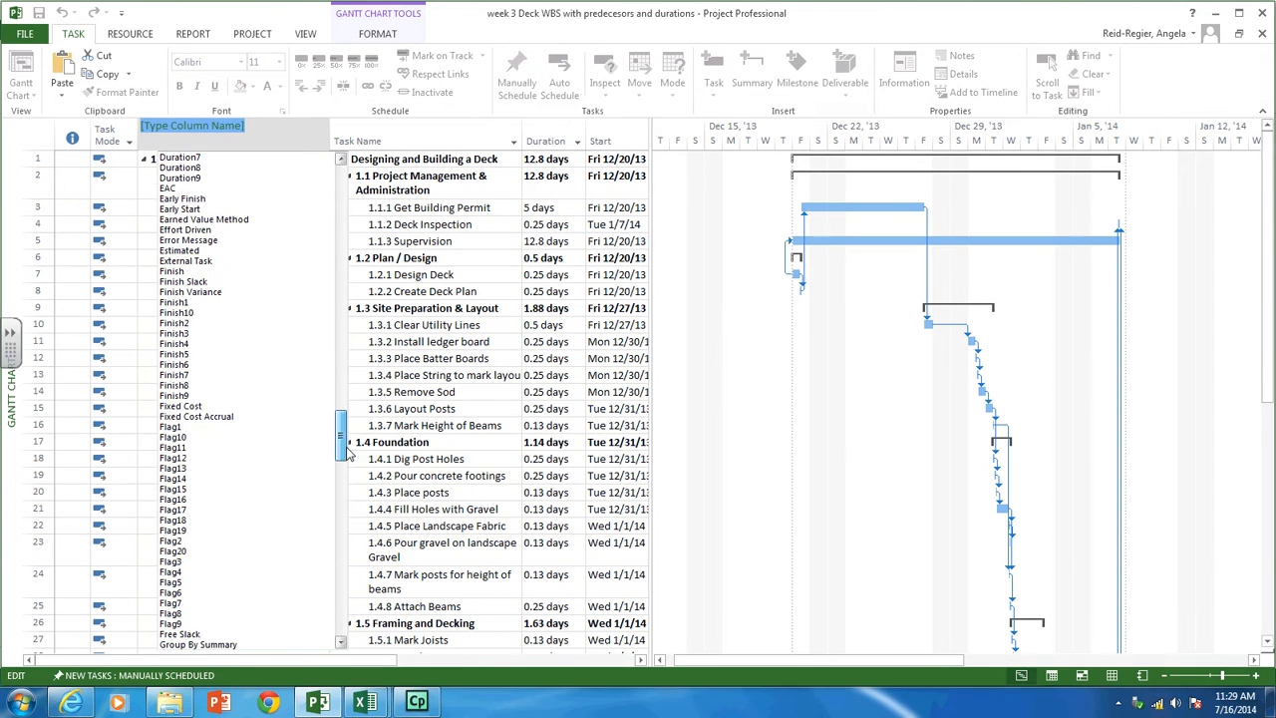
scroll(down, 3)
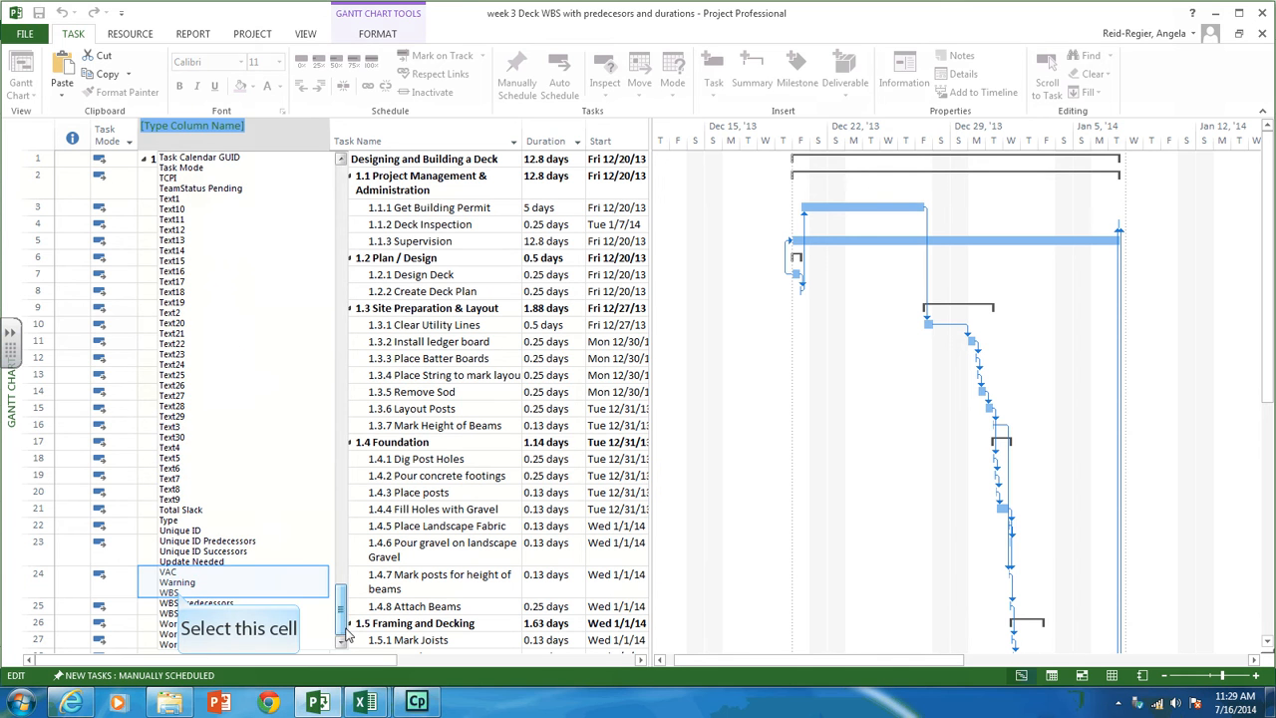
click(167, 594)
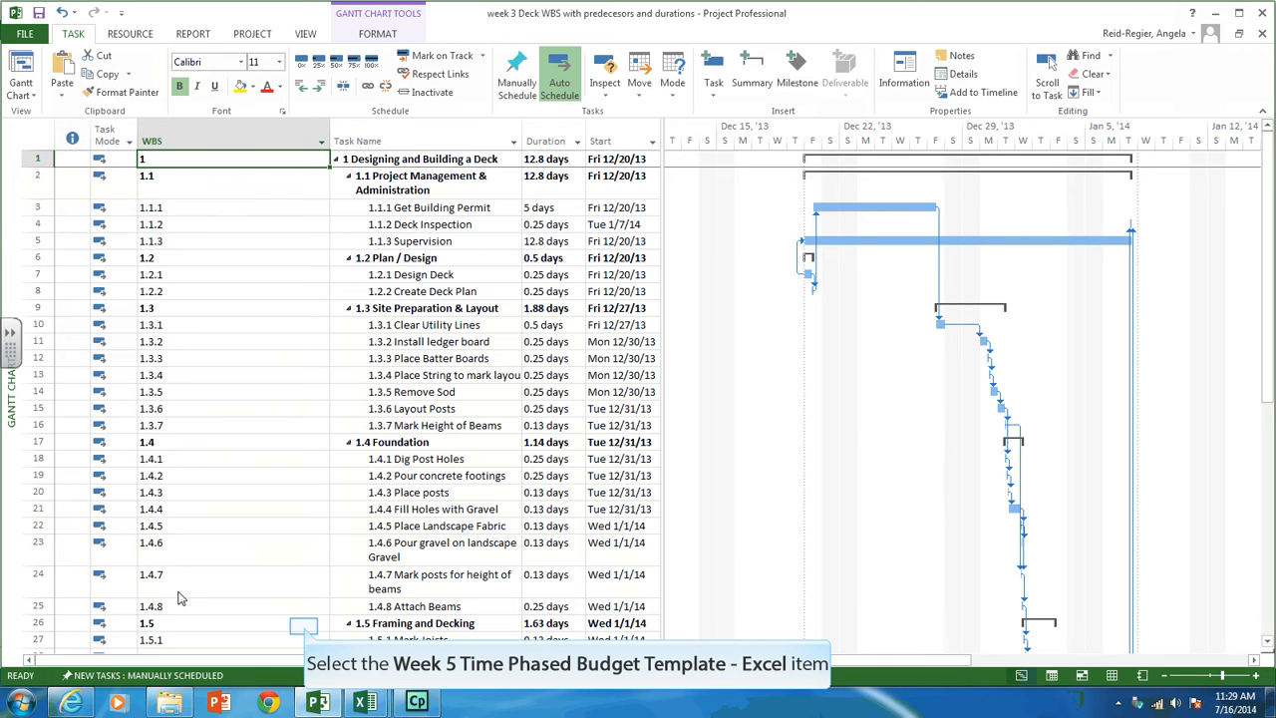
mouse_move(248, 602)
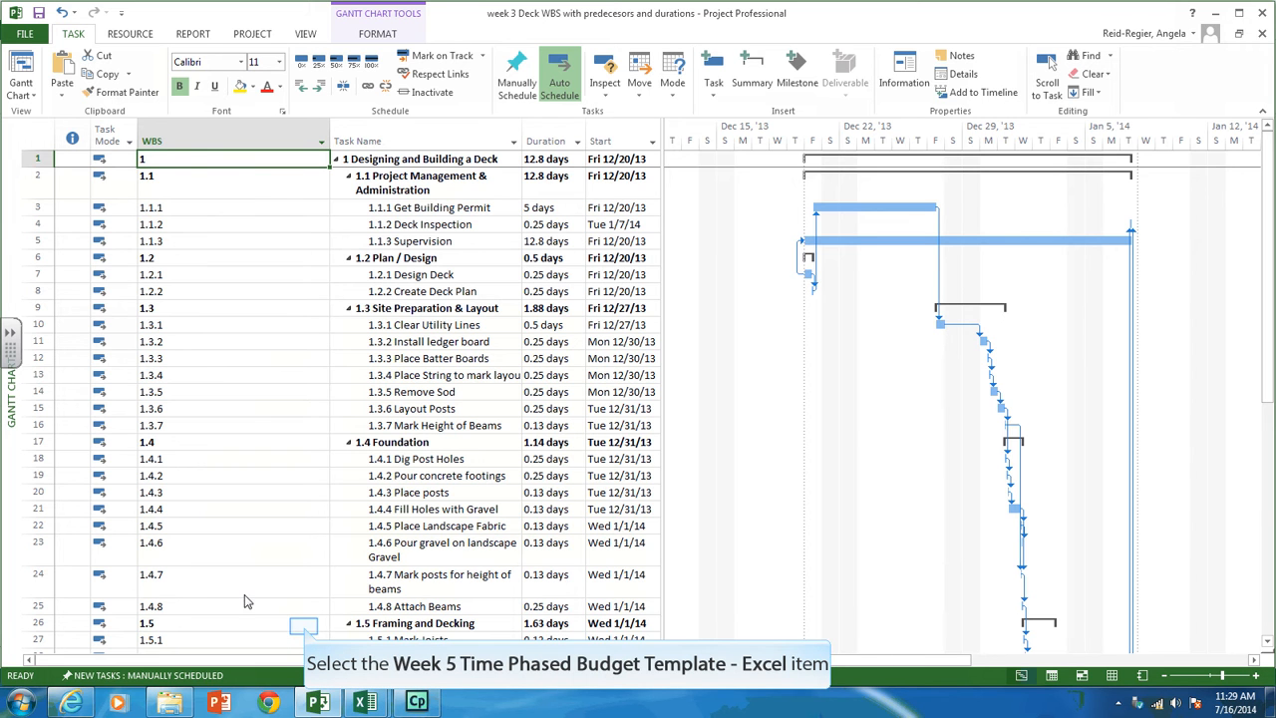
Copy the Time Phase Budget sheet from the Week 5 template into the Week 4 Estimate workbook.
click(367, 702)
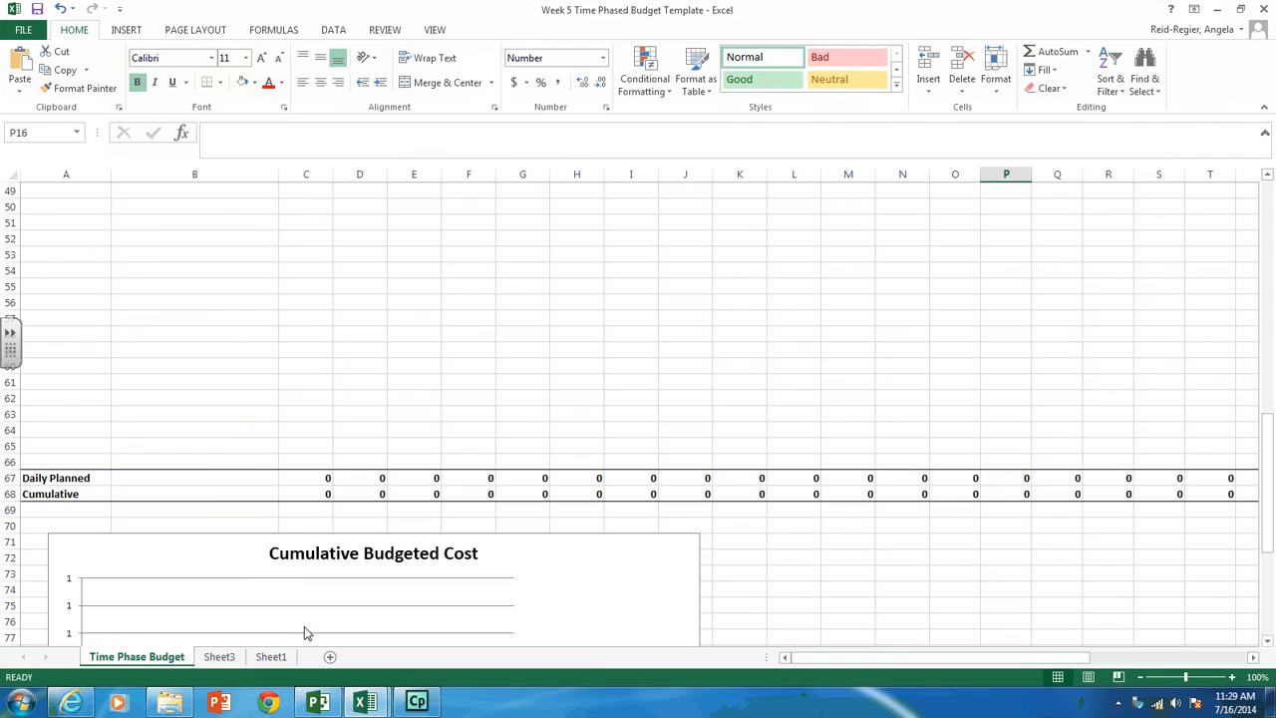
mouse_move(973, 660)
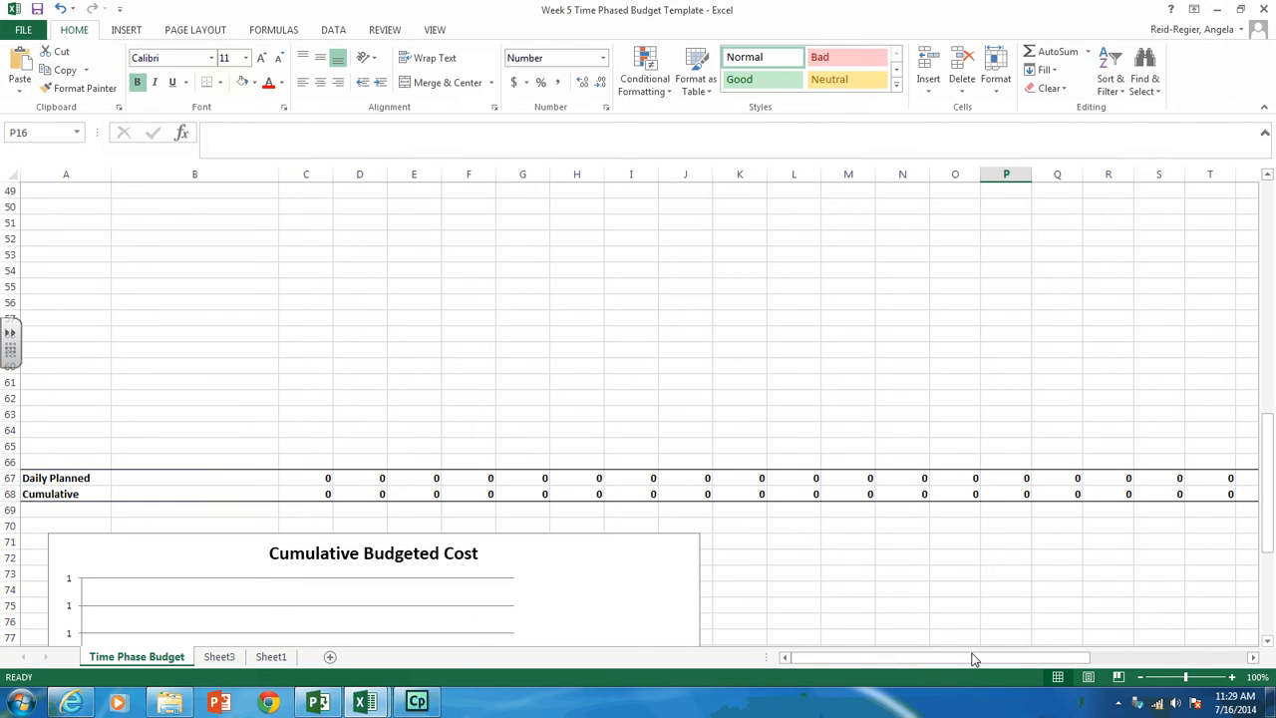
mouse_move(841, 670)
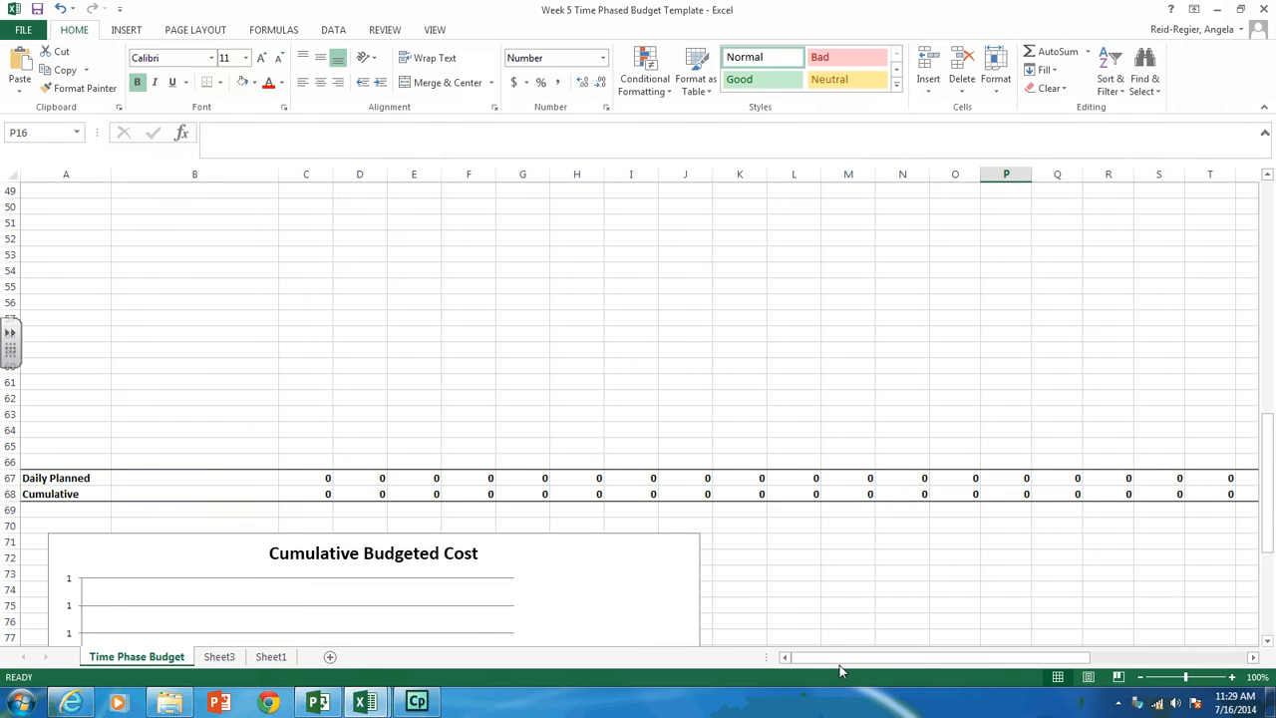
mouse_move(135, 656)
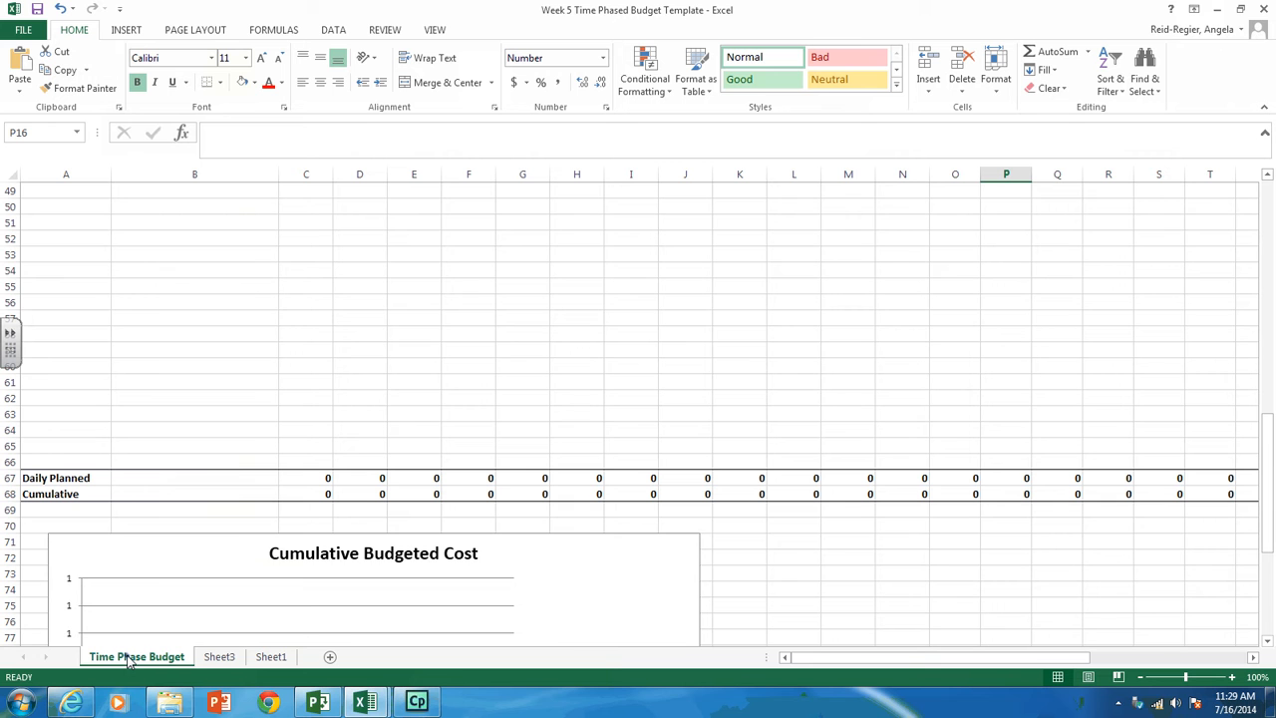
right_click(135, 658)
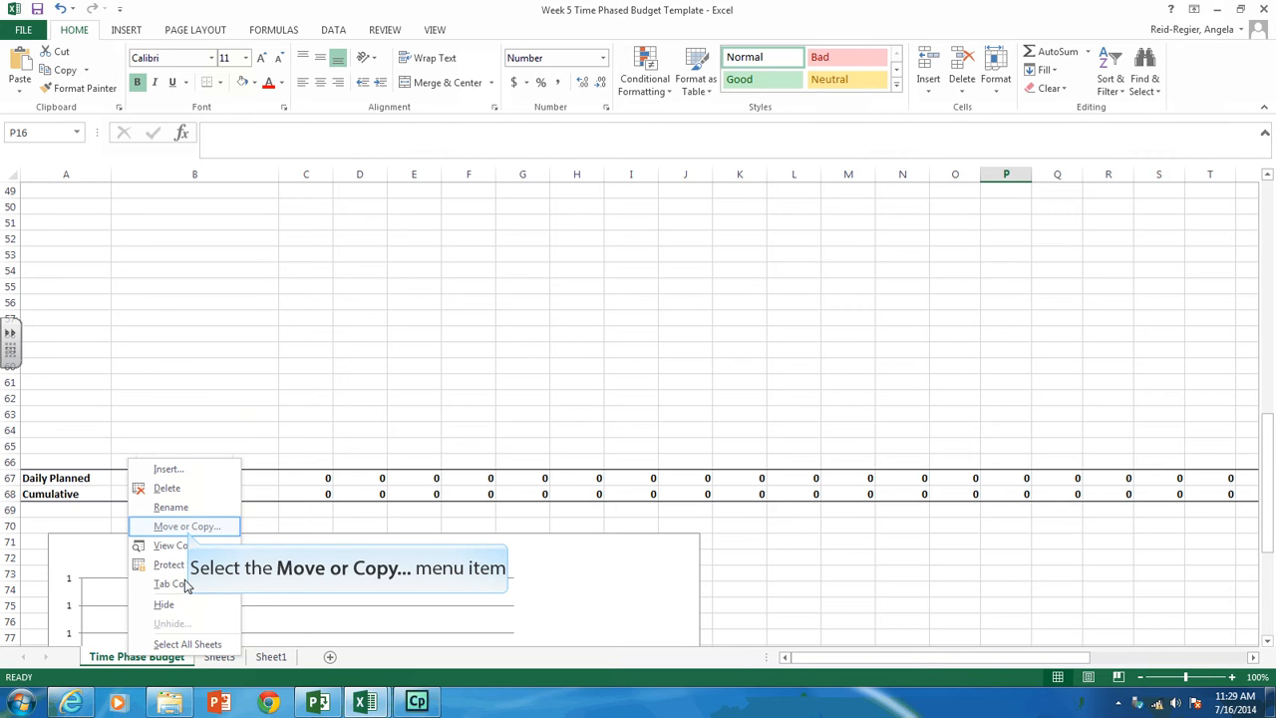
click(186, 526)
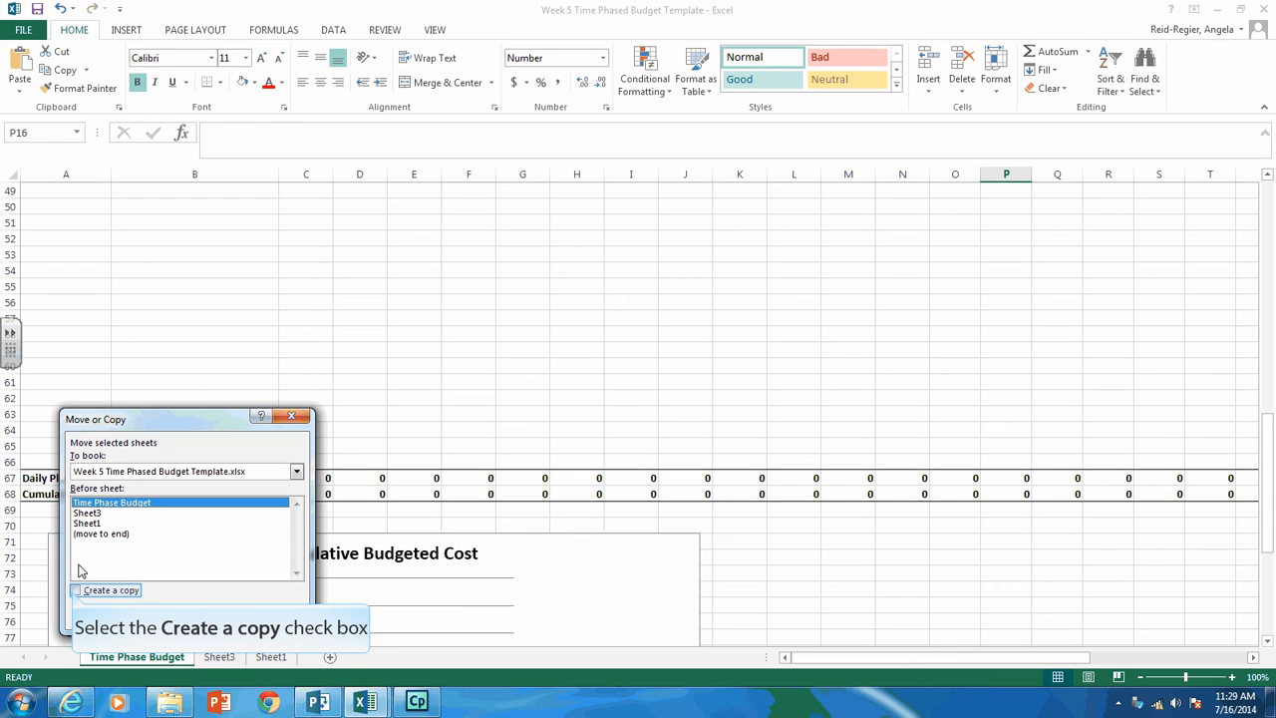
click(76, 590)
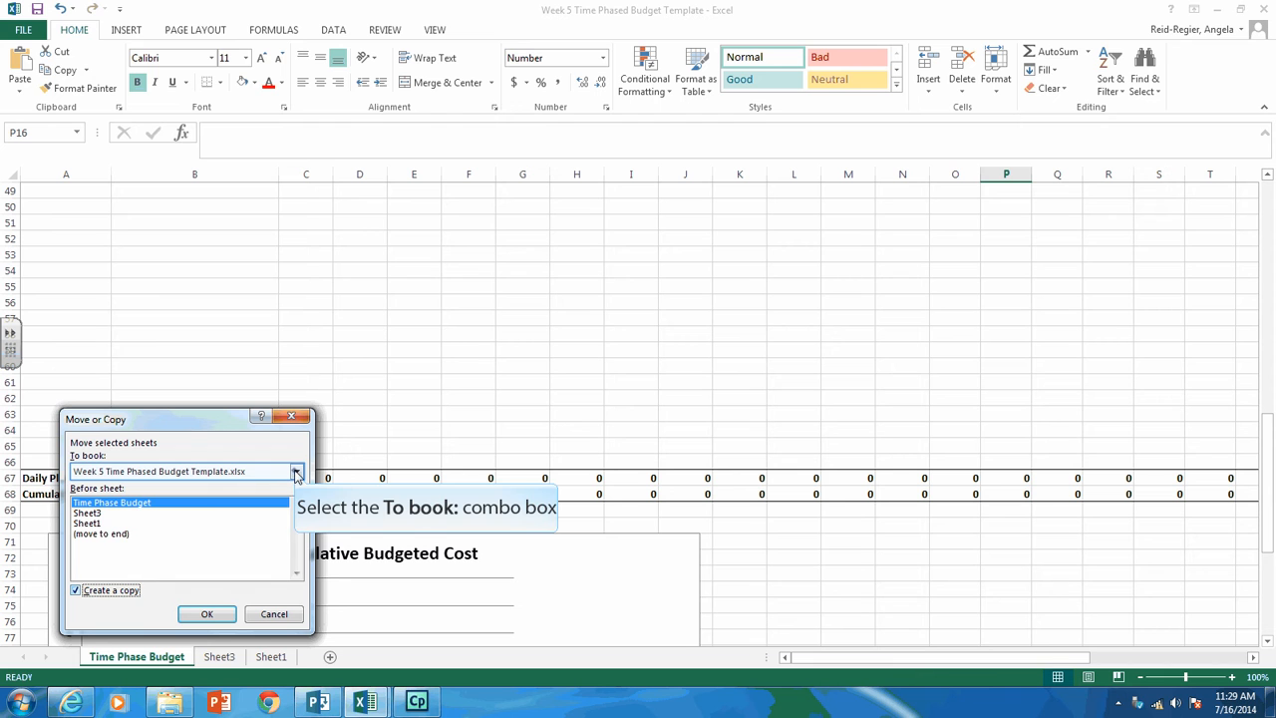
click(295, 471)
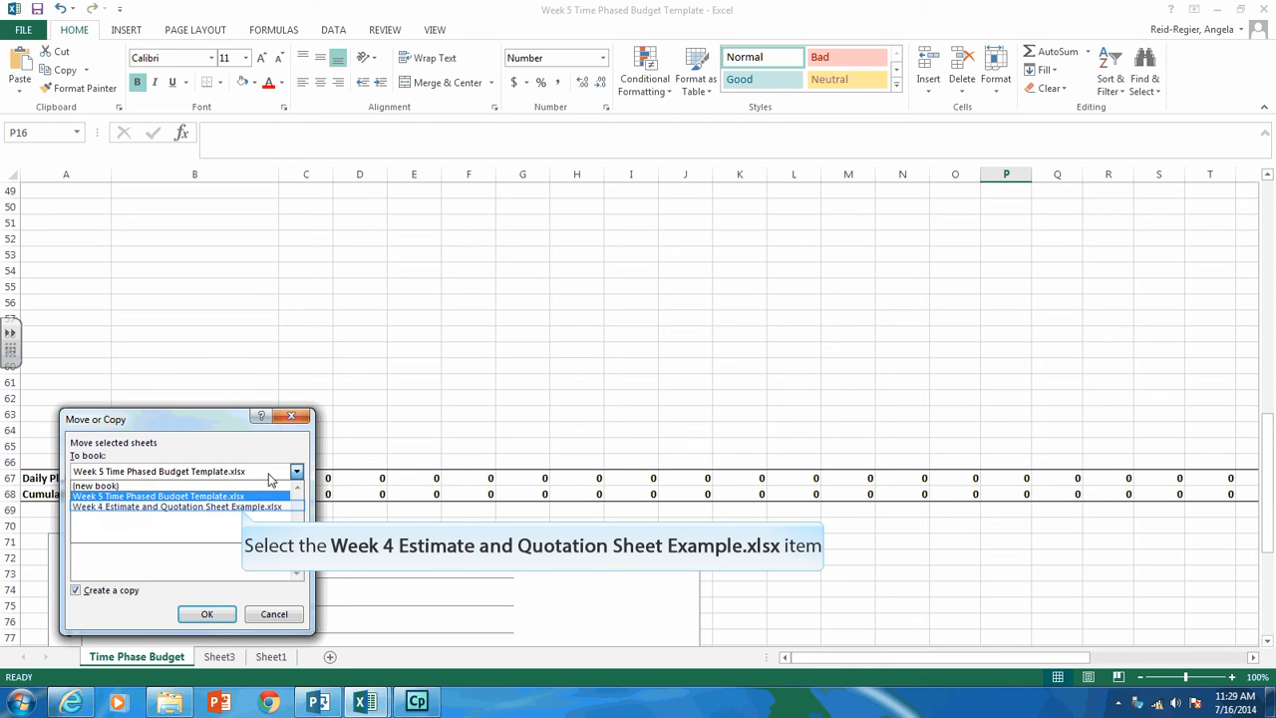
click(176, 506)
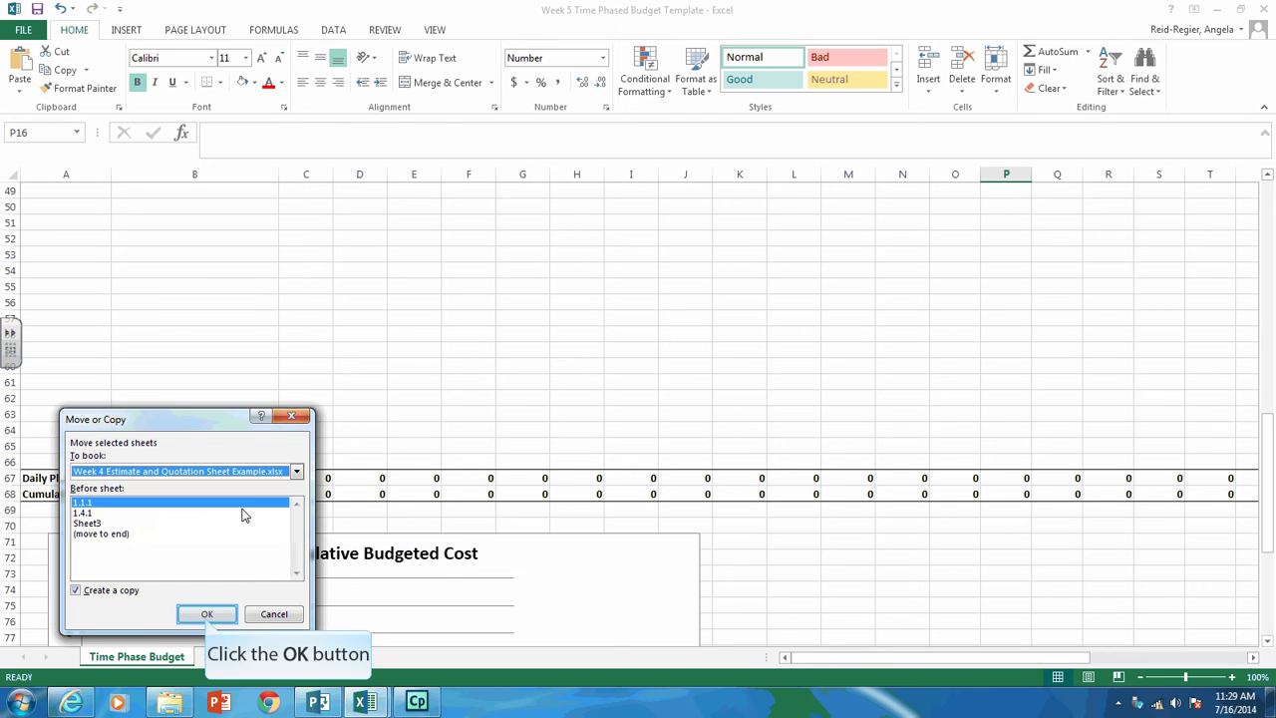
mouse_move(219, 534)
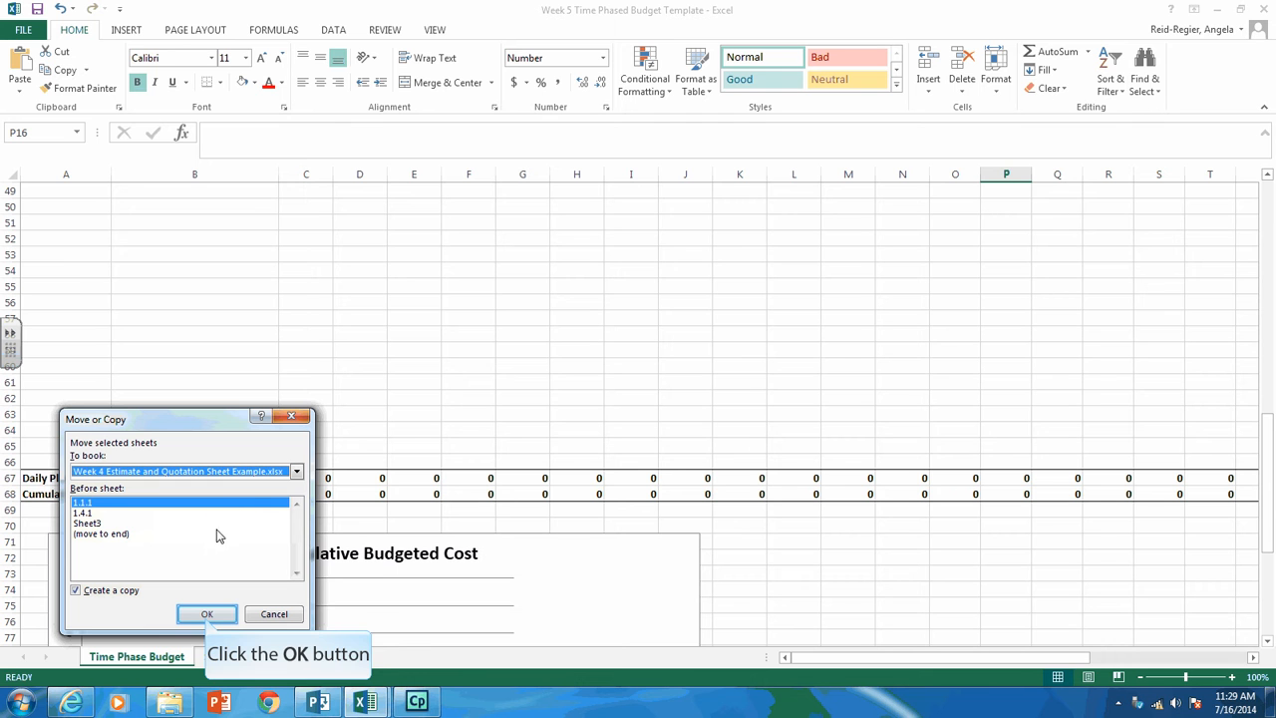
click(207, 614)
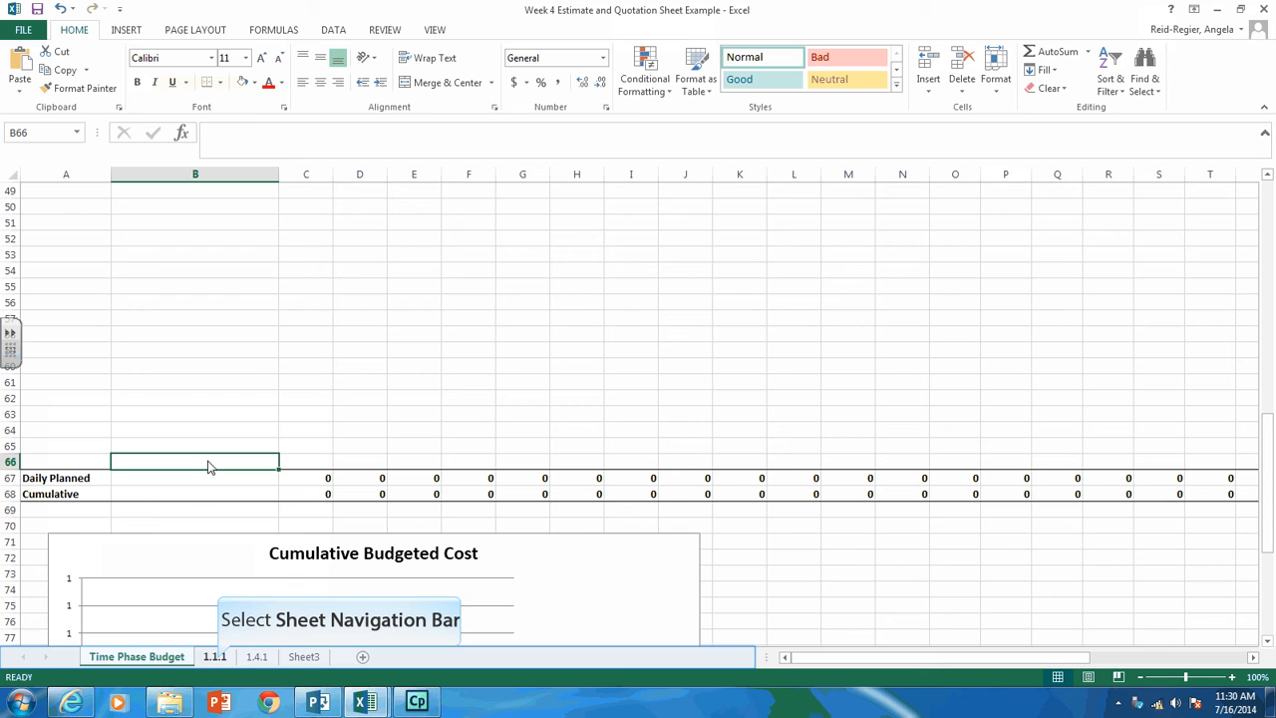
mouse_move(219, 634)
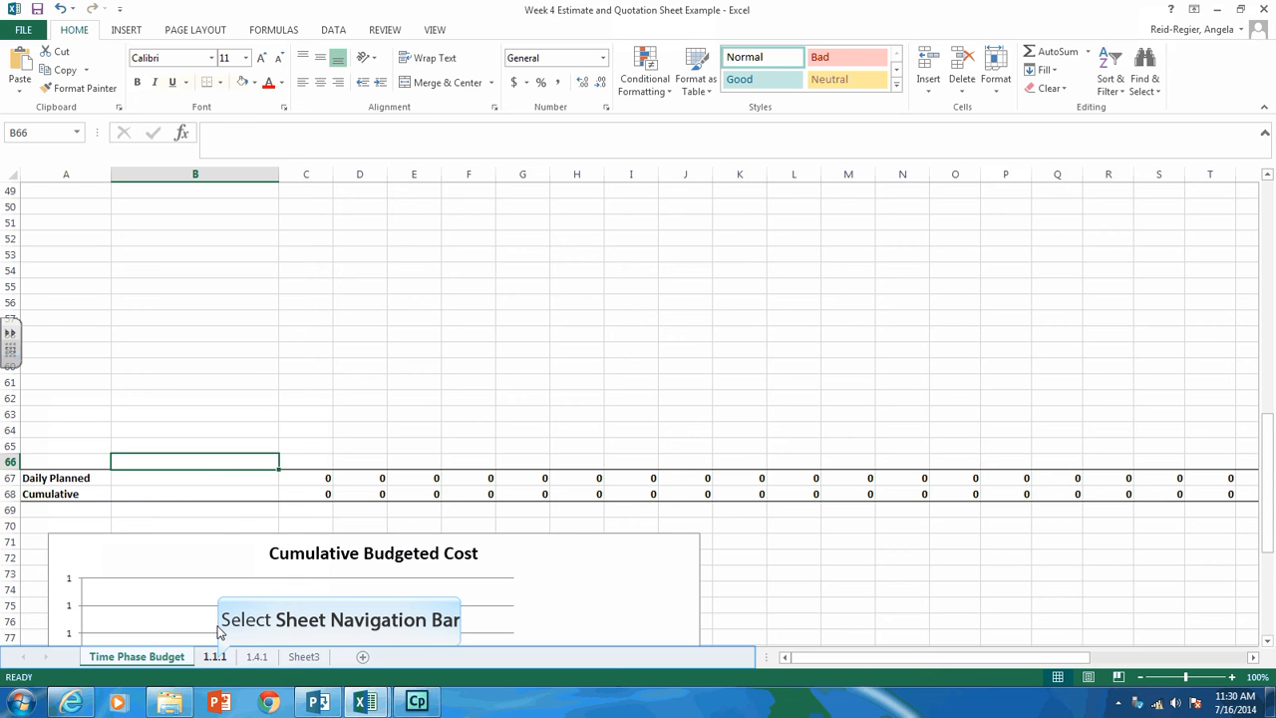
click(215, 656)
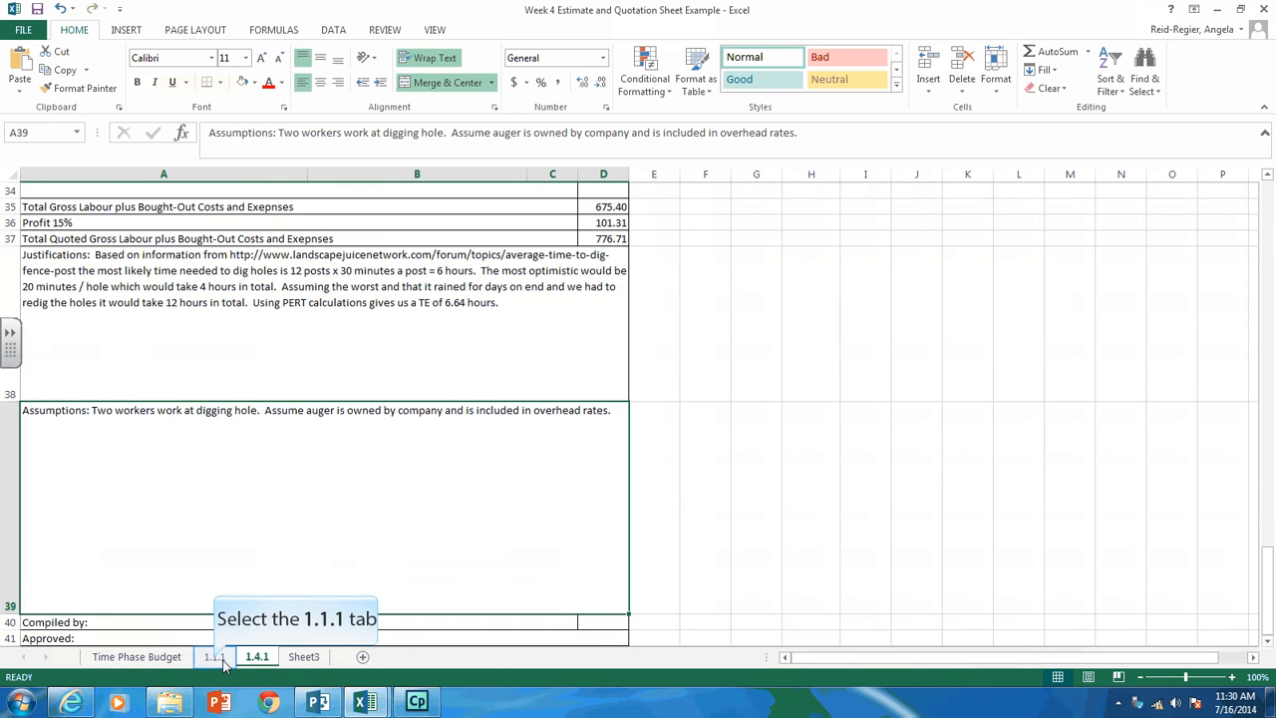
click(211, 658)
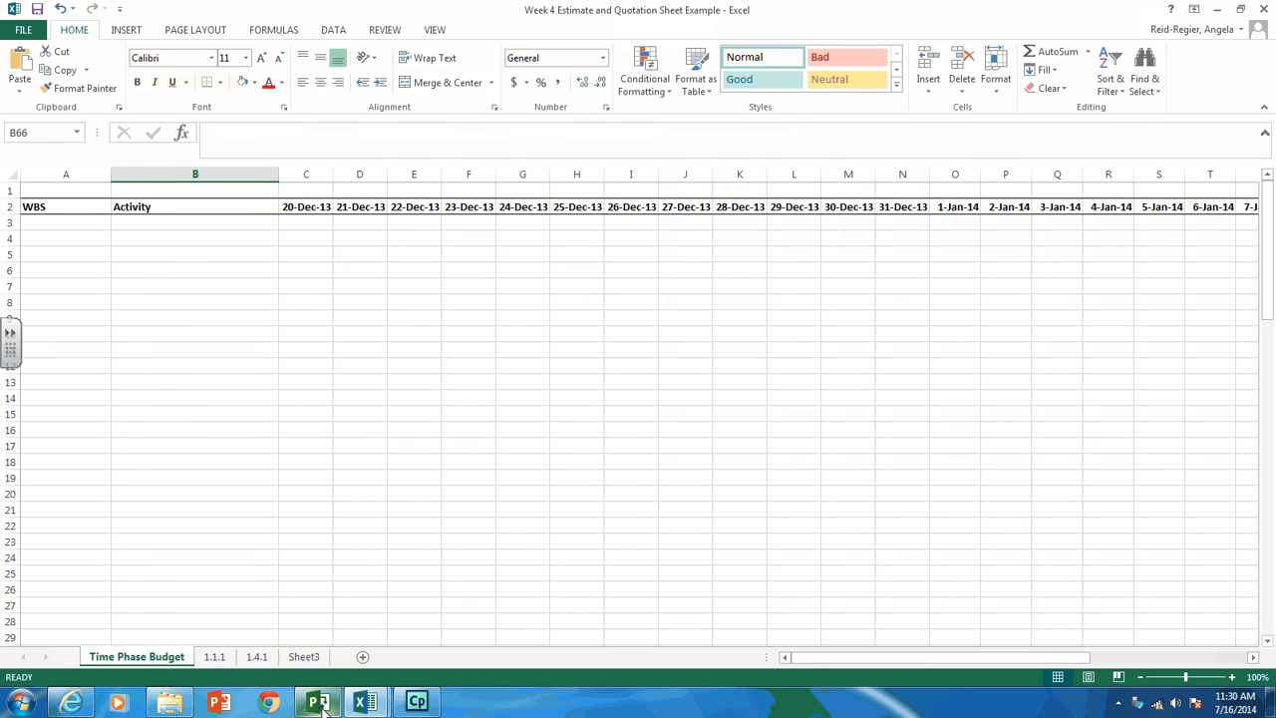
Return to the week 3 Deck WBS schedule in Project.
click(317, 702)
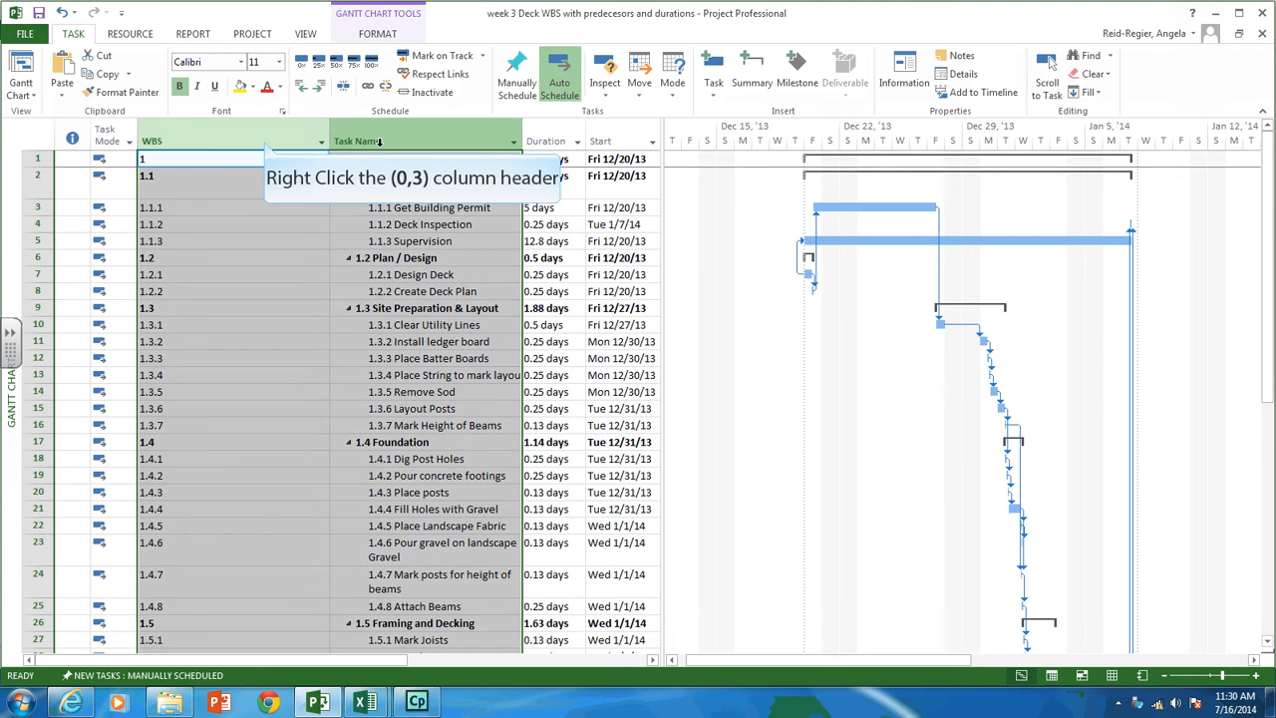
mouse_move(263, 140)
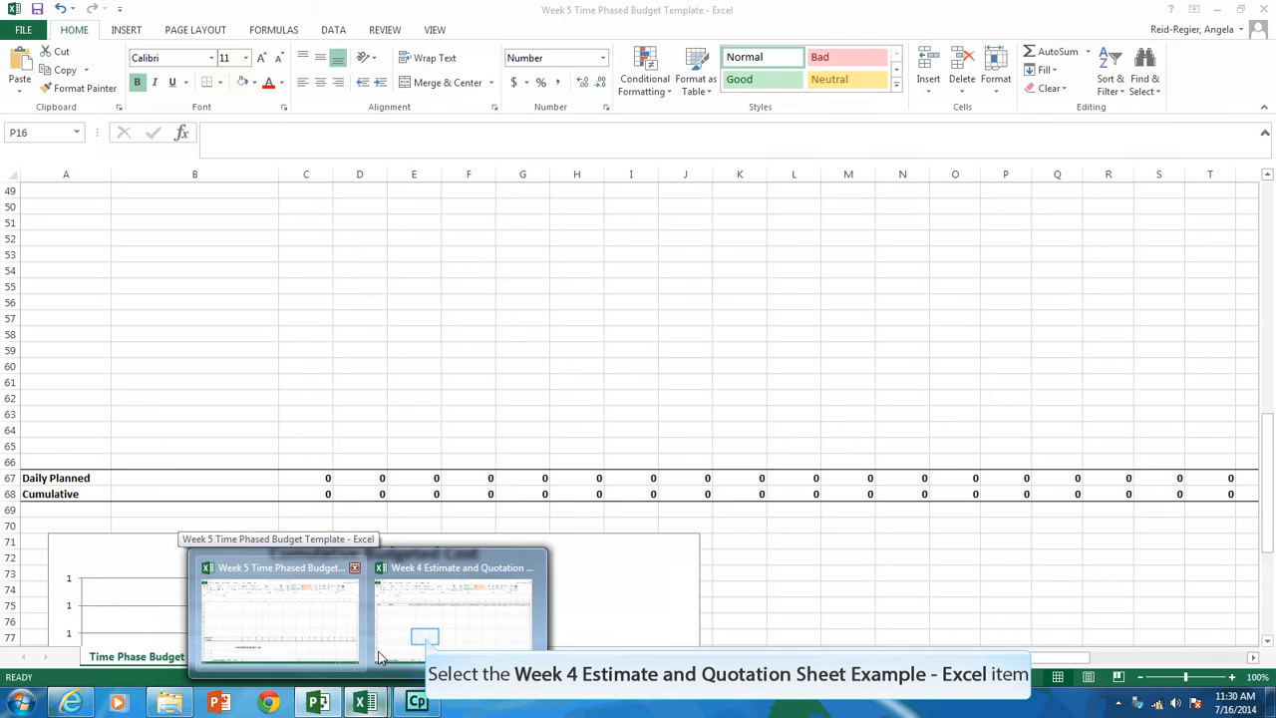
Paste the copied WBS codes and task names into A3 of the Time Phase Budget sheet.
click(463, 614)
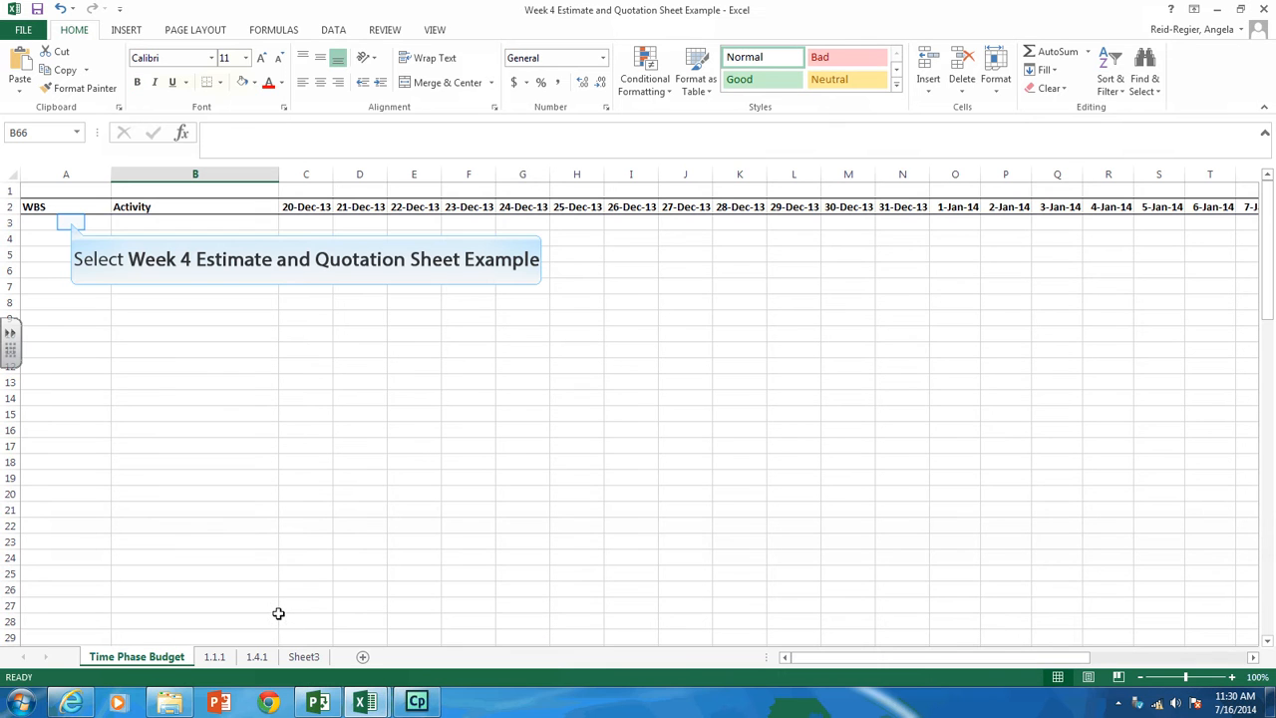
right_click(66, 223)
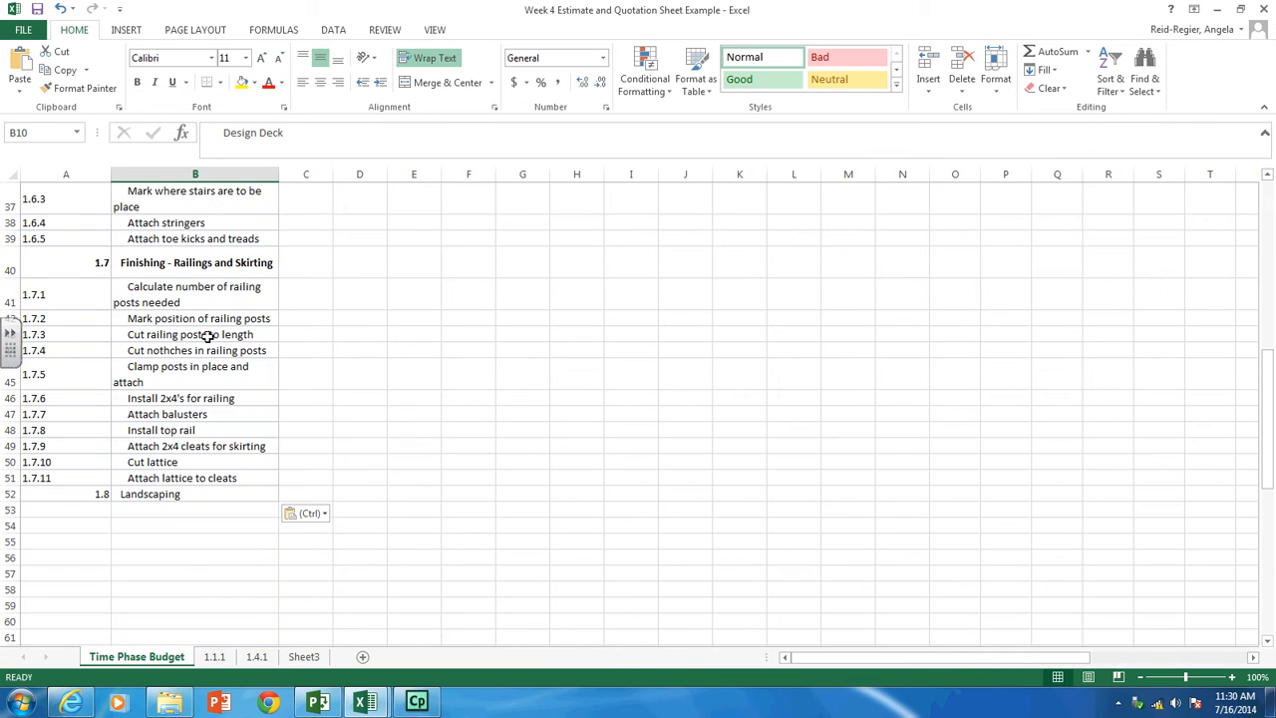
scroll(up, 3)
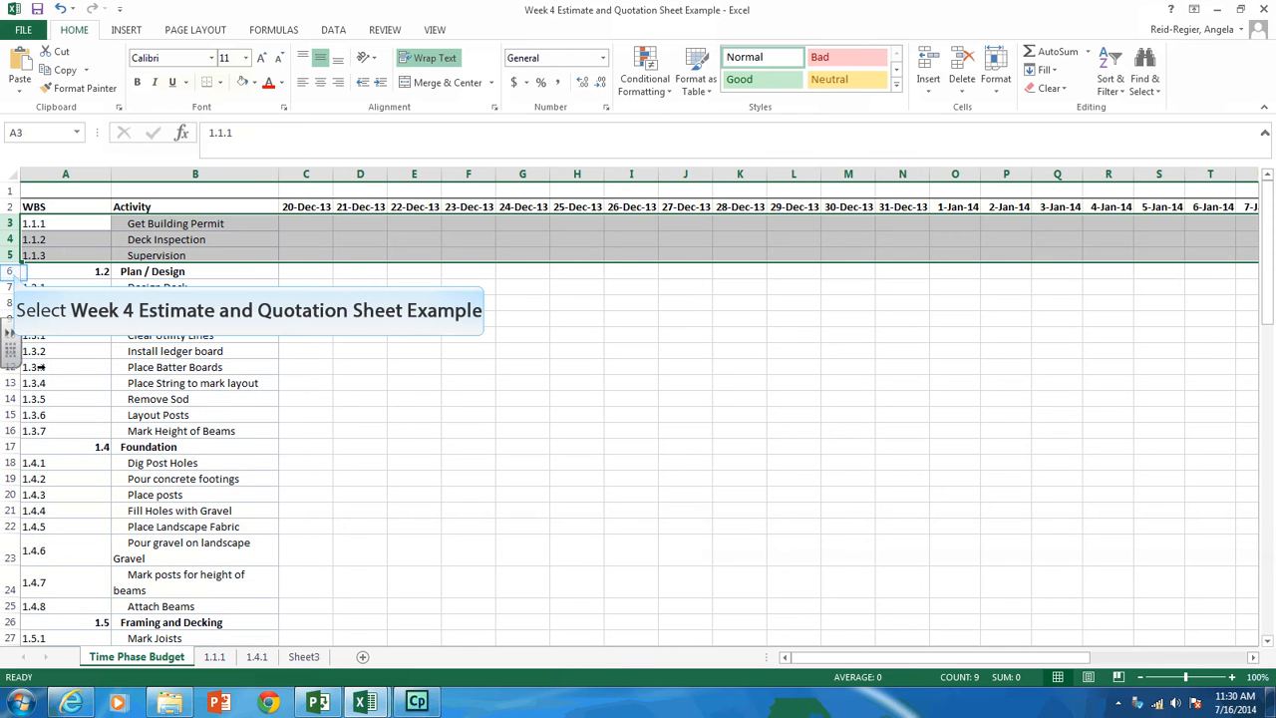
Delete the 1.2, 1.3 and 1.5 summary rows so only work packages remain.
click(64, 271)
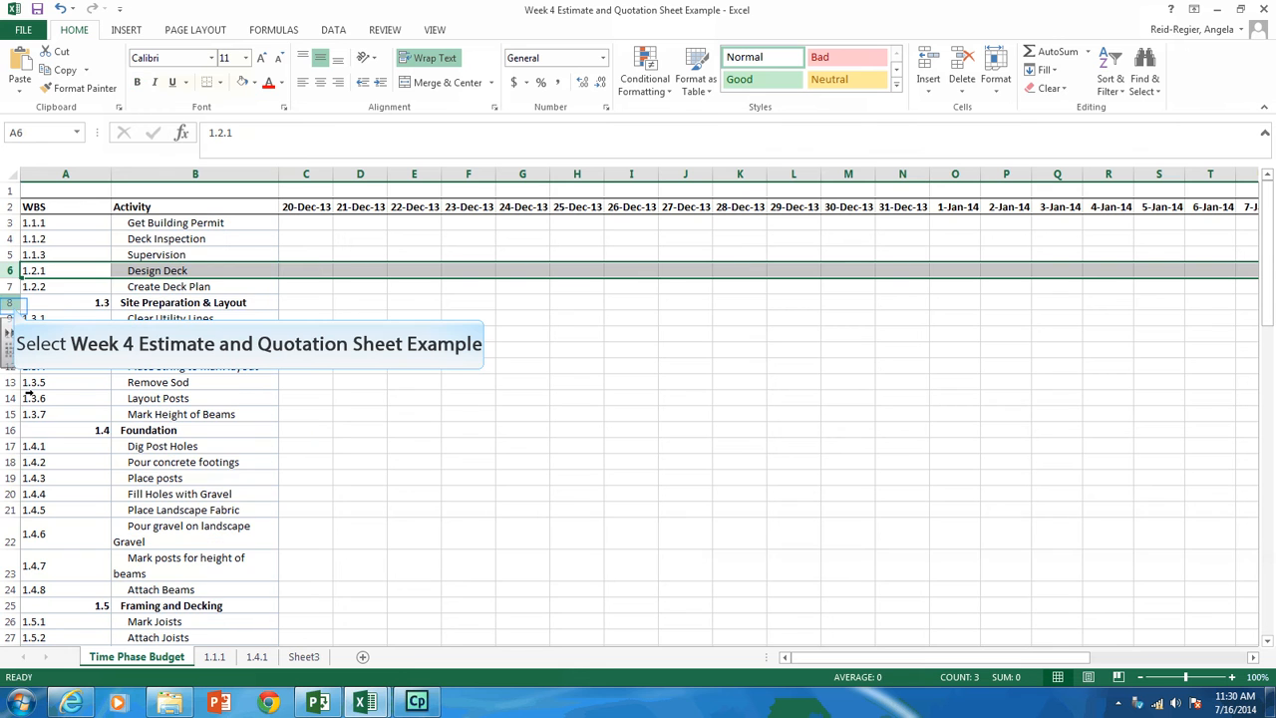
right_click(20, 303)
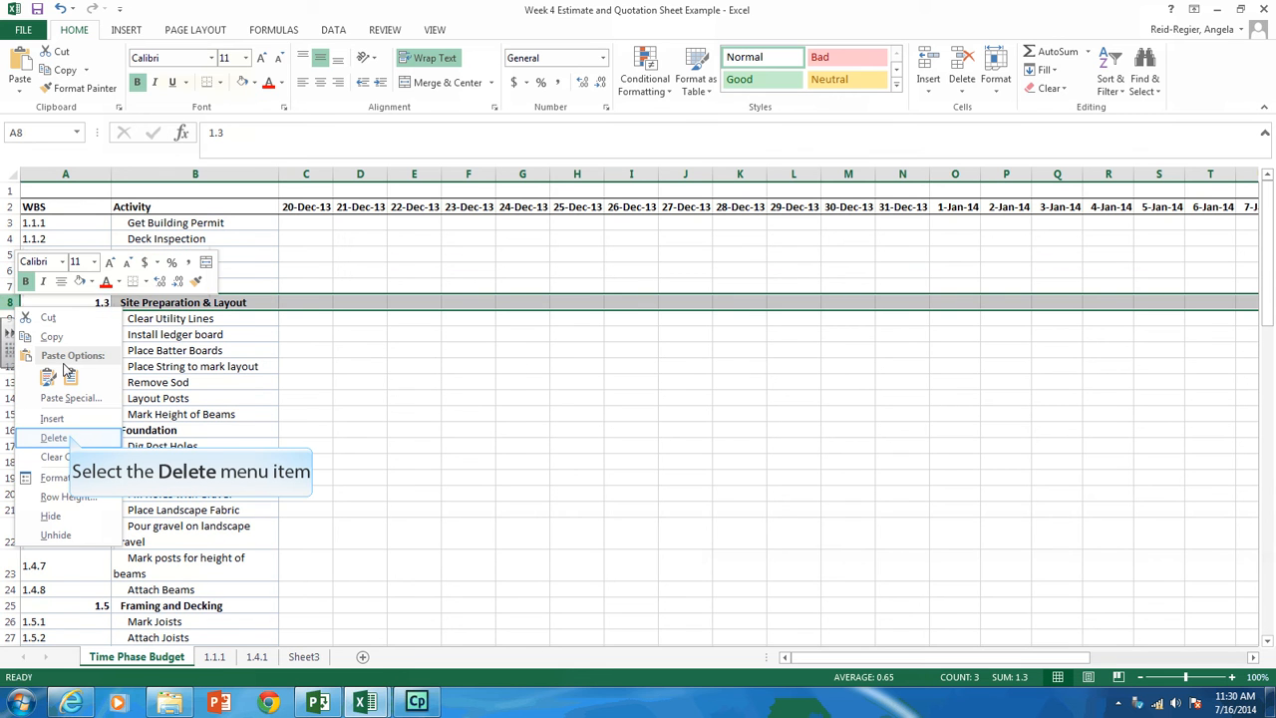
click(52, 439)
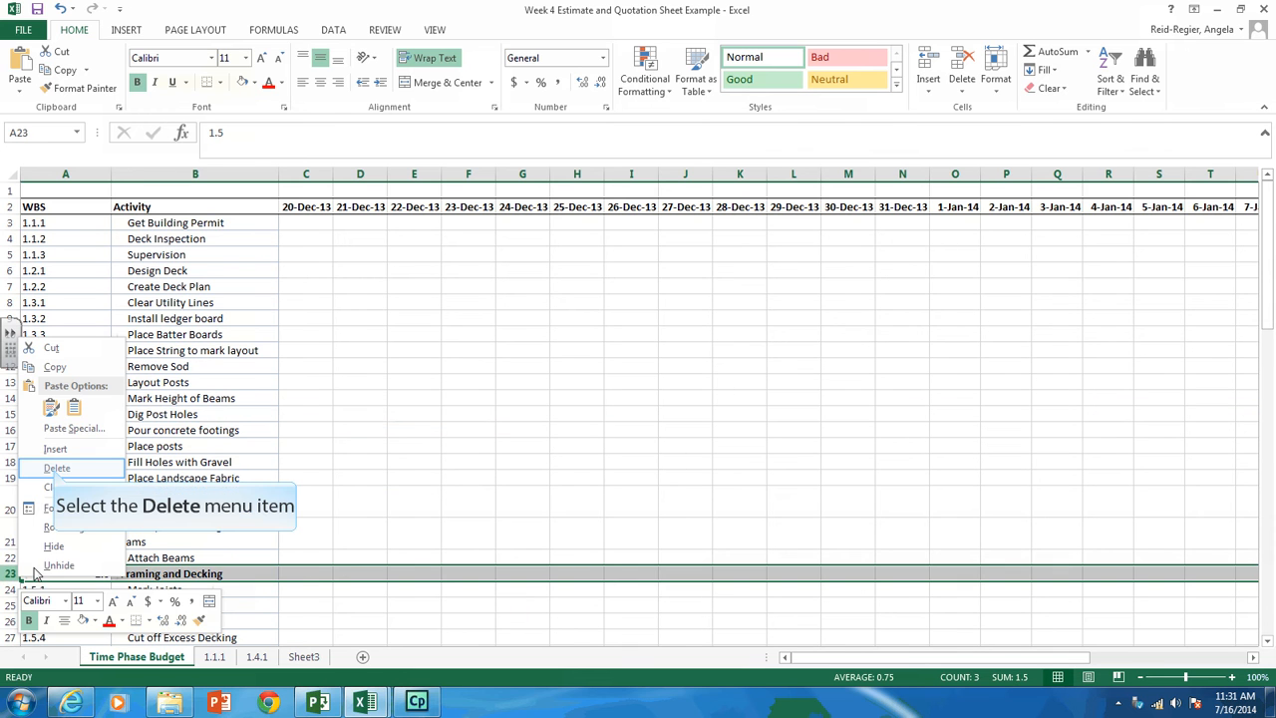
click(56, 466)
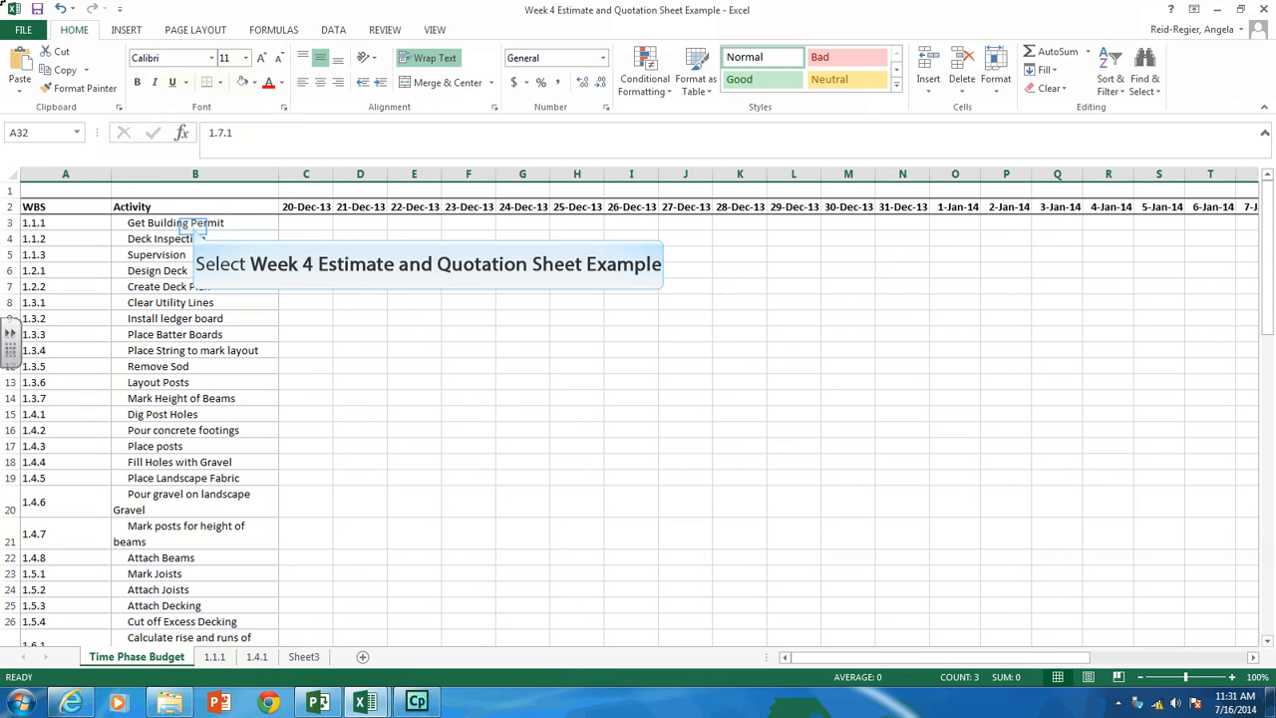
mouse_move(187, 160)
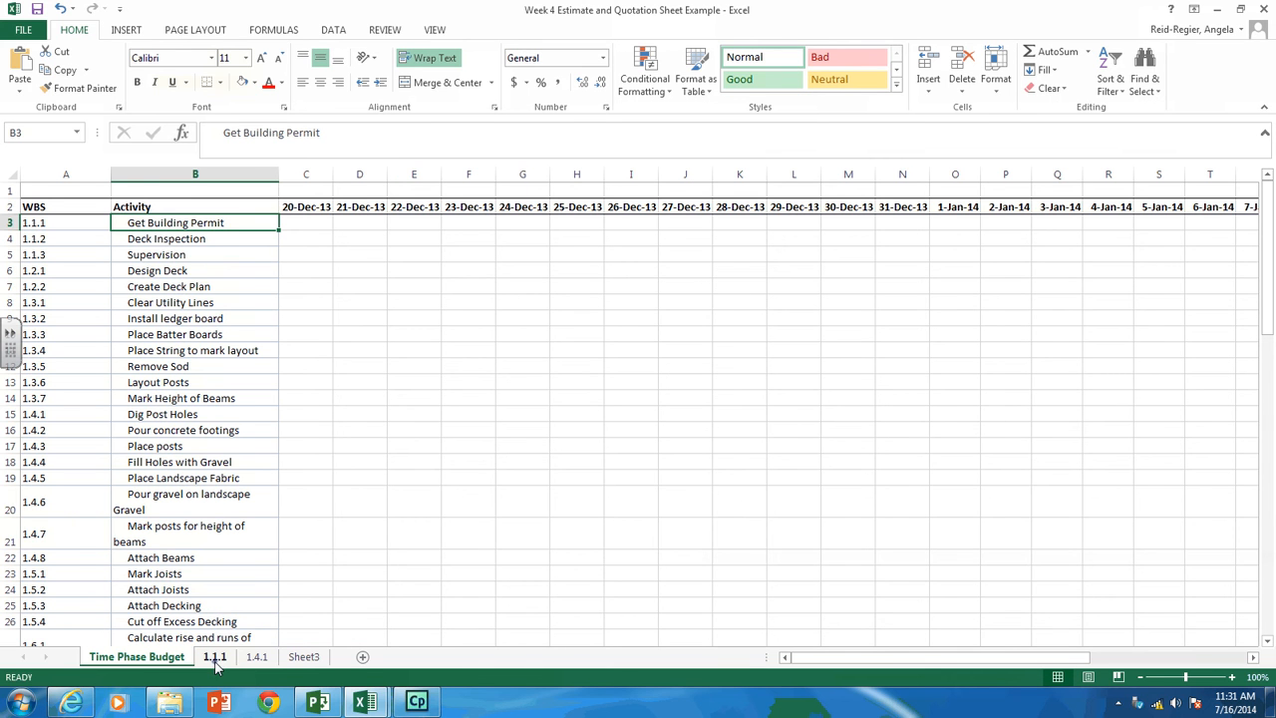
Check the 1.1.1 sheet's total cost of 279.93 in D35, then go to the Project schedule.
click(215, 658)
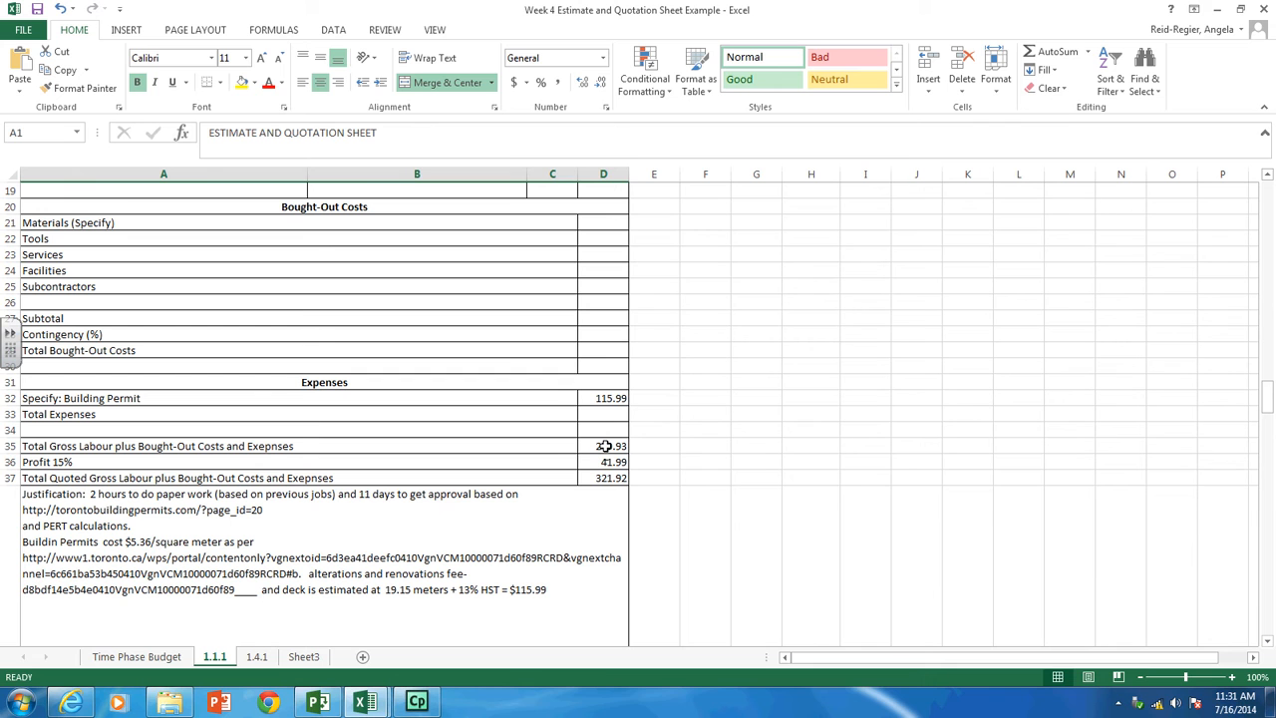
click(602, 447)
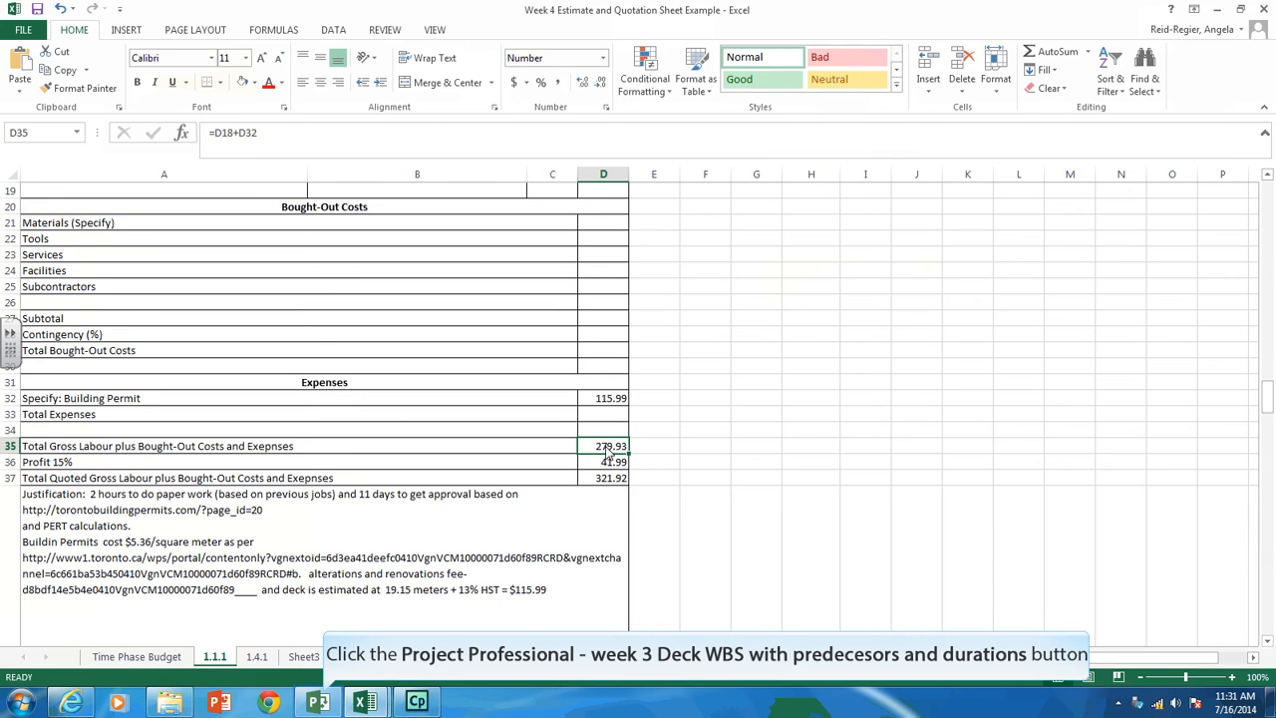
mouse_move(548, 455)
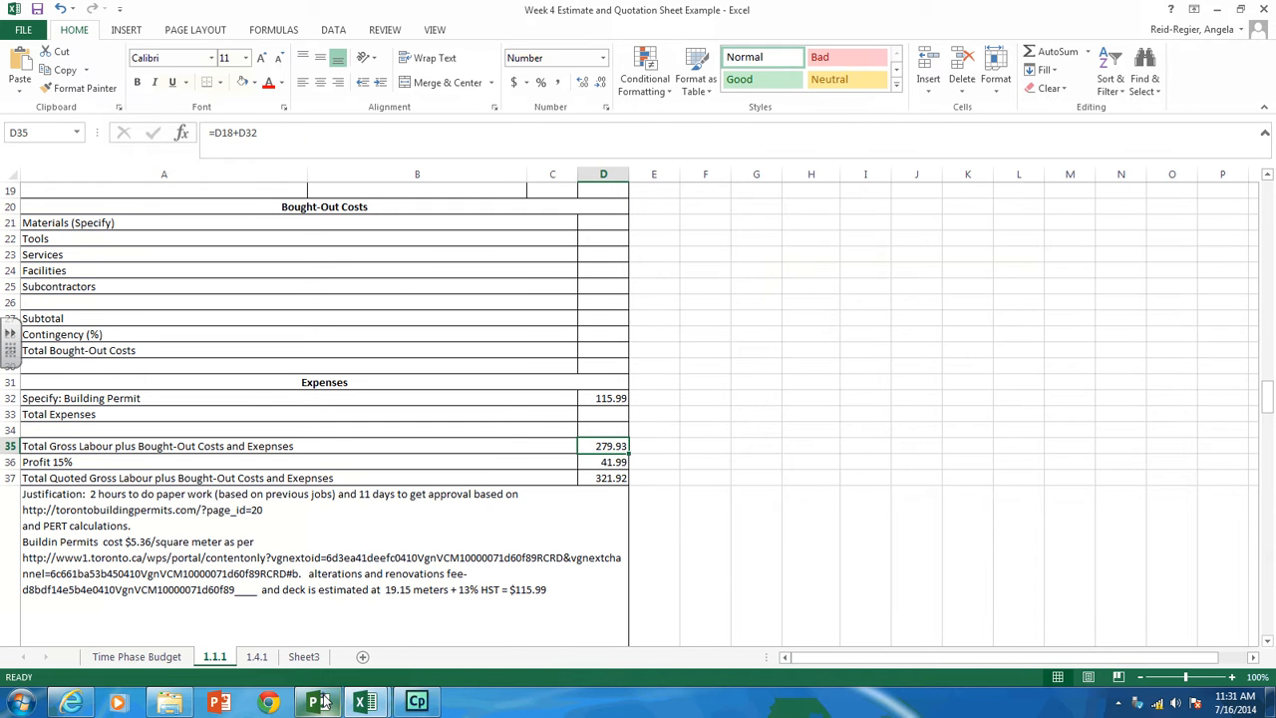
click(317, 698)
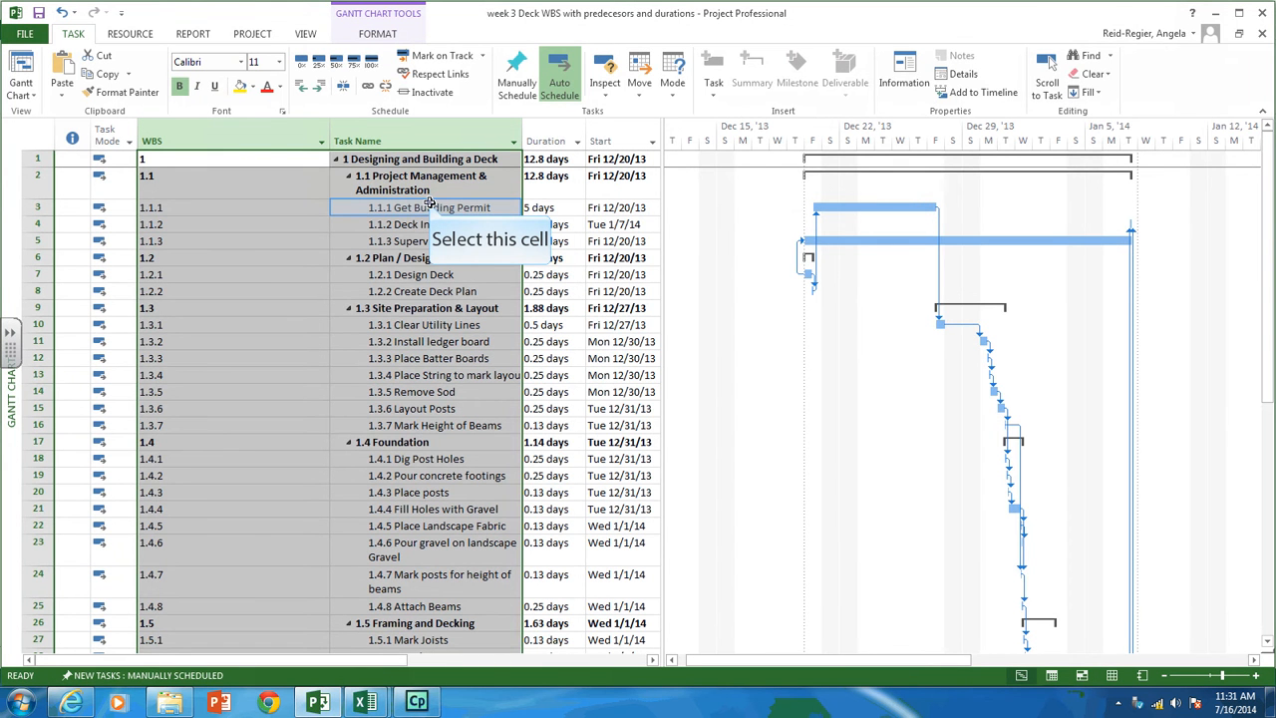
Confirm Get Building Permit lasts 5 days in the deck schedule.
click(542, 207)
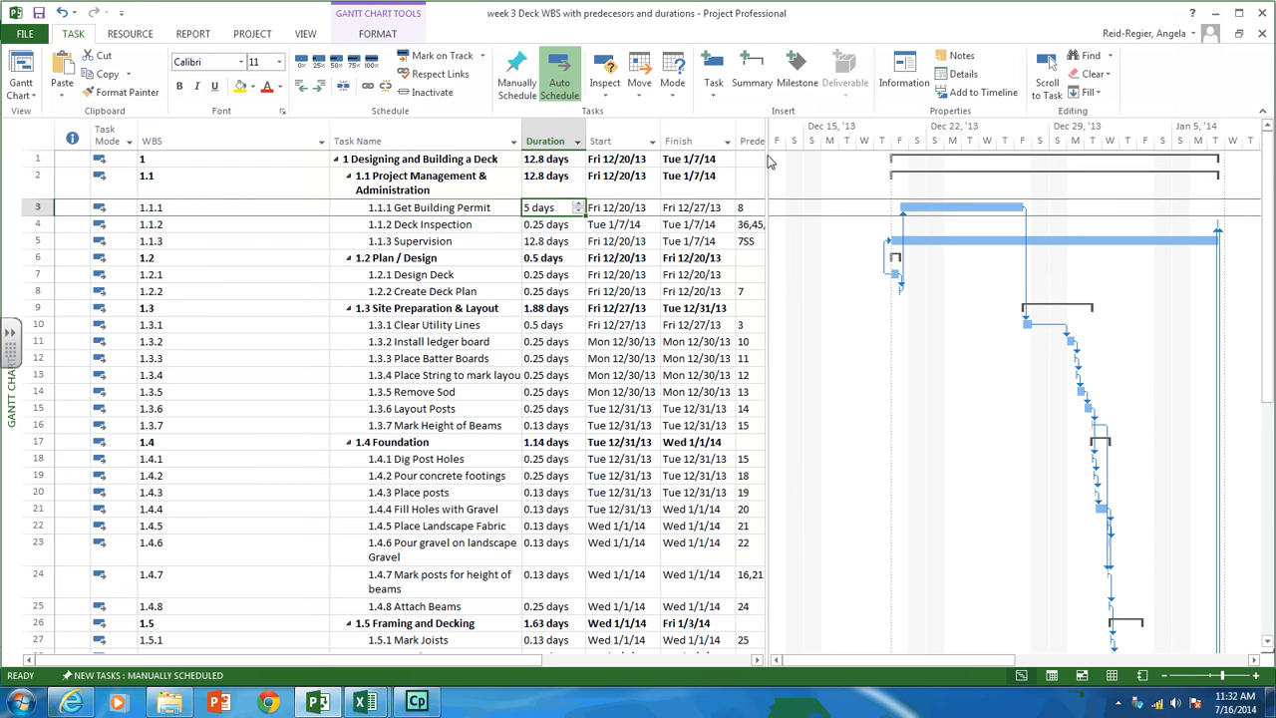
mouse_move(365, 702)
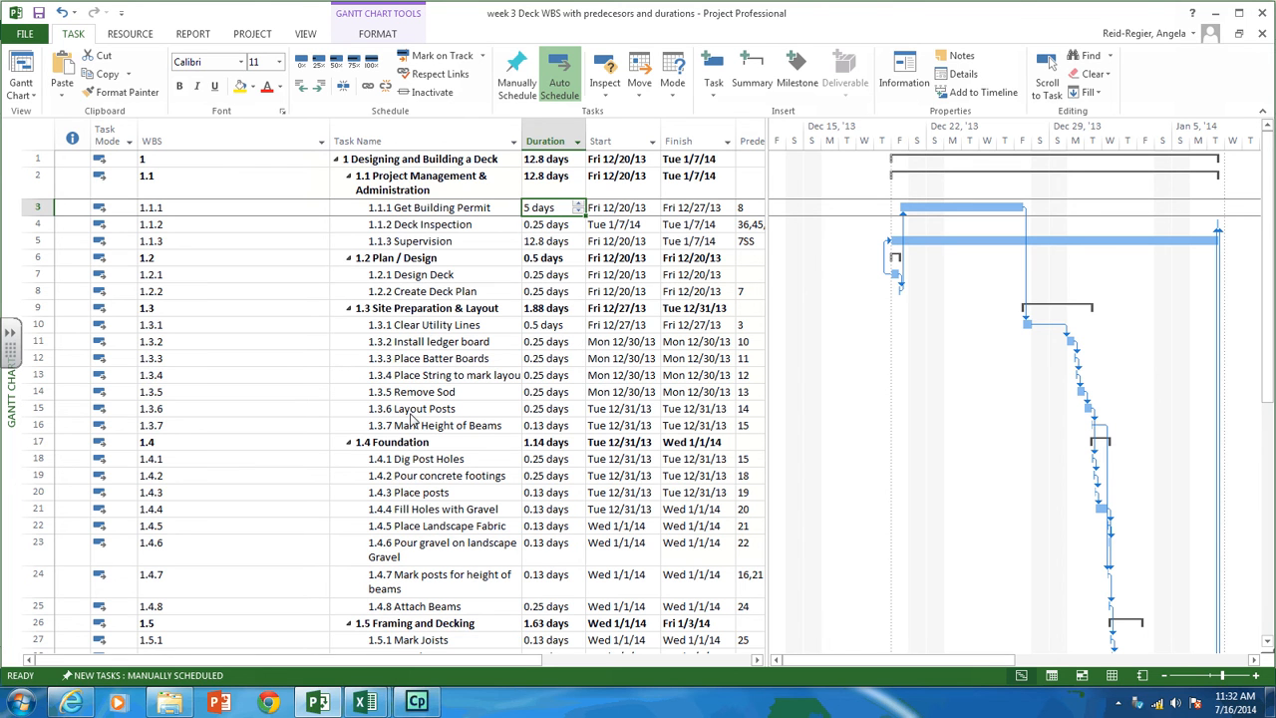
mouse_move(365, 702)
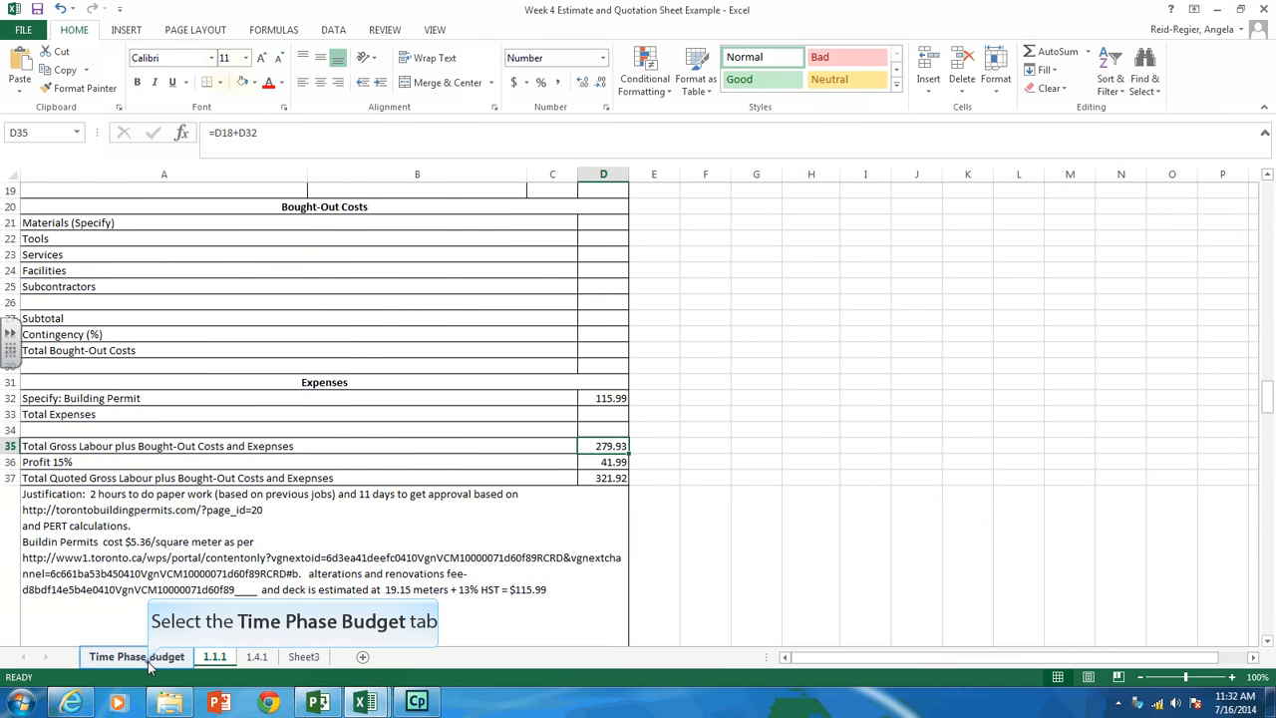
Enter ='1.1.1'!$D$35/5 in C3 so Get Building Permit shows a 55.99 daily cost.
click(130, 656)
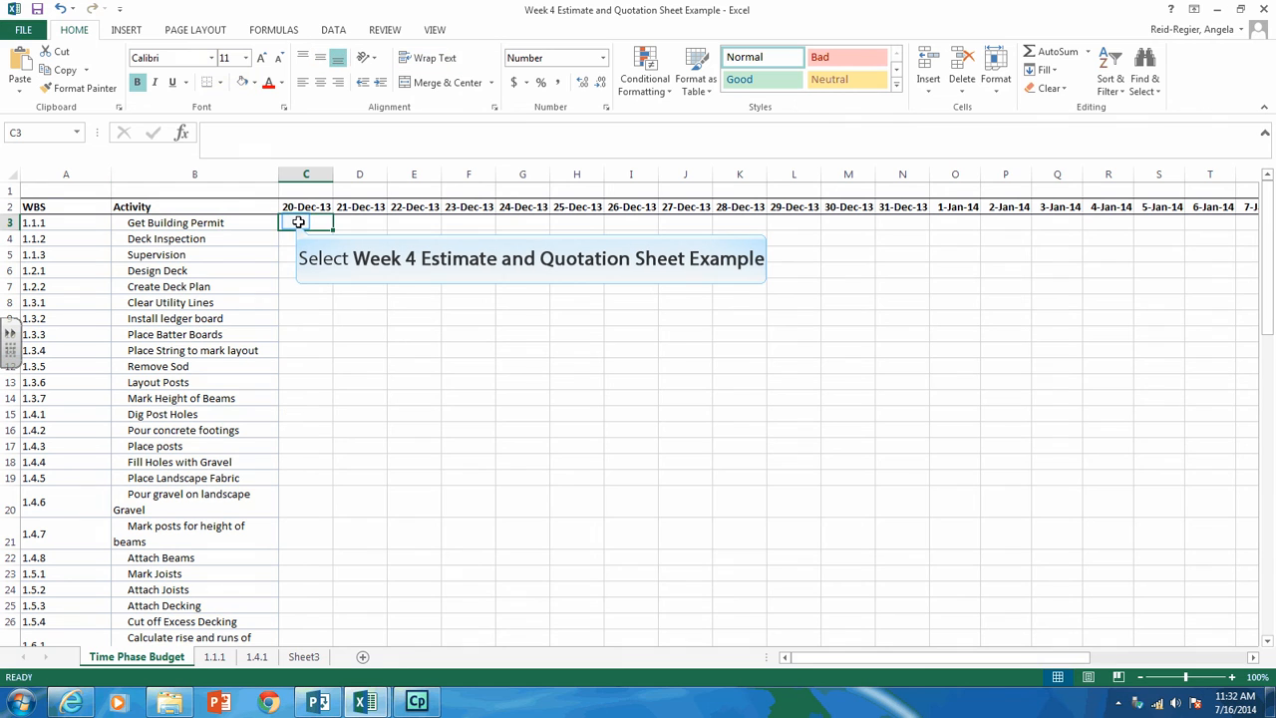
mouse_move(295, 222)
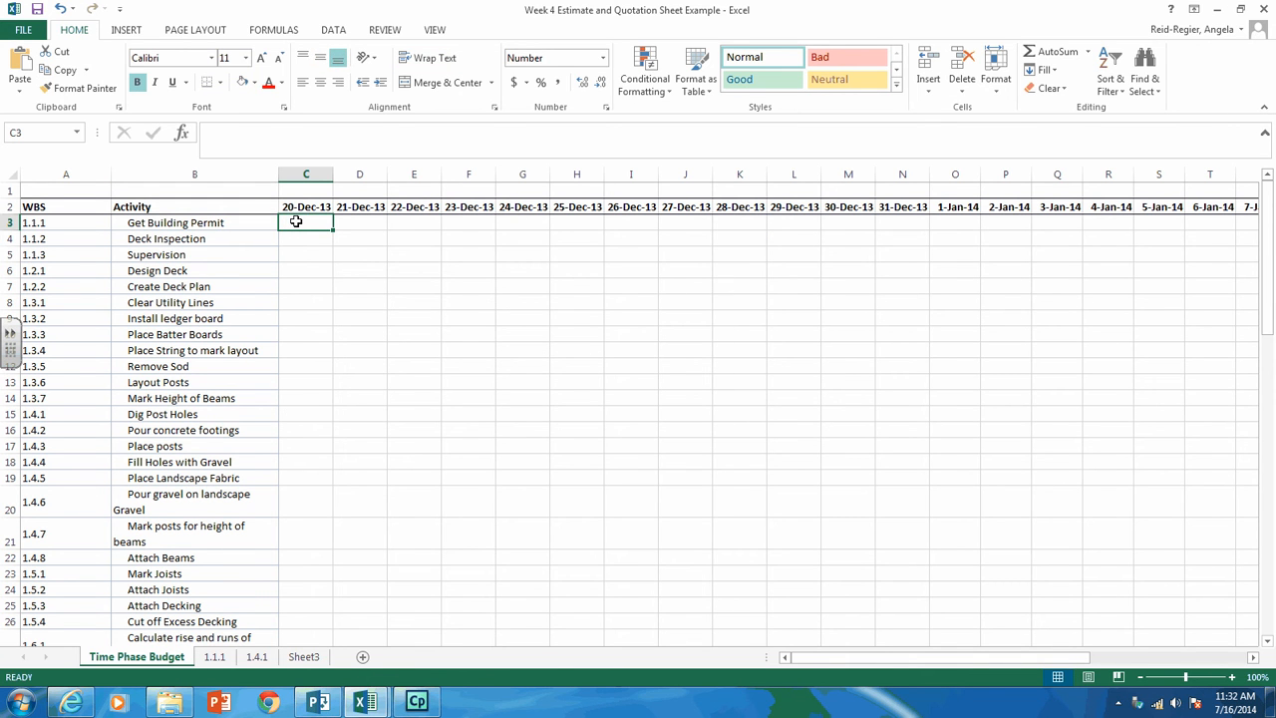
text(=)
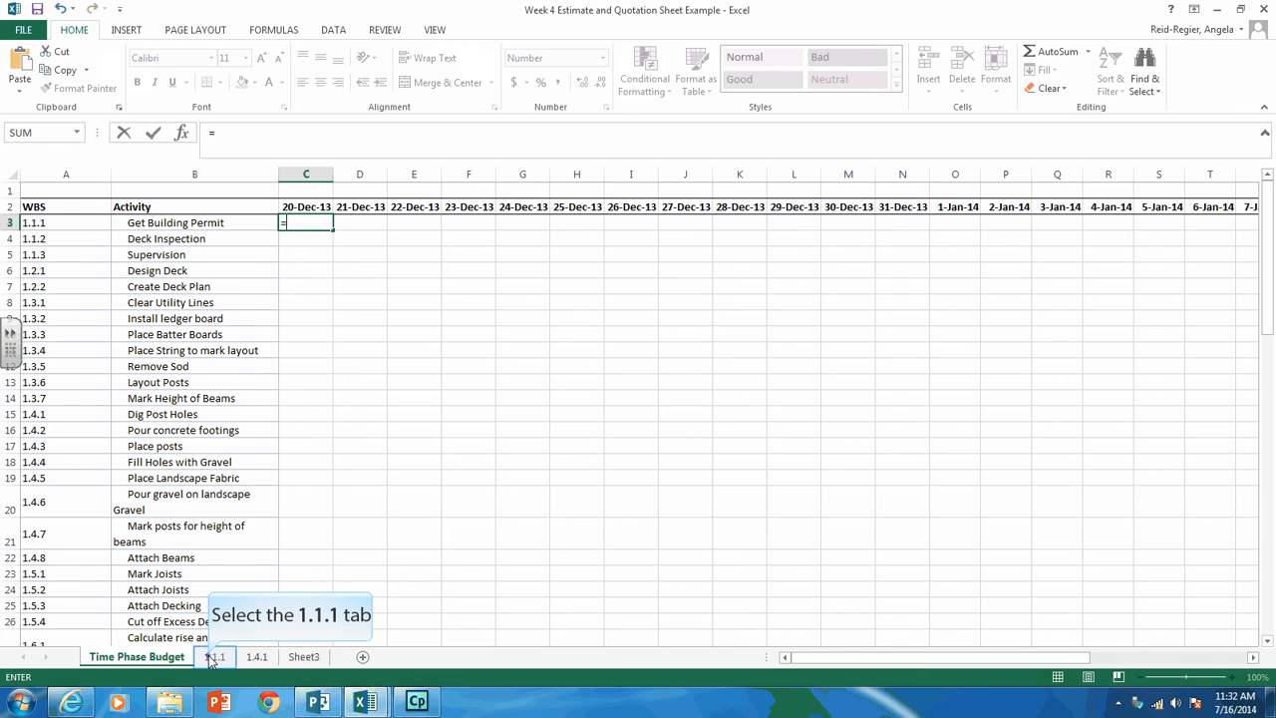
click(215, 656)
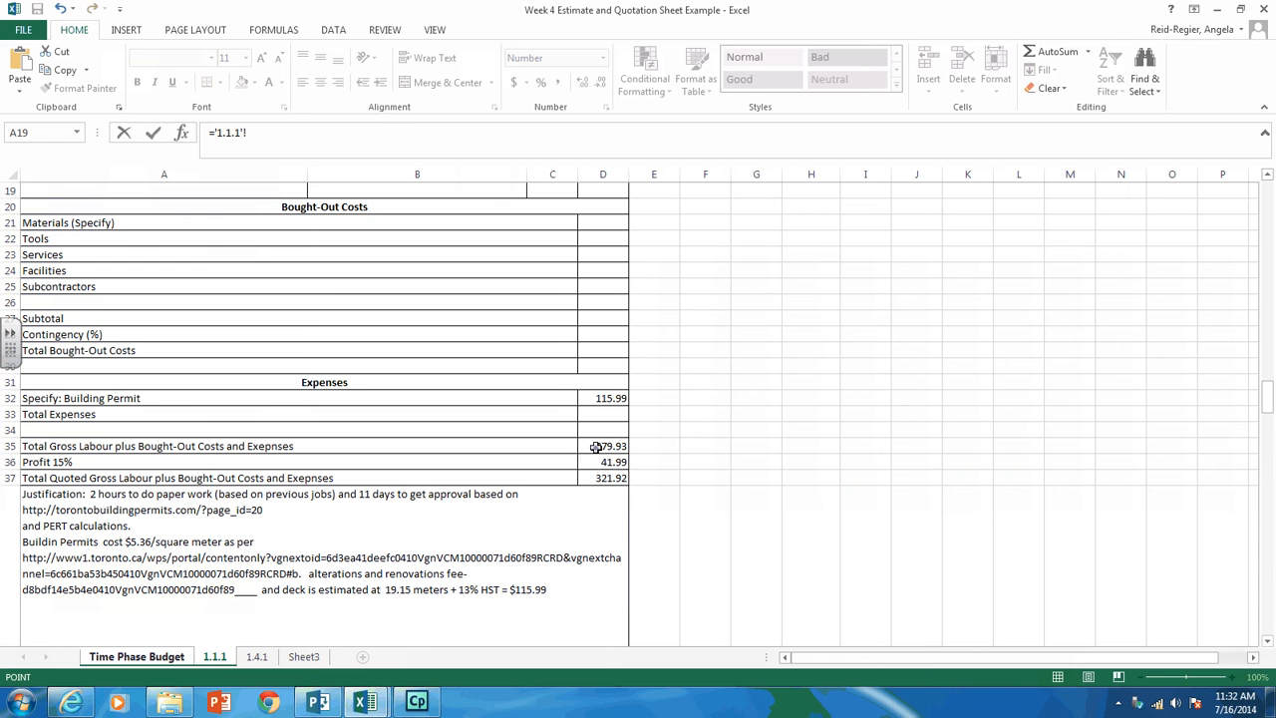
click(598, 447)
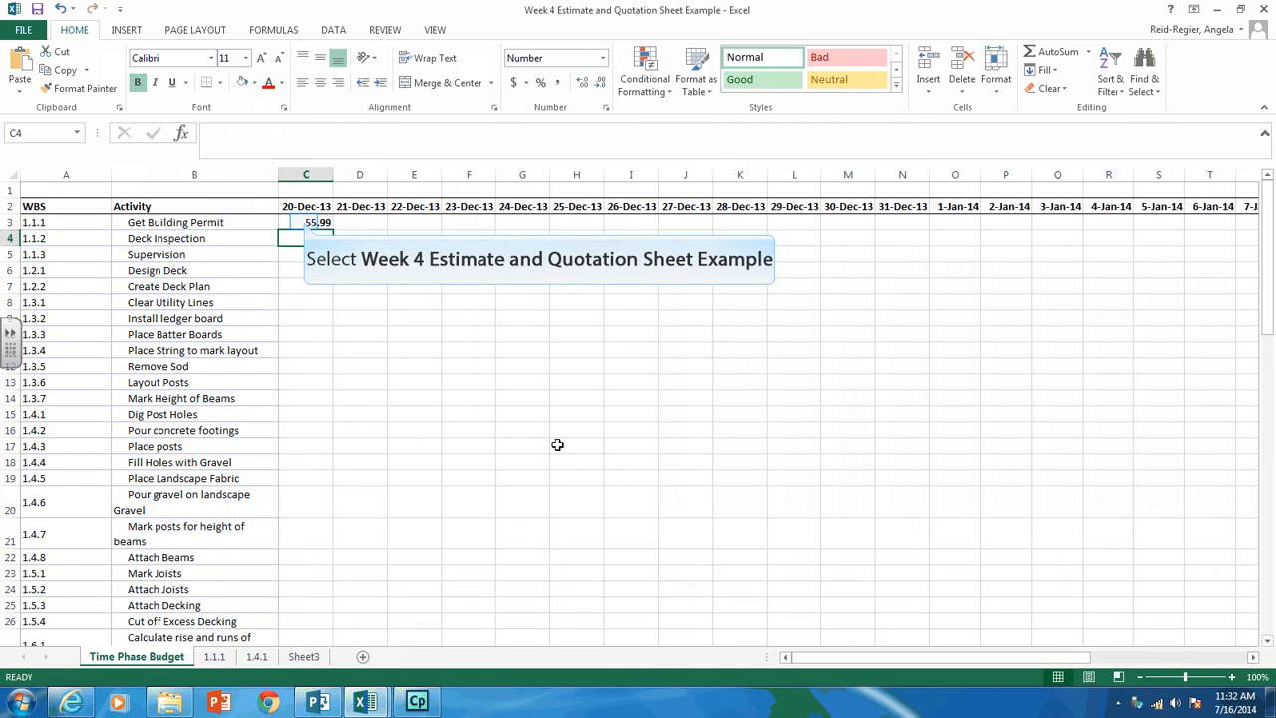
click(307, 223)
text(=$'1.1.1'!$D$35/5)
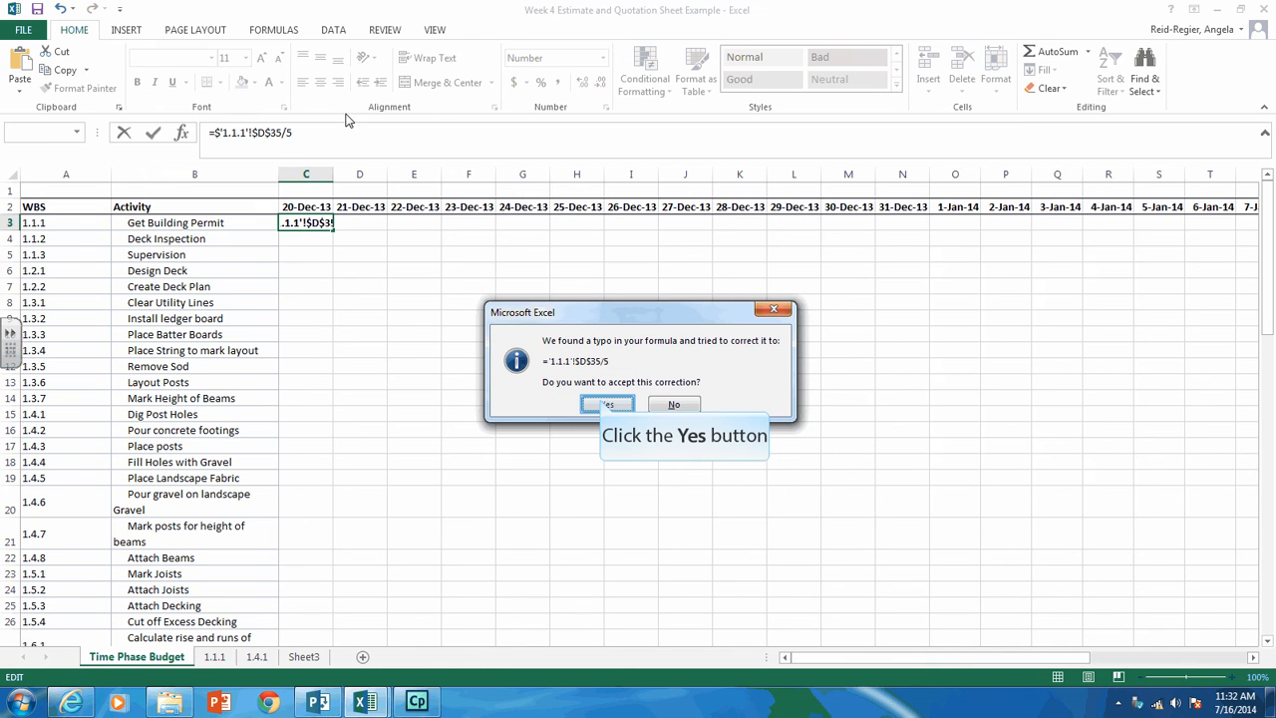
click(610, 403)
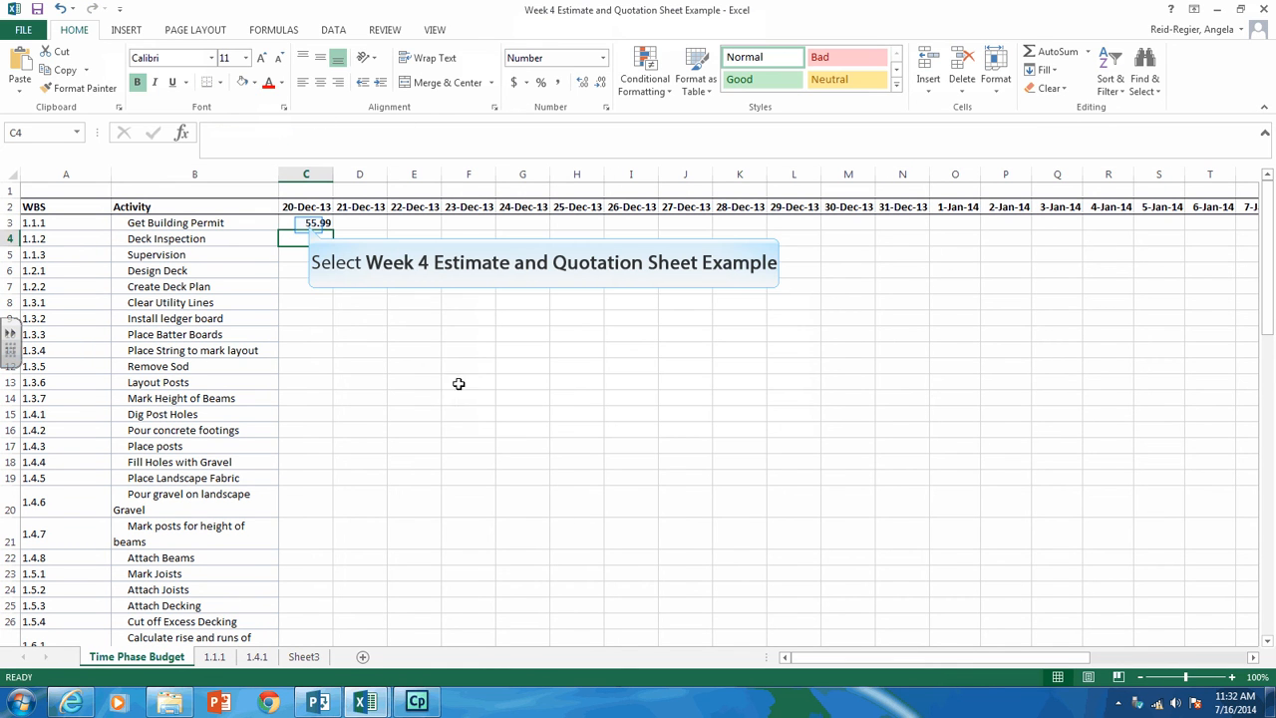
click(307, 223)
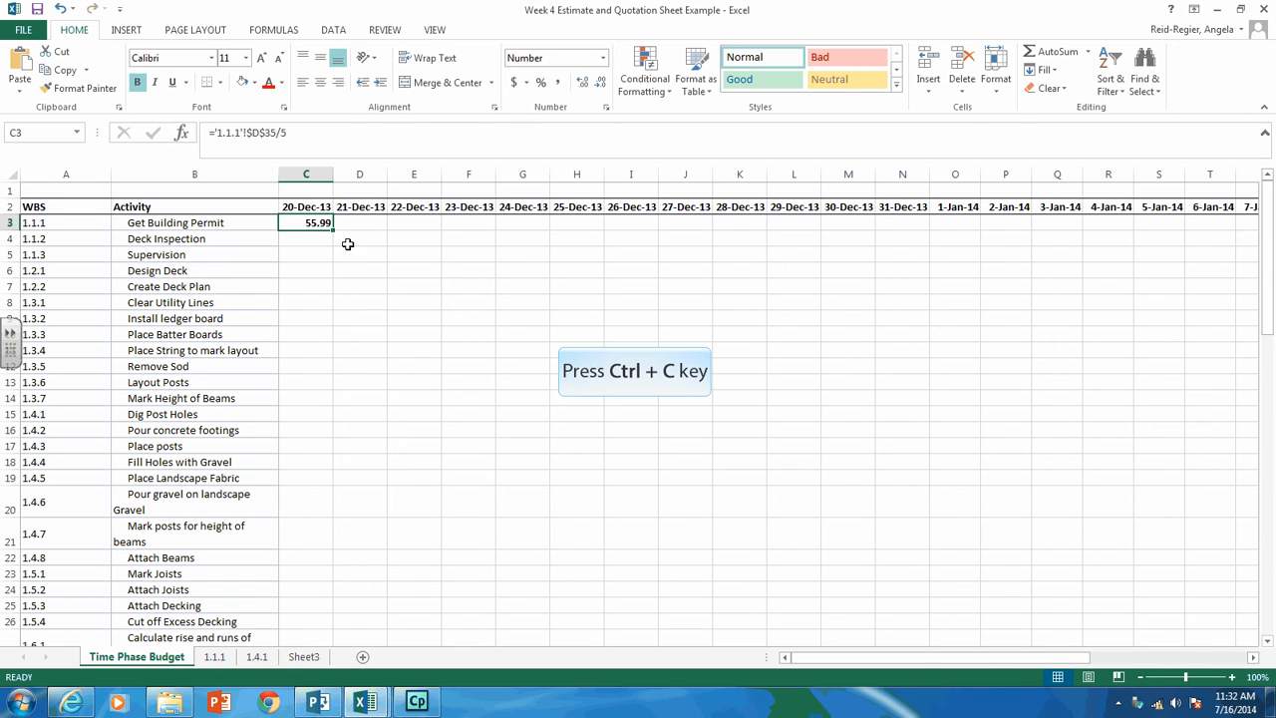
Paste the 55.99 daily cost formula into the 23–27 Dec cells of row 3.
click(467, 223)
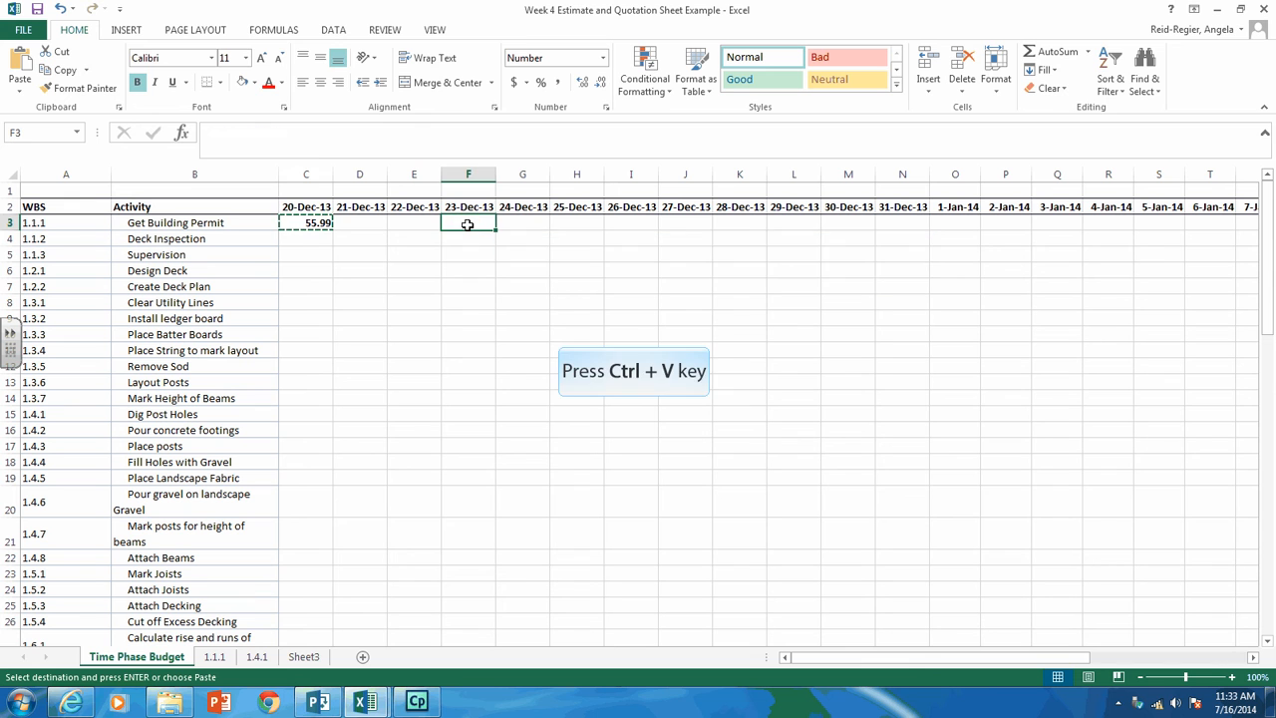
key(ctrl+v)
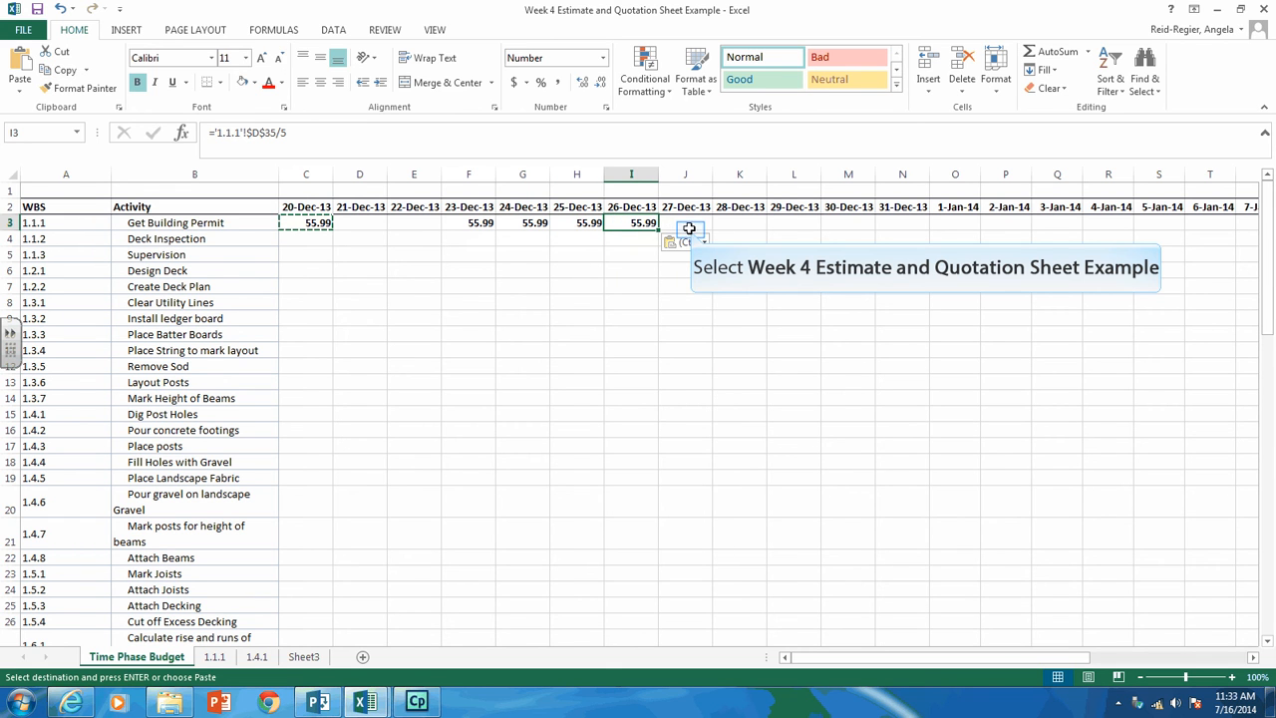
click(686, 223)
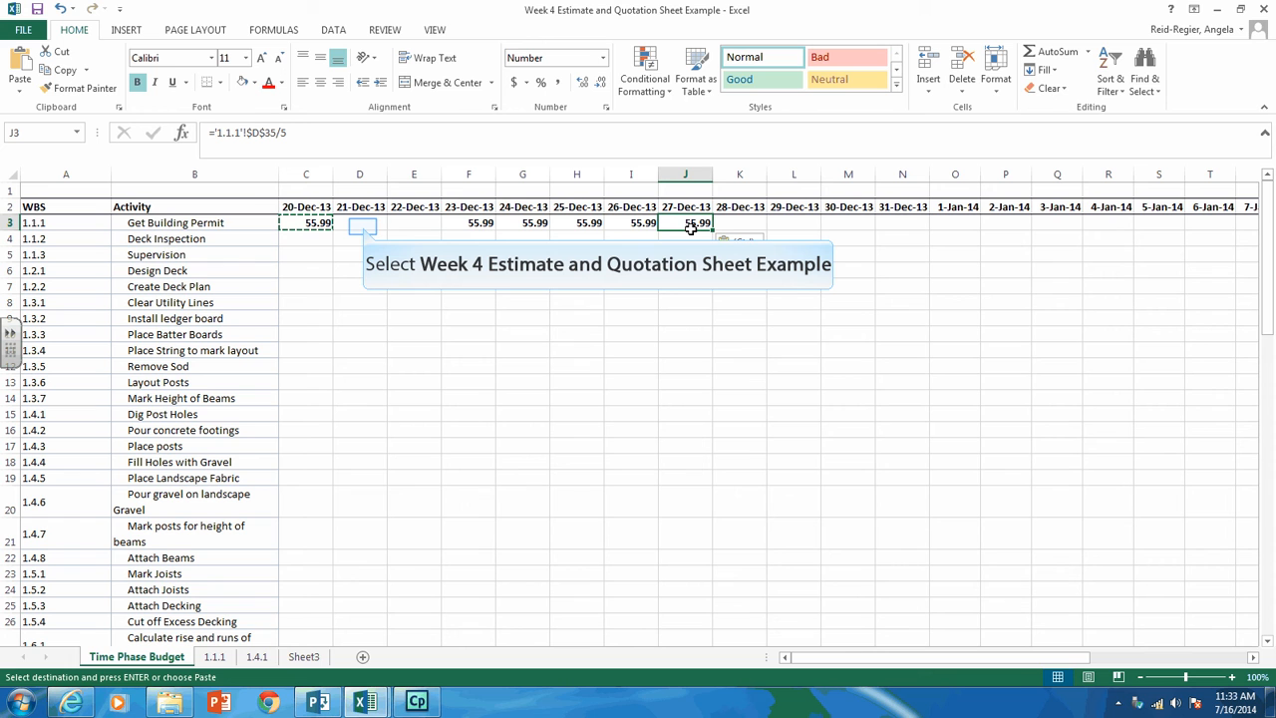
mouse_move(507, 227)
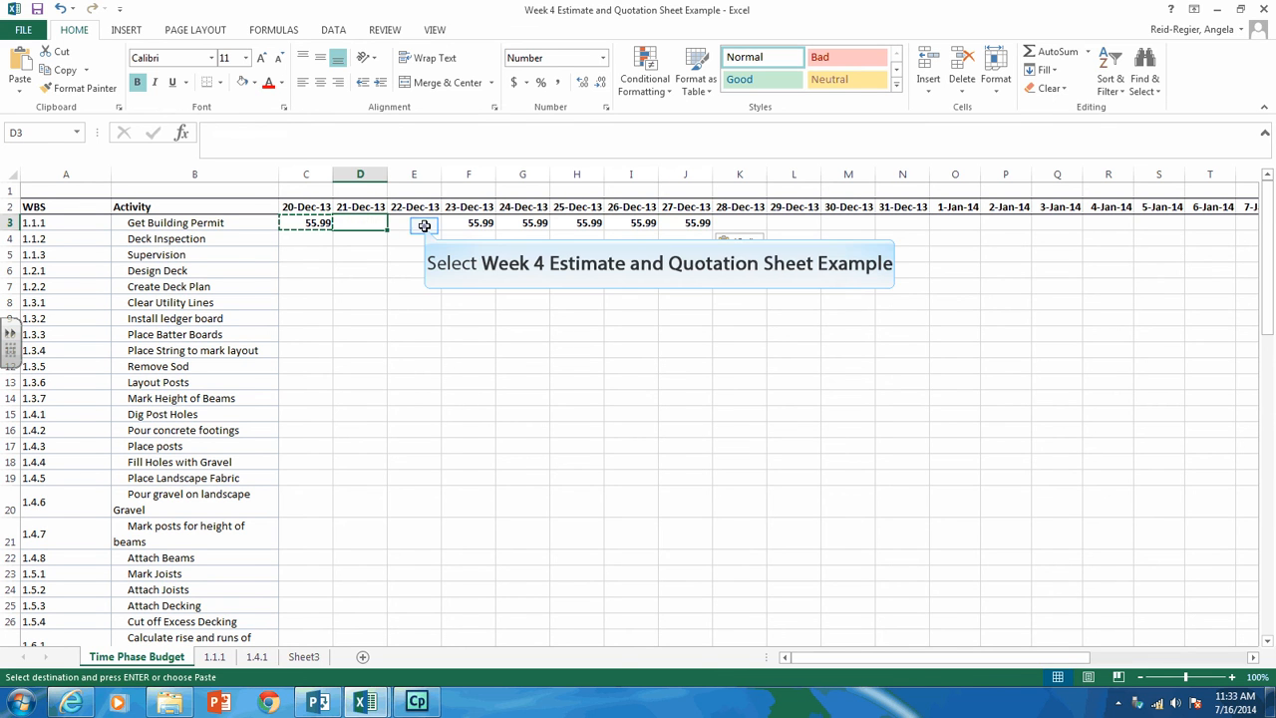
click(414, 223)
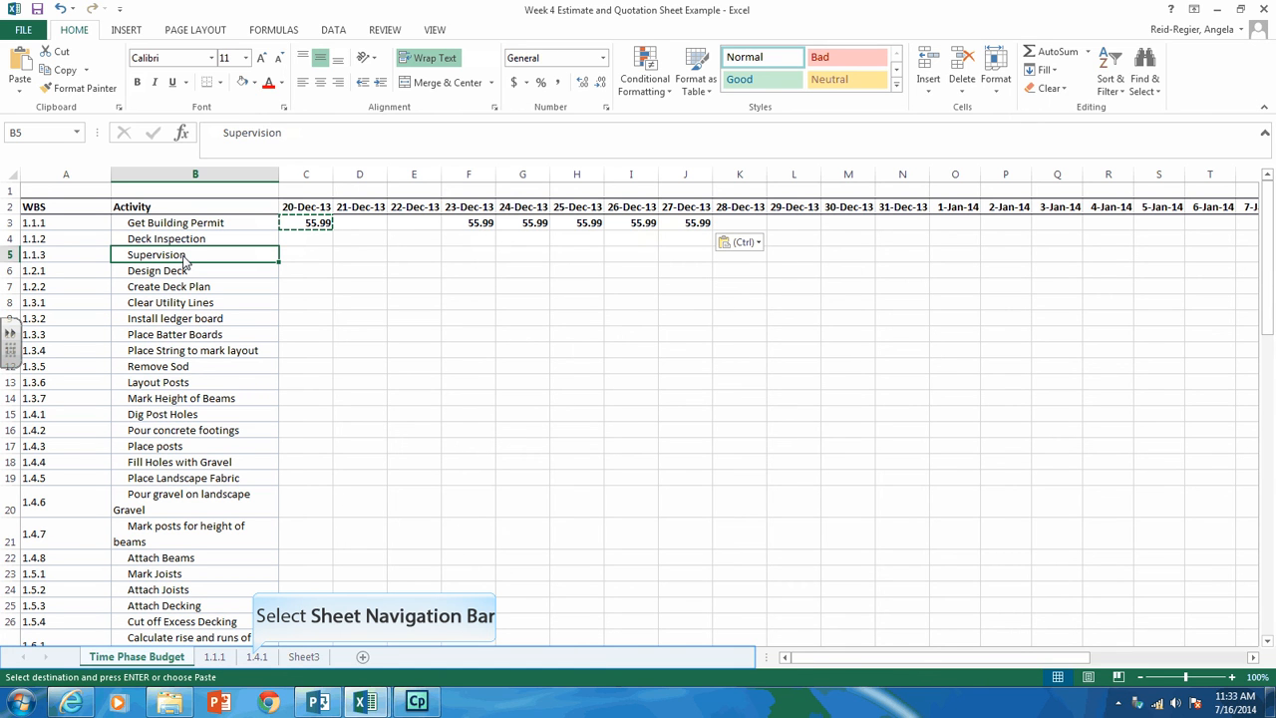
mouse_move(251, 517)
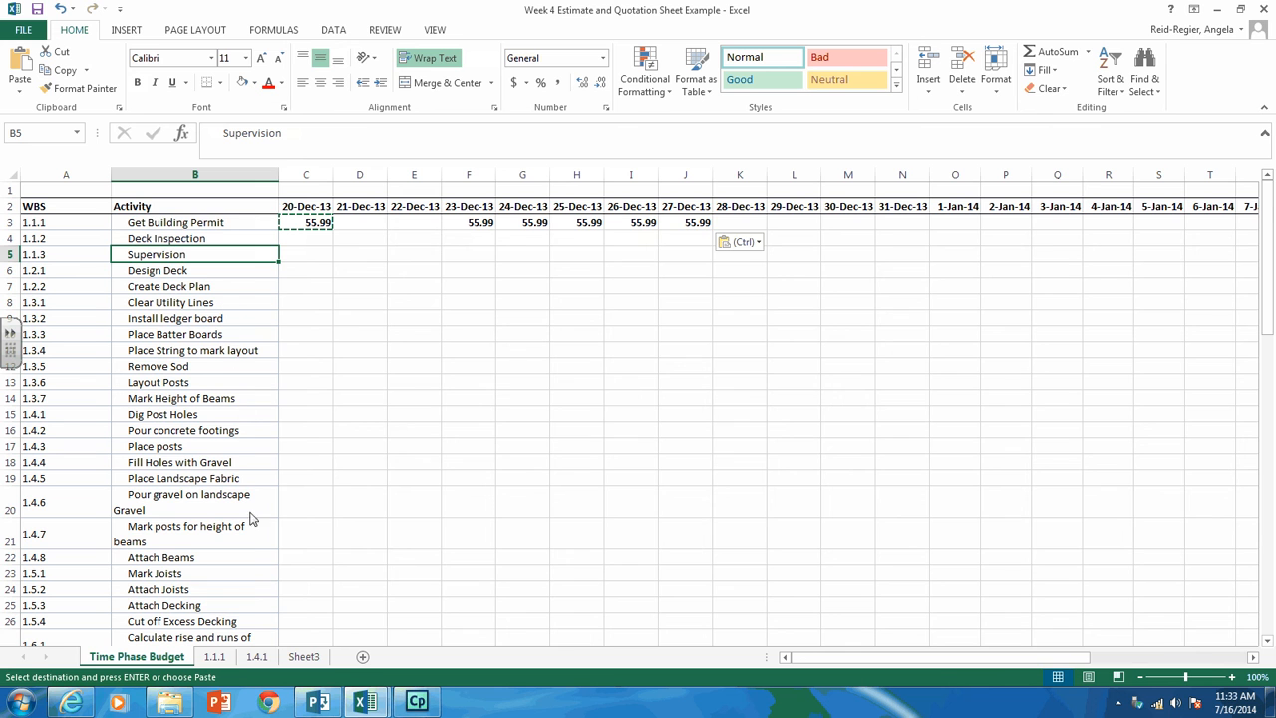
Glance at the 1.4.1 work package sheet, then return to the Project deck schedule.
click(255, 656)
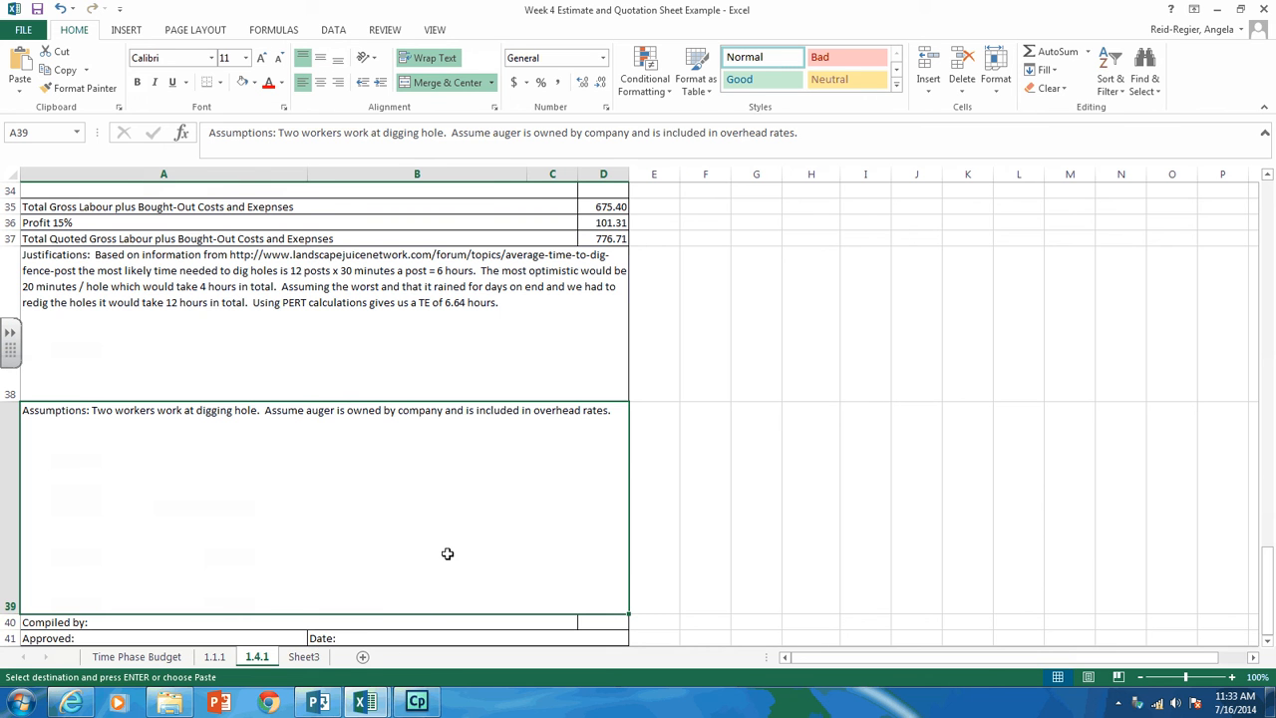
scroll(up, 3)
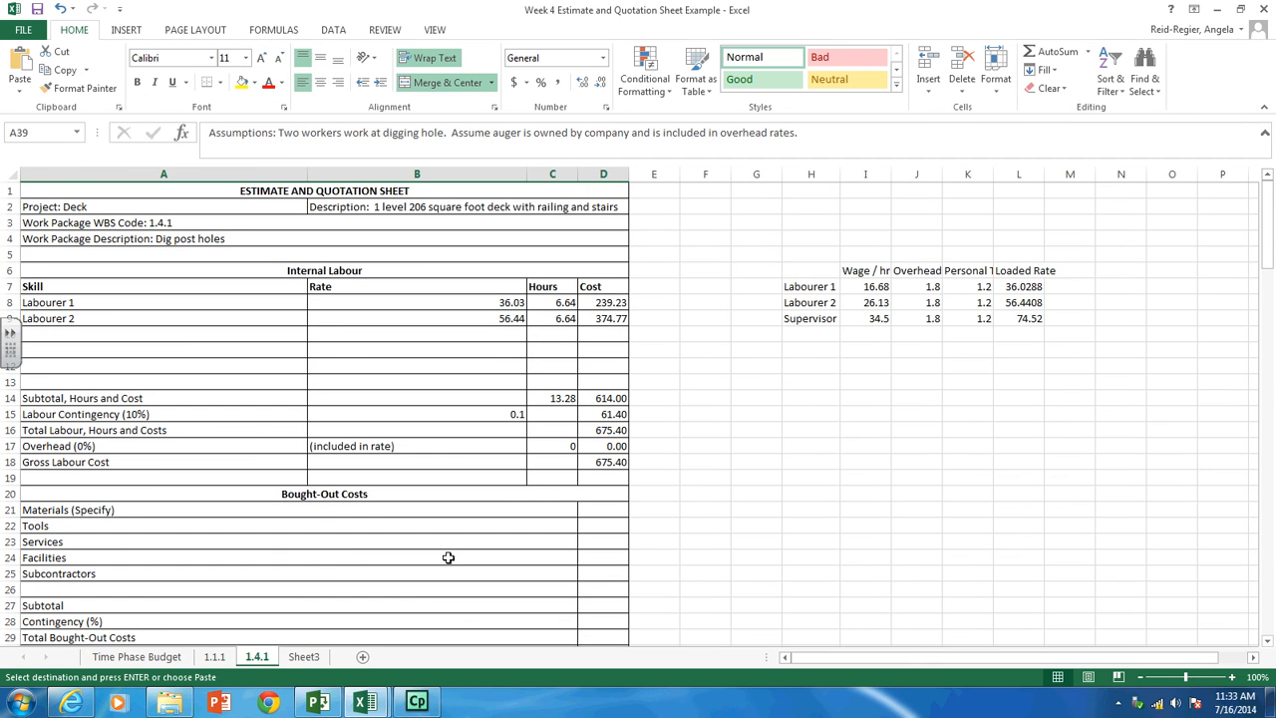
click(135, 656)
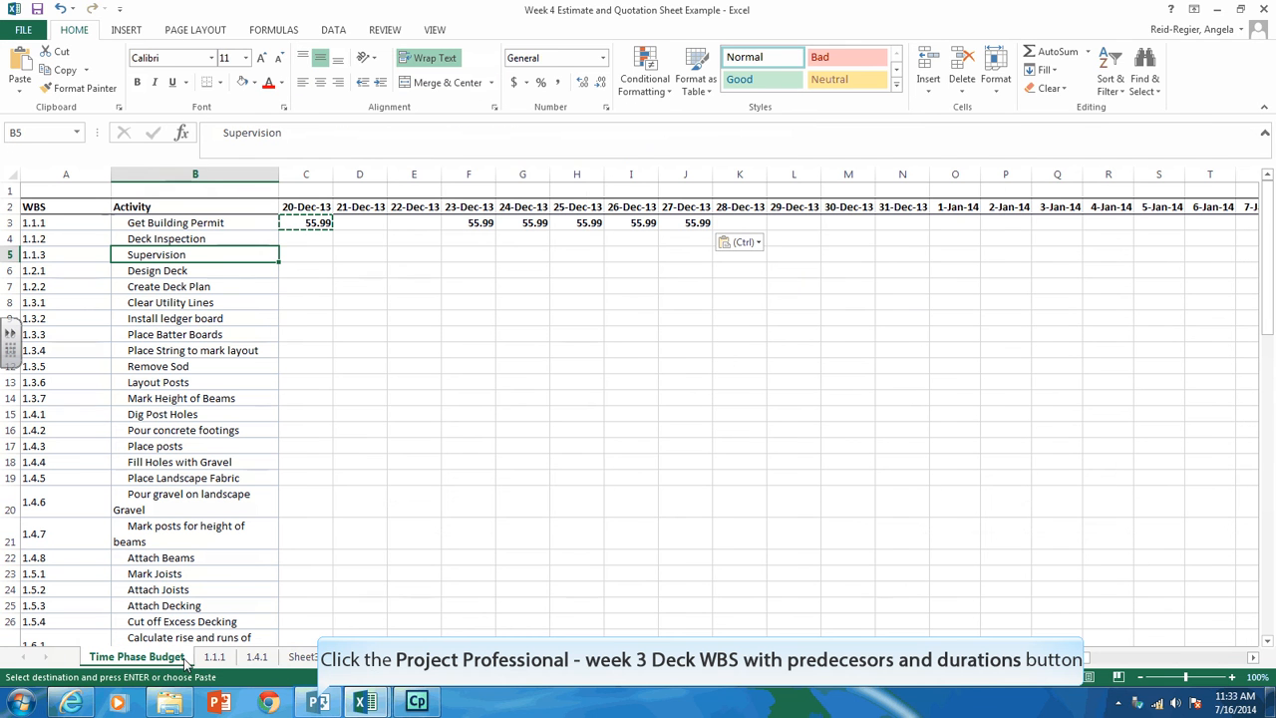
click(319, 701)
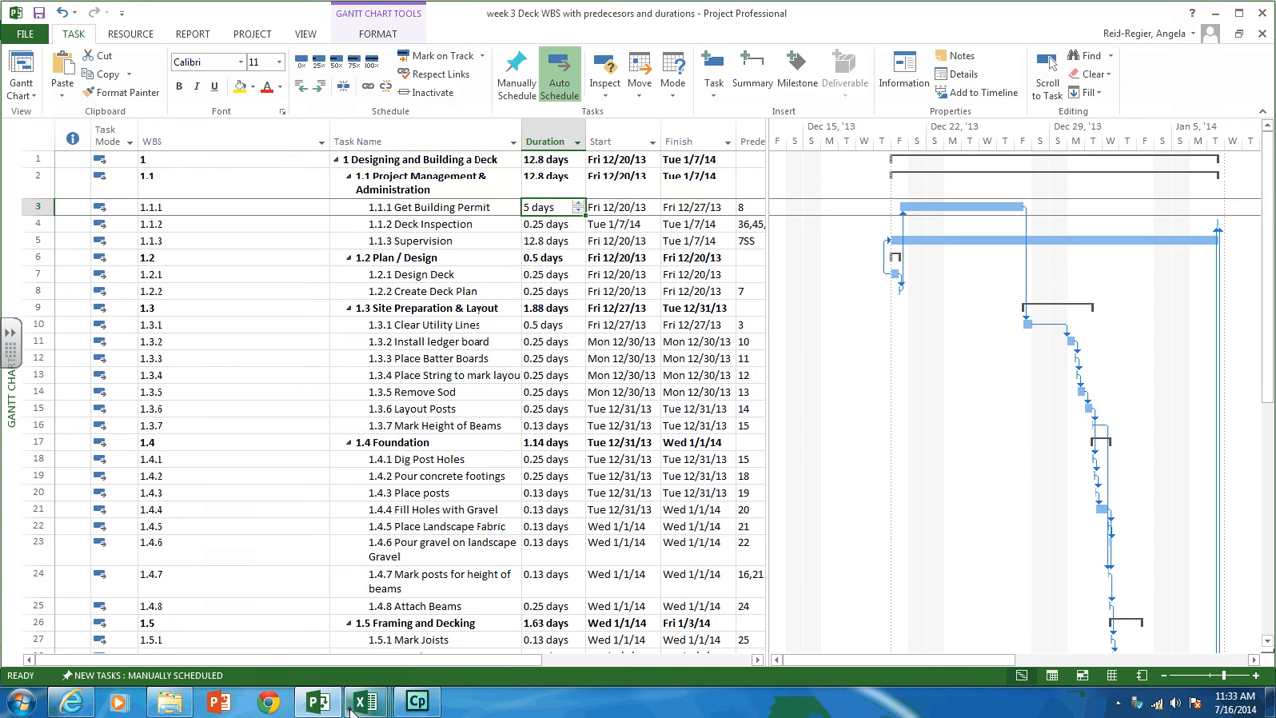
Return from the Project deck schedule to the Excel time-phase budget workbook.
click(367, 698)
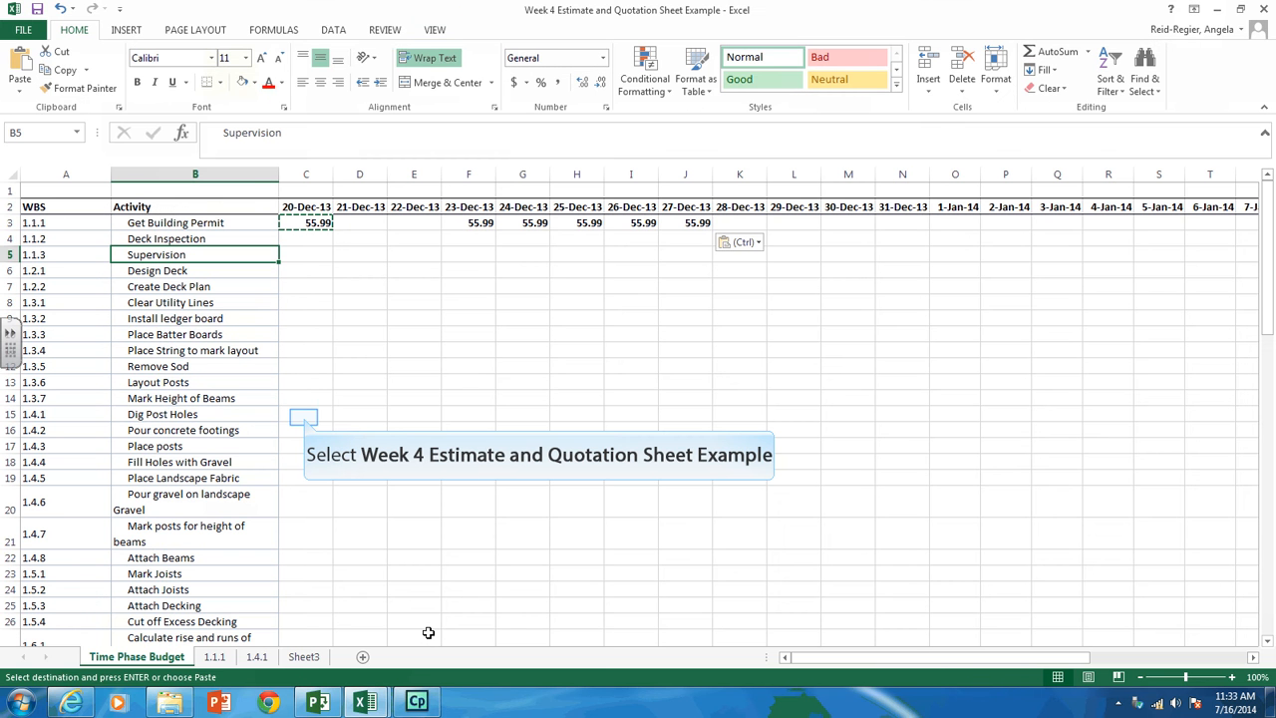
mouse_move(303, 435)
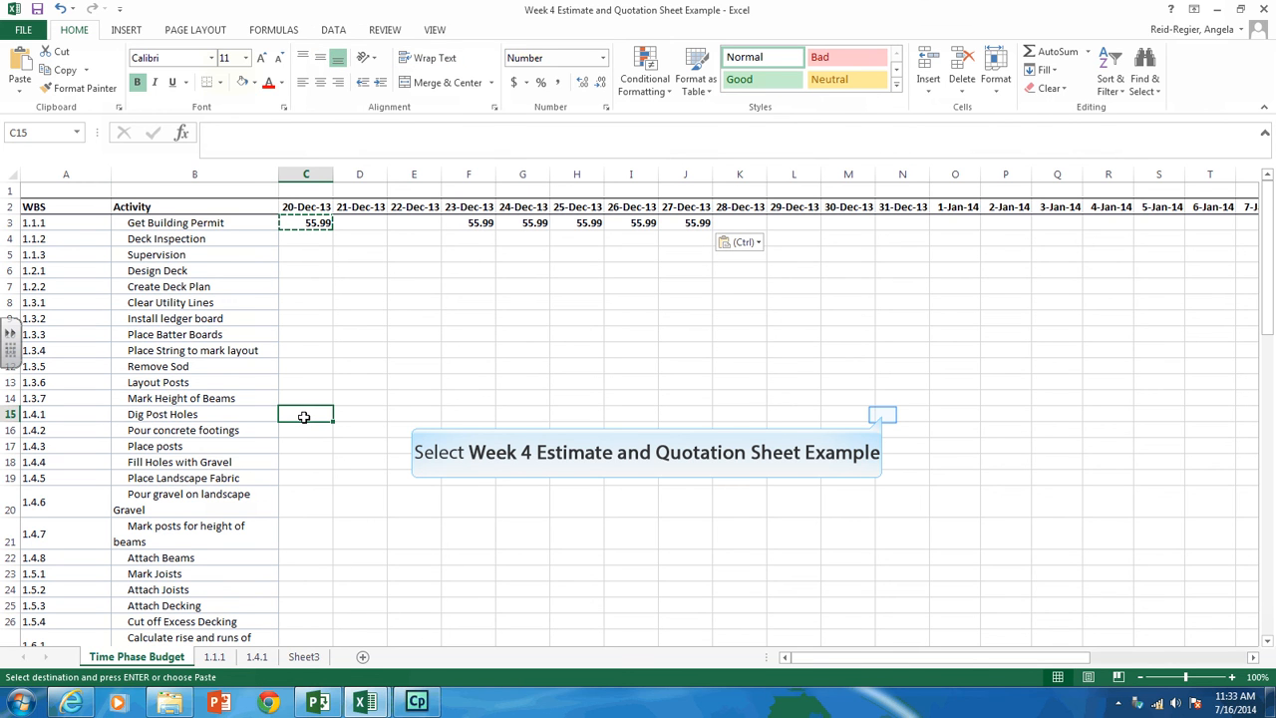
mouse_move(882, 414)
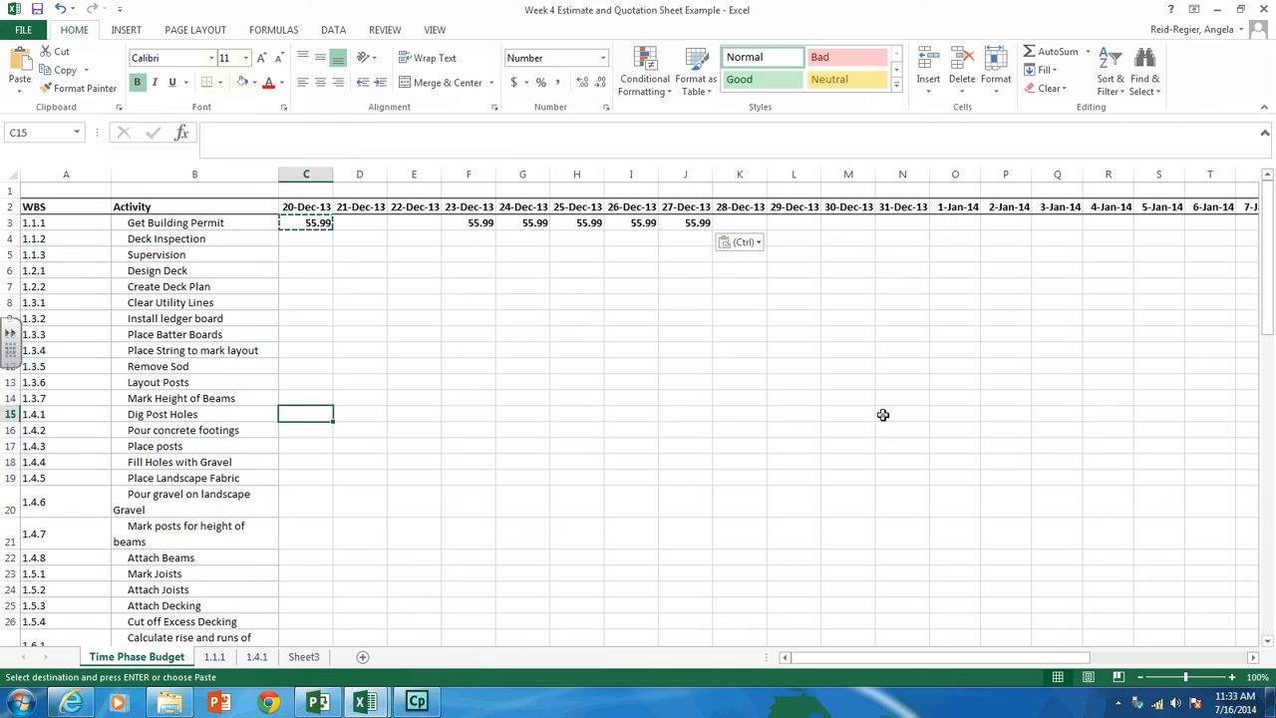
Link Dig Post Holes on 31-Dec-13 to the 1.4.1 sheet total D35, showing 675.40.
click(901, 413)
text(=)
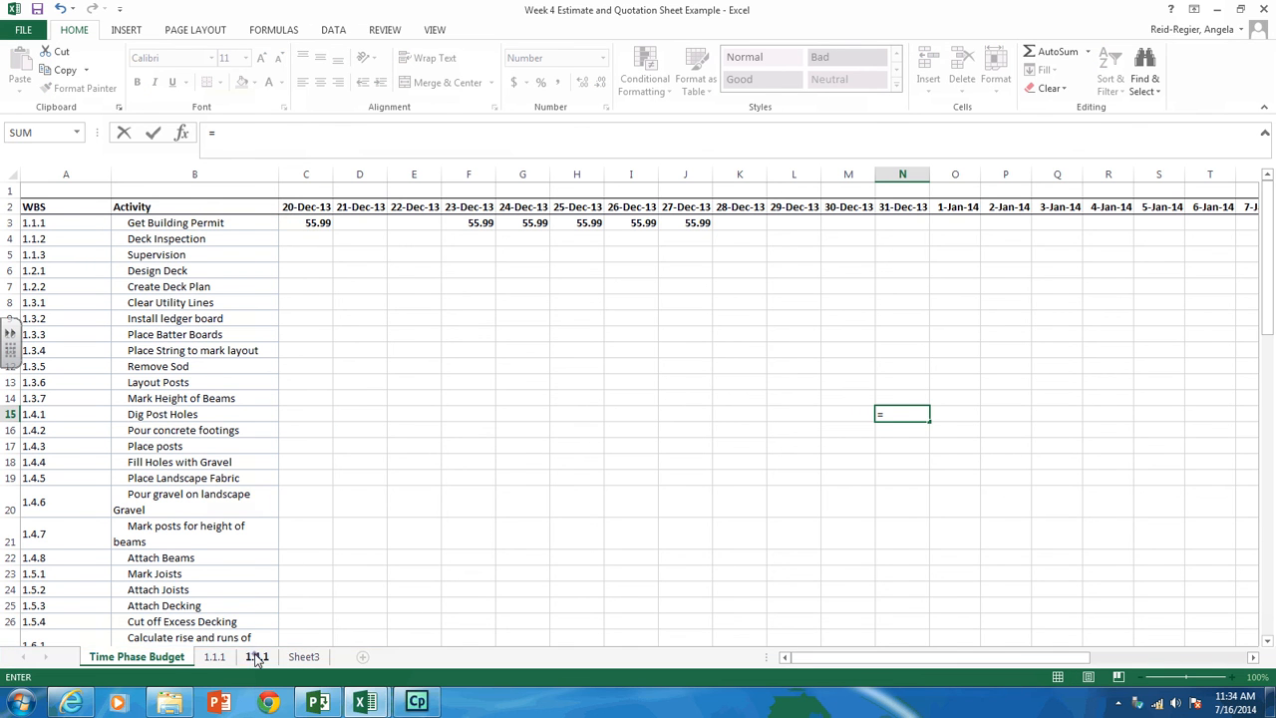
click(254, 655)
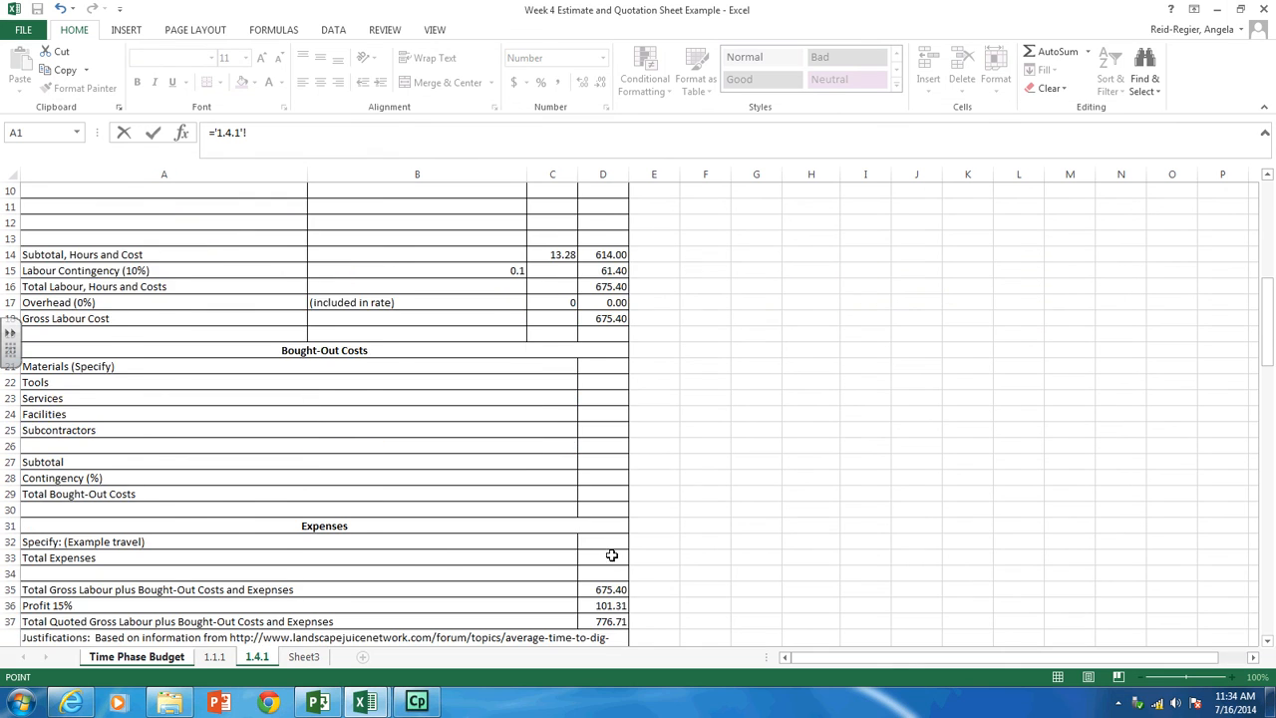
scroll(down, 3)
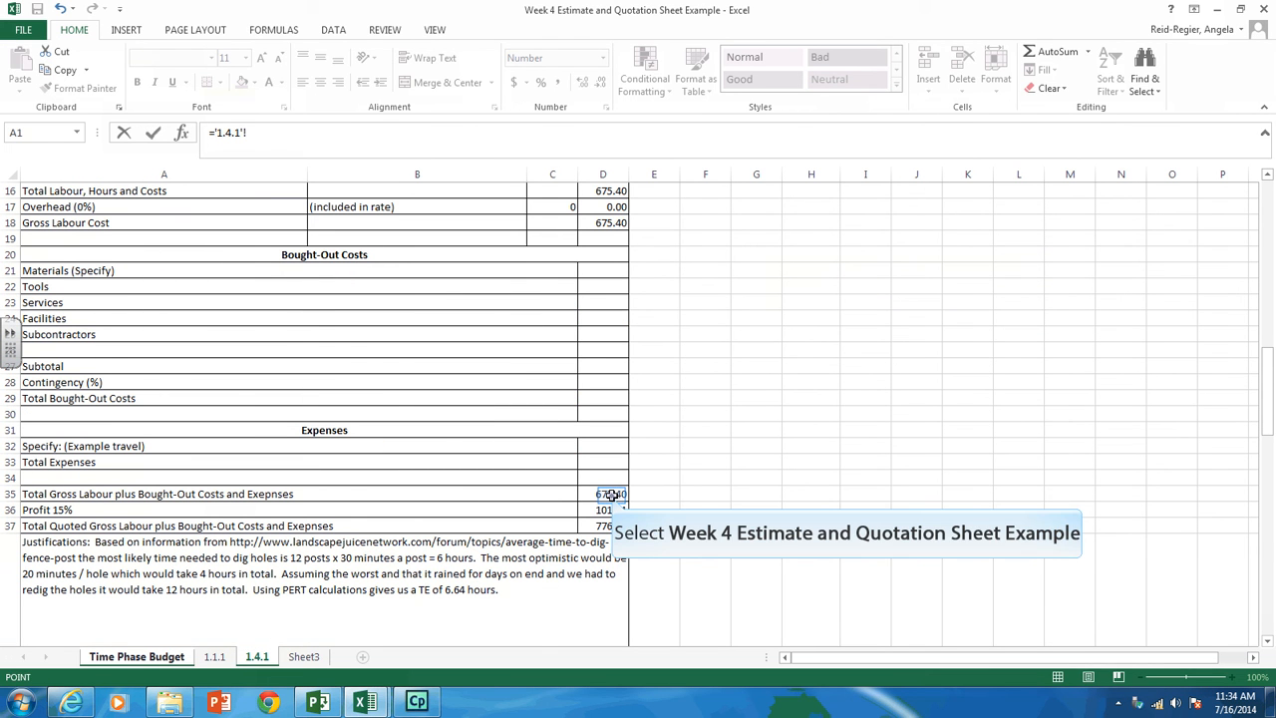
click(602, 494)
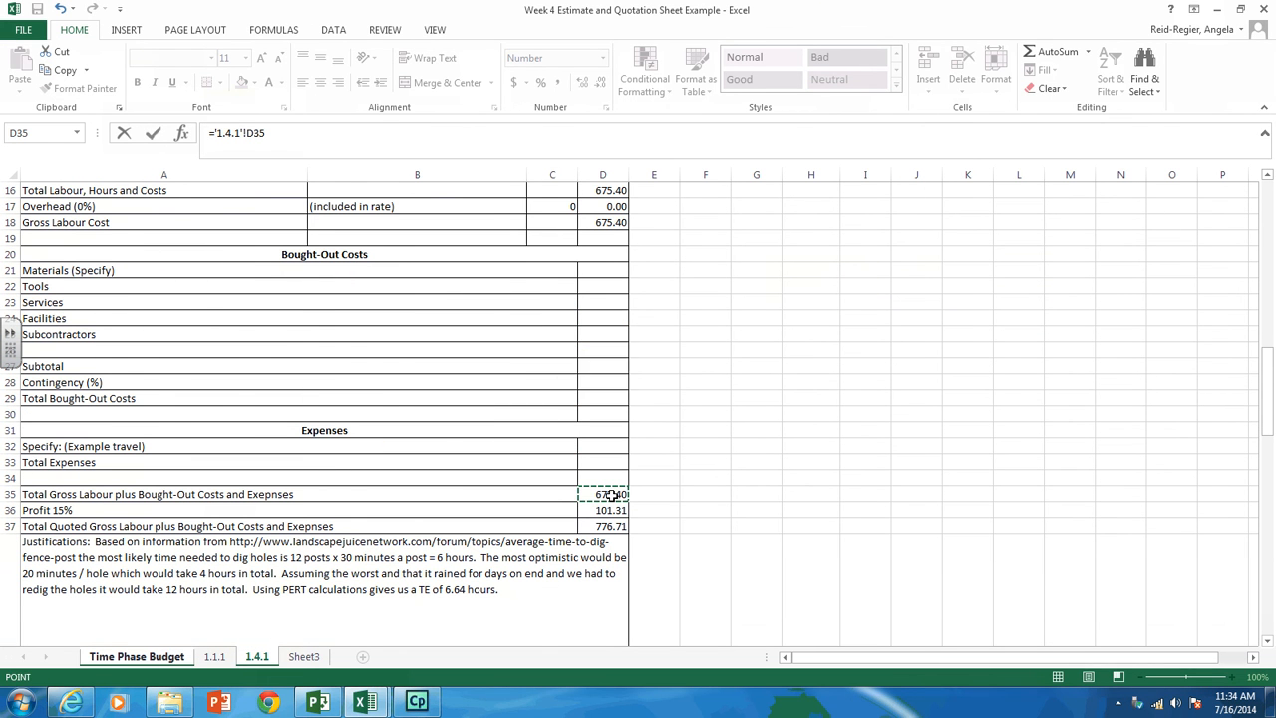
click(136, 654)
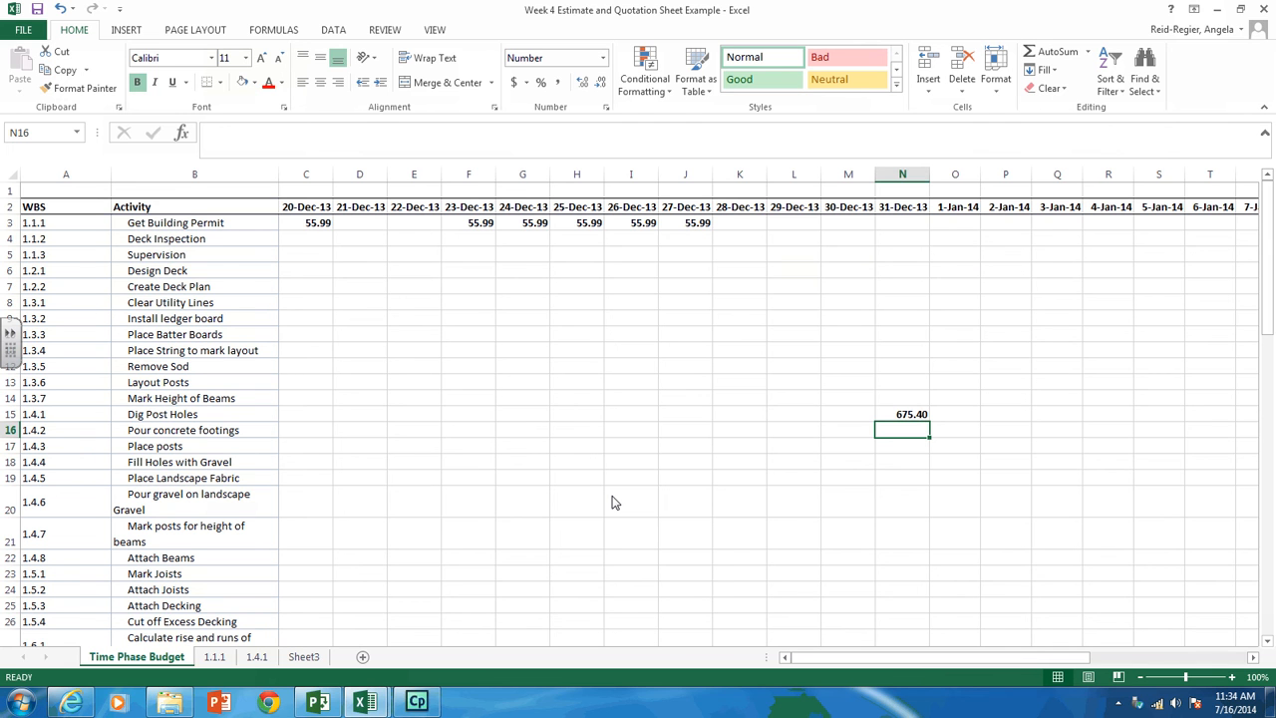
mouse_move(812, 594)
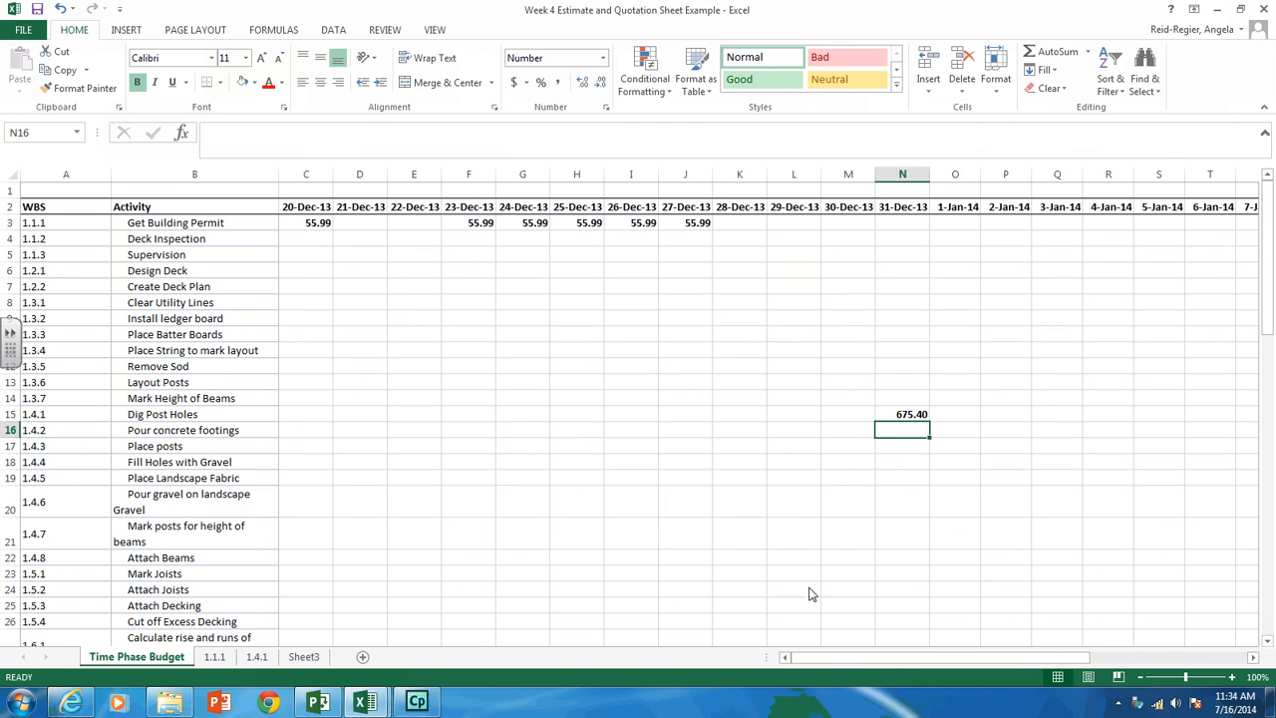
scroll(right, 3)
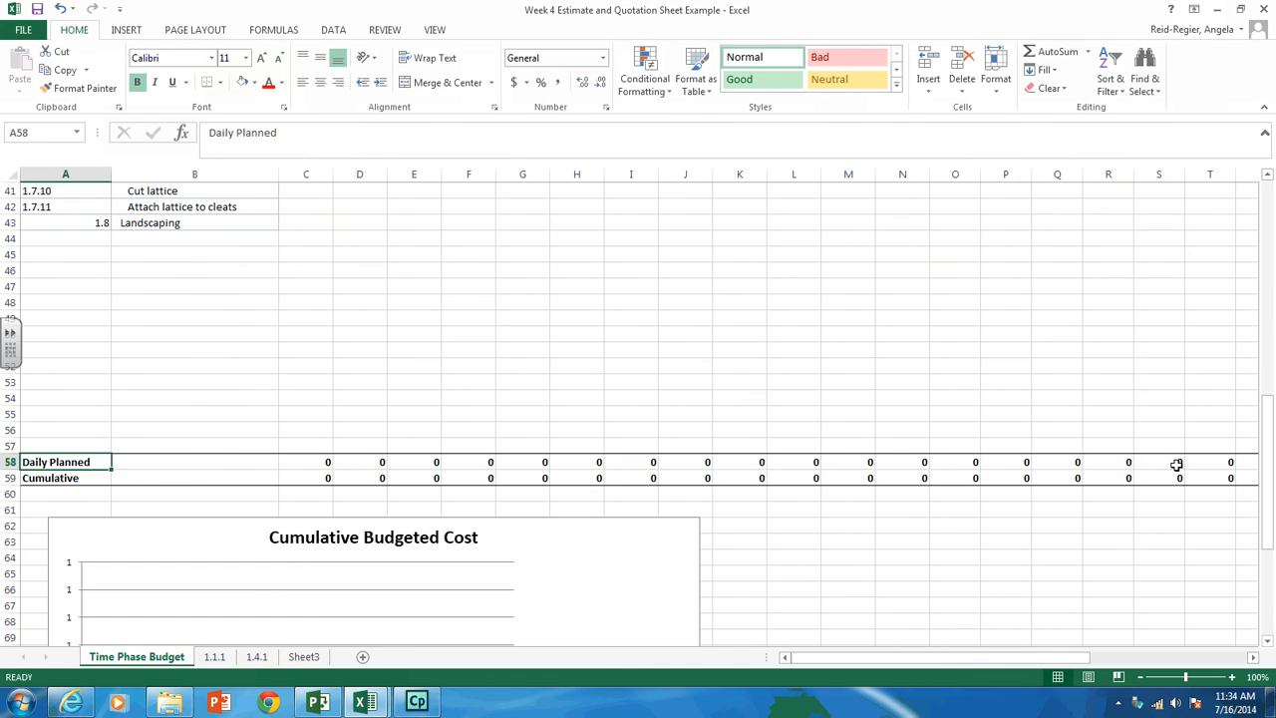
click(414, 463)
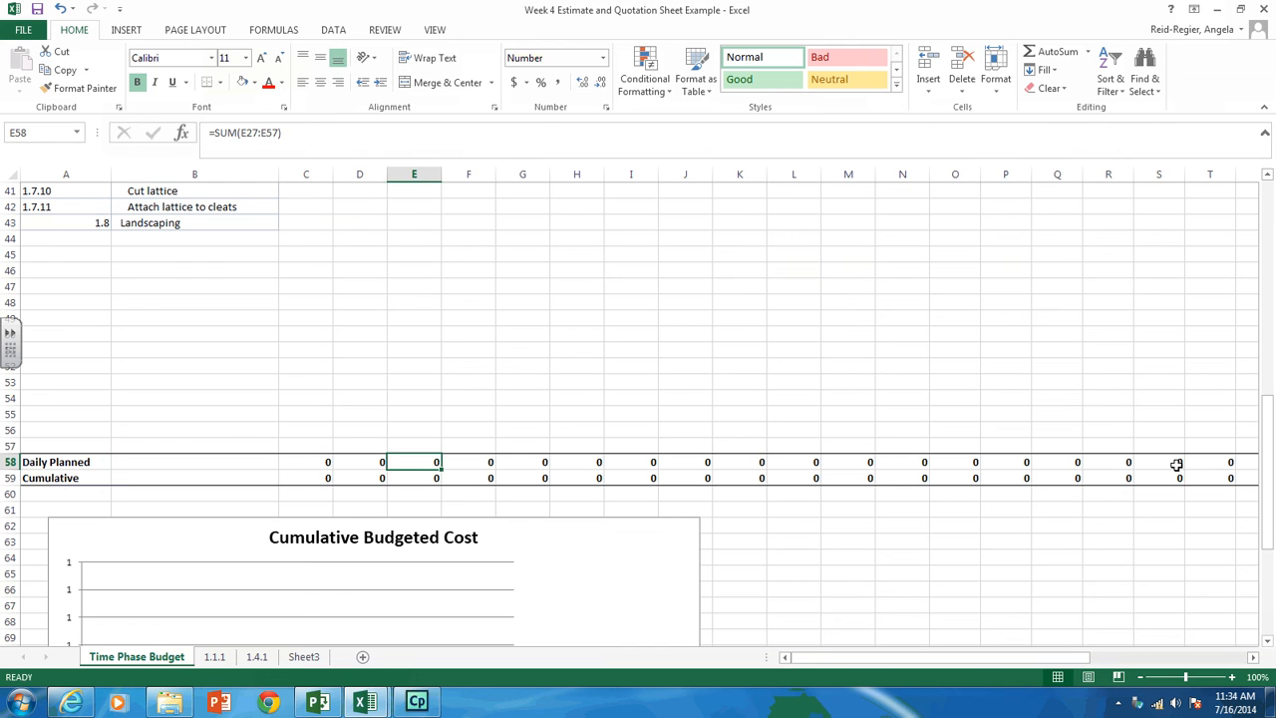
click(576, 462)
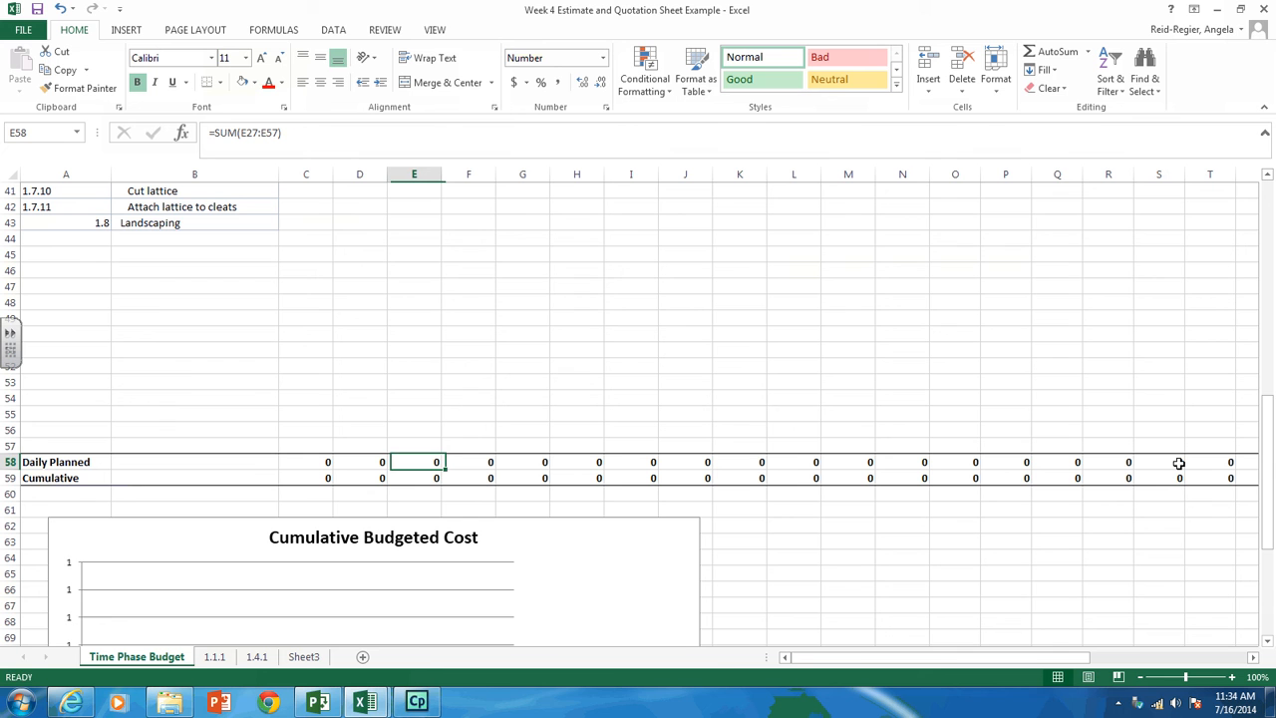
click(469, 462)
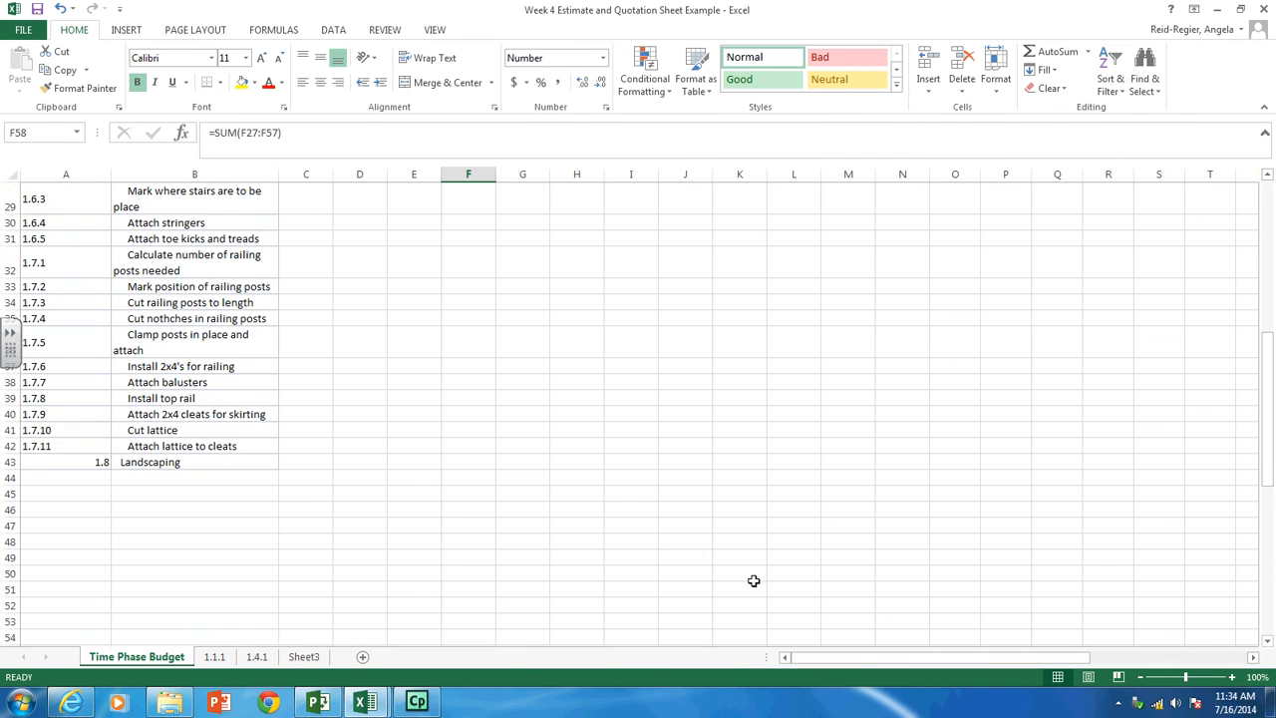
scroll(down, 3)
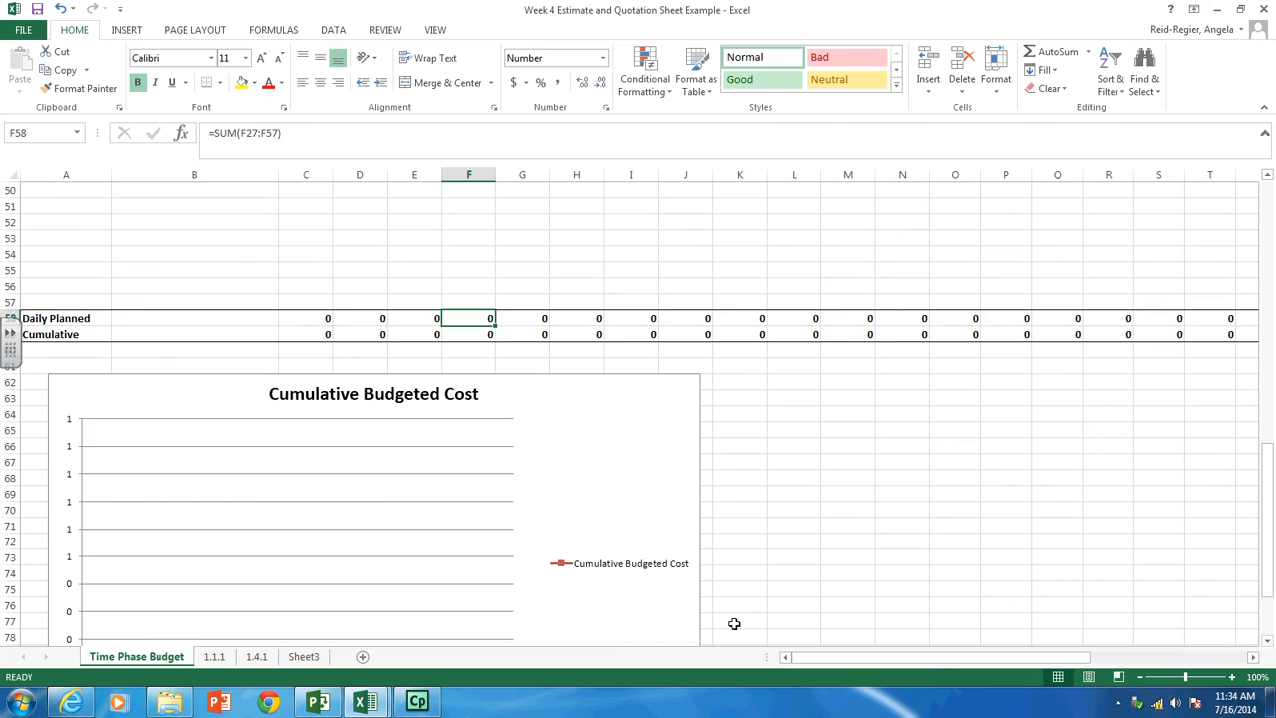
scroll(down, 3)
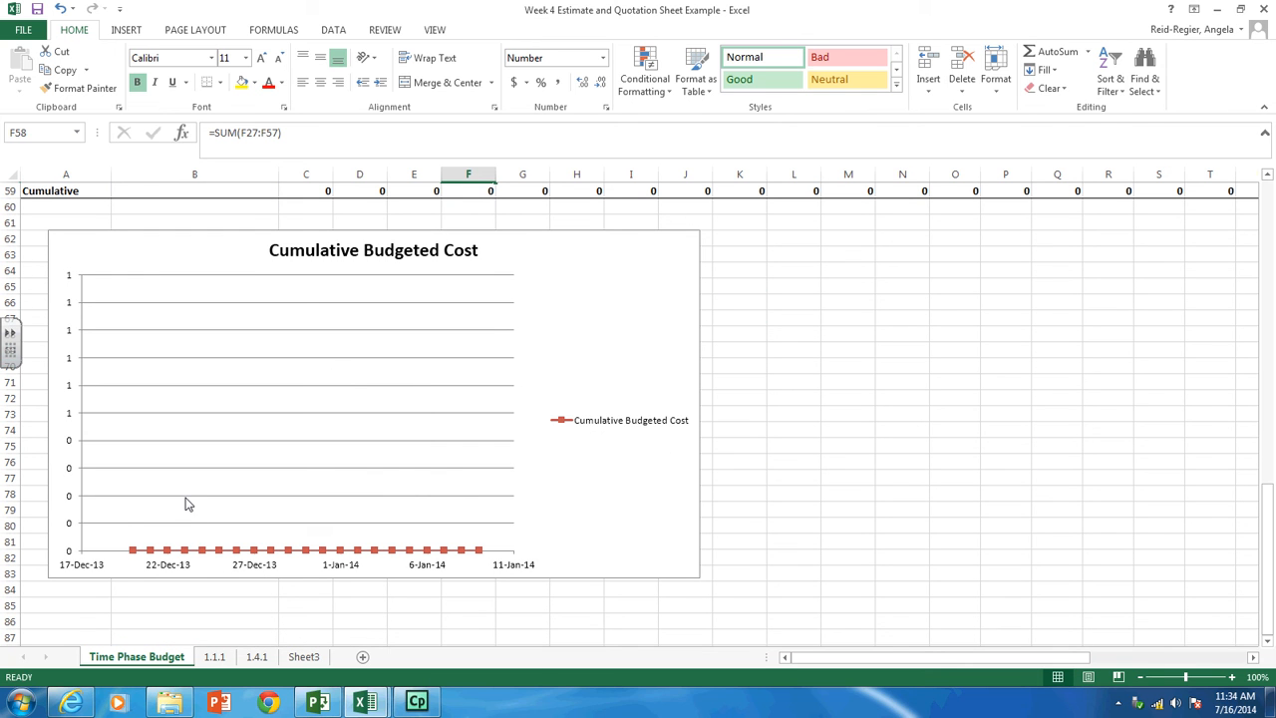
mouse_move(1268, 411)
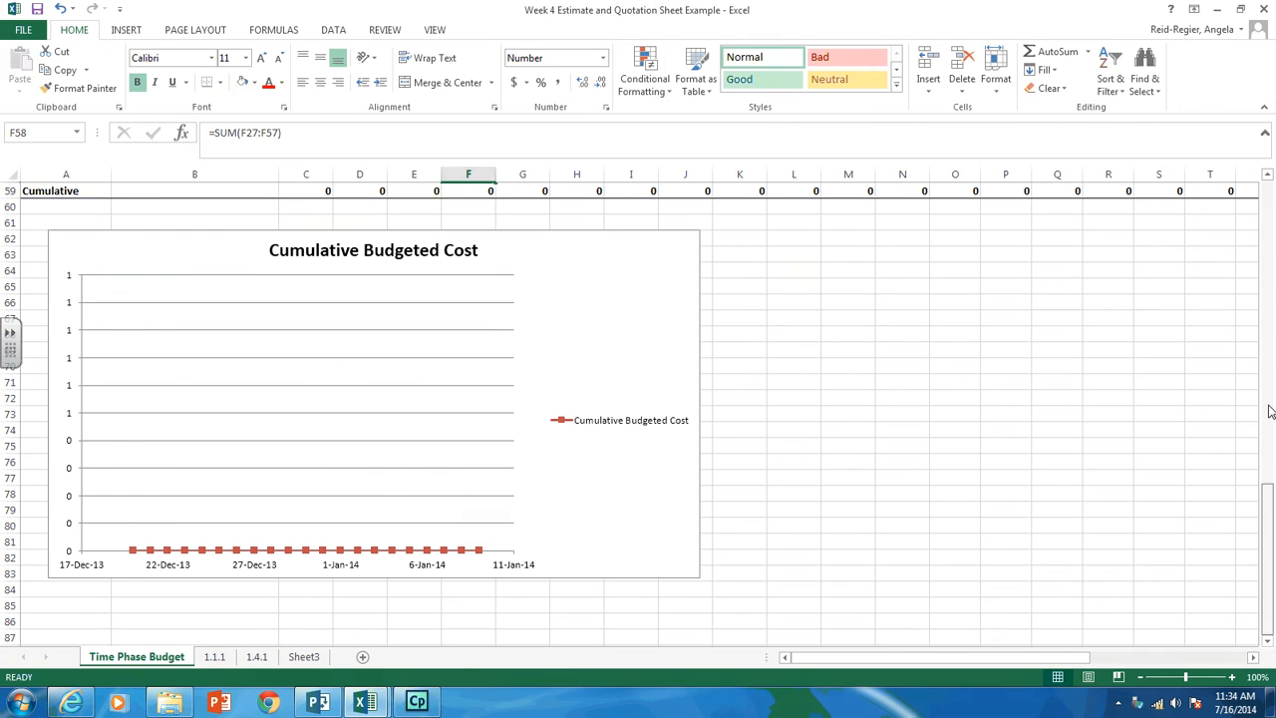